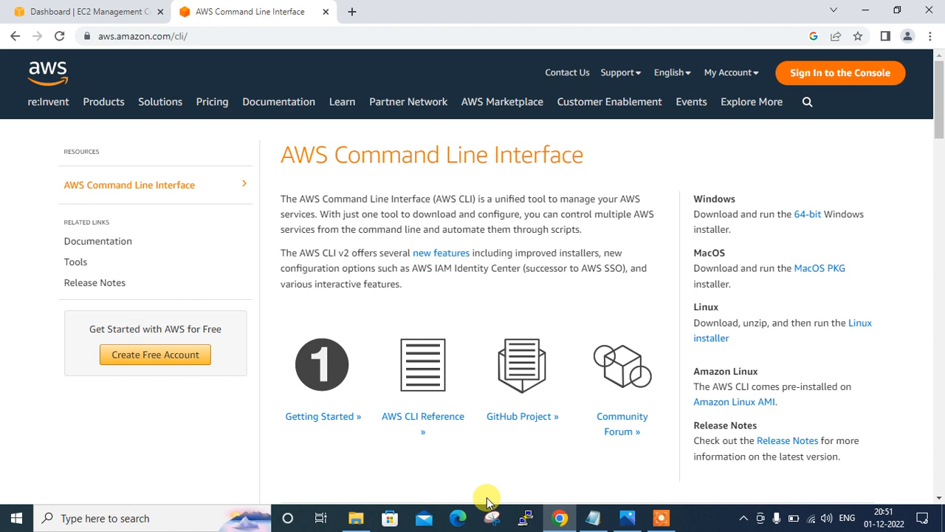
mouse_move(200, 518)
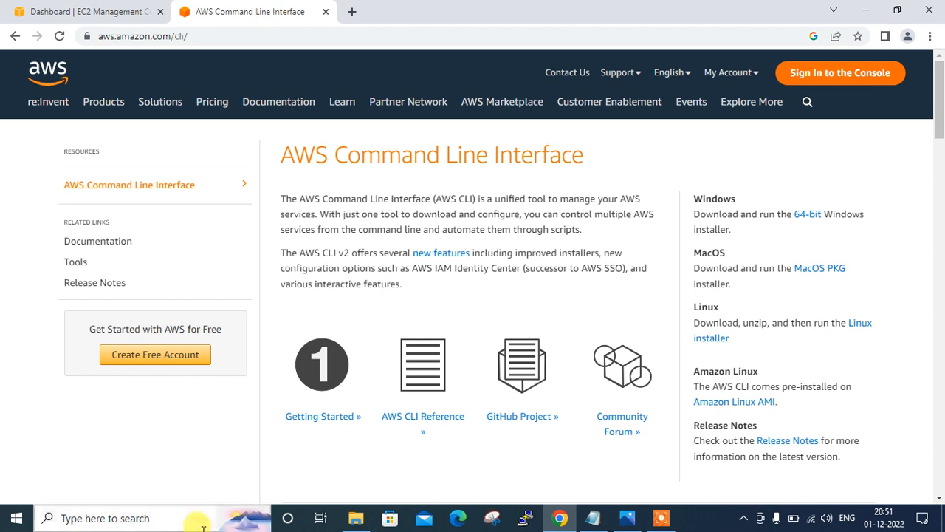
Return to the Mumbai EC2 dashboard and bring up the Launch instance options.
double_click(341, 198)
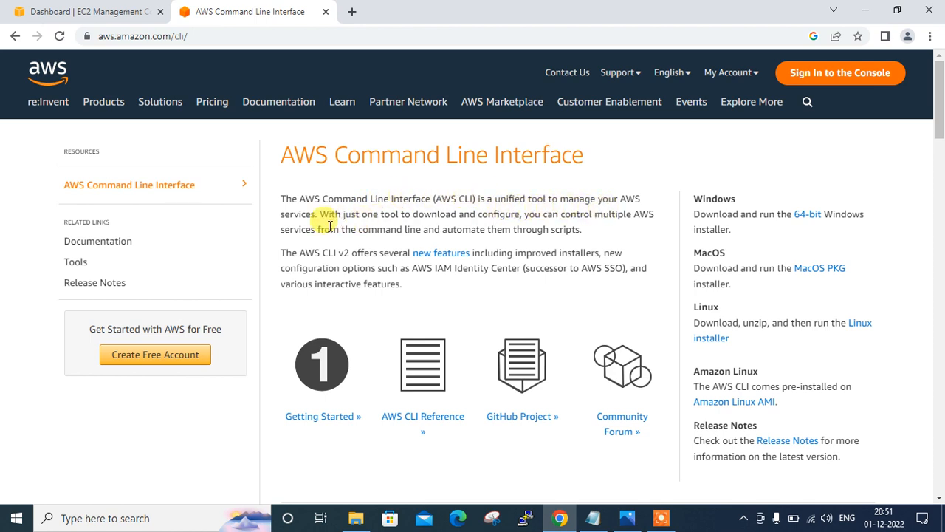
mouse_move(433, 228)
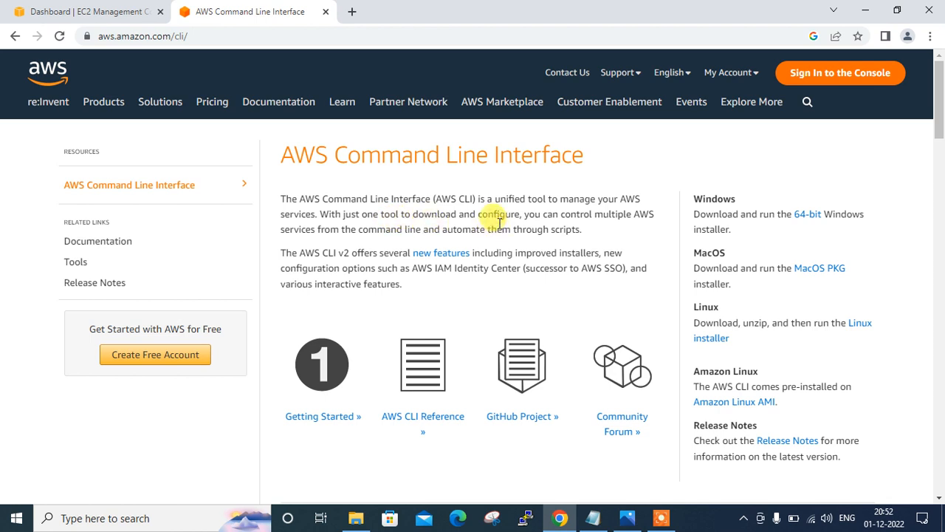
mouse_move(335, 243)
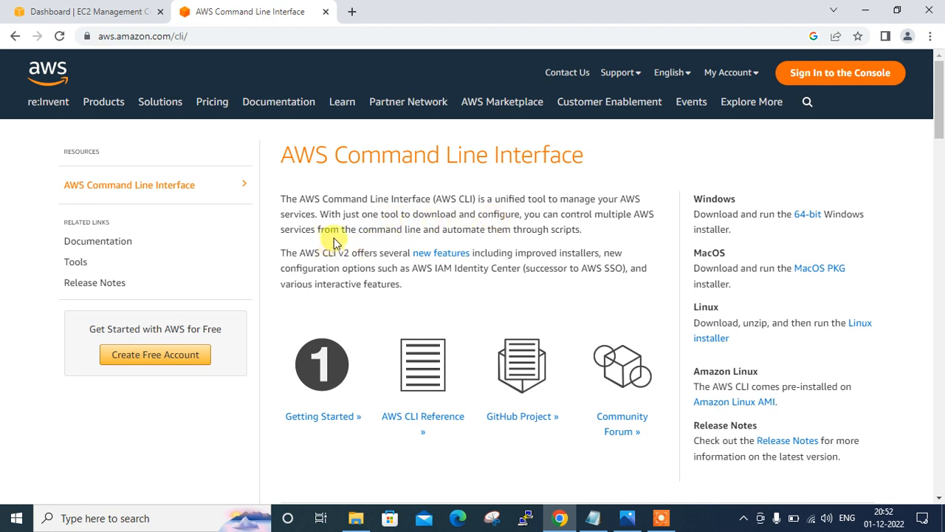
mouse_move(521, 245)
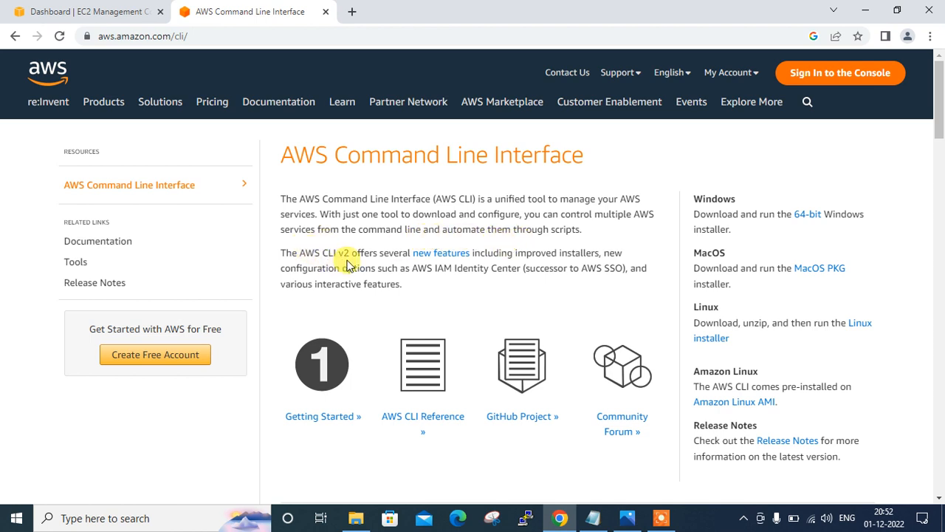
mouse_move(468, 258)
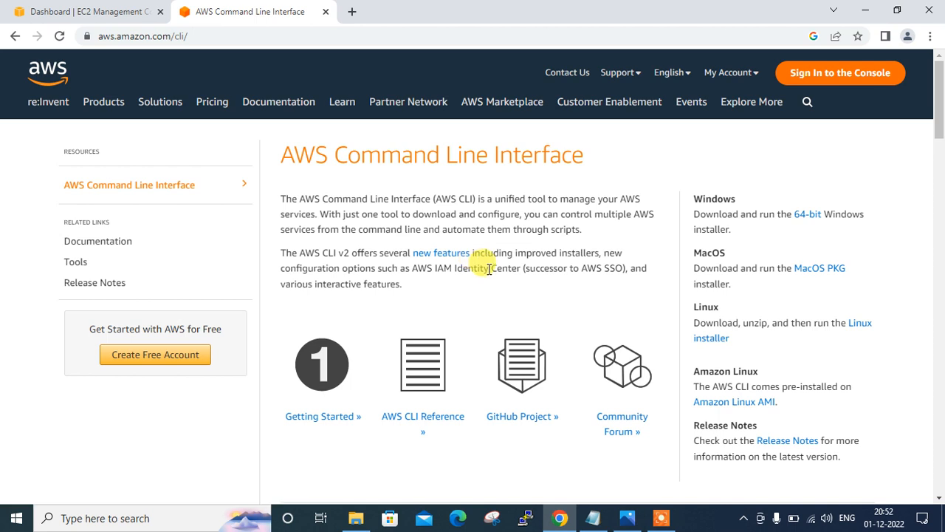
mouse_move(480, 284)
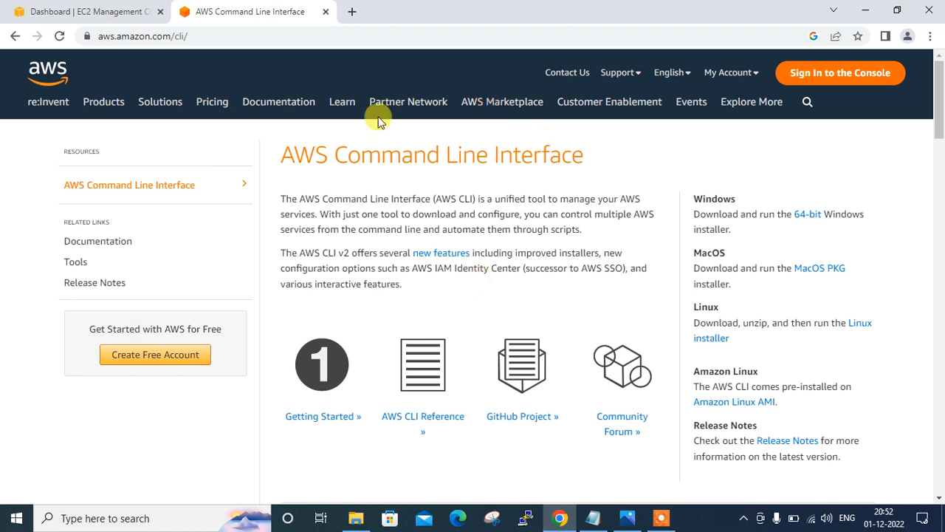
mouse_move(748, 191)
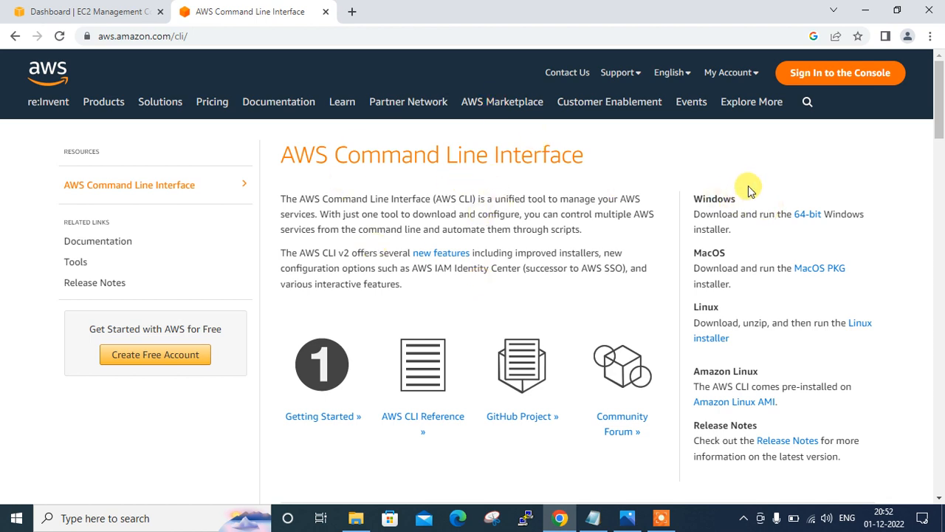
mouse_move(809, 232)
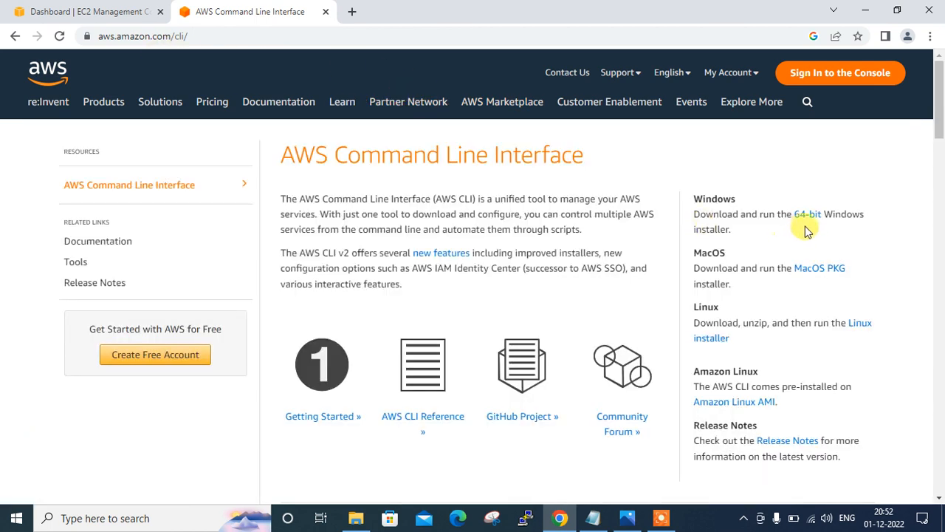
mouse_move(747, 327)
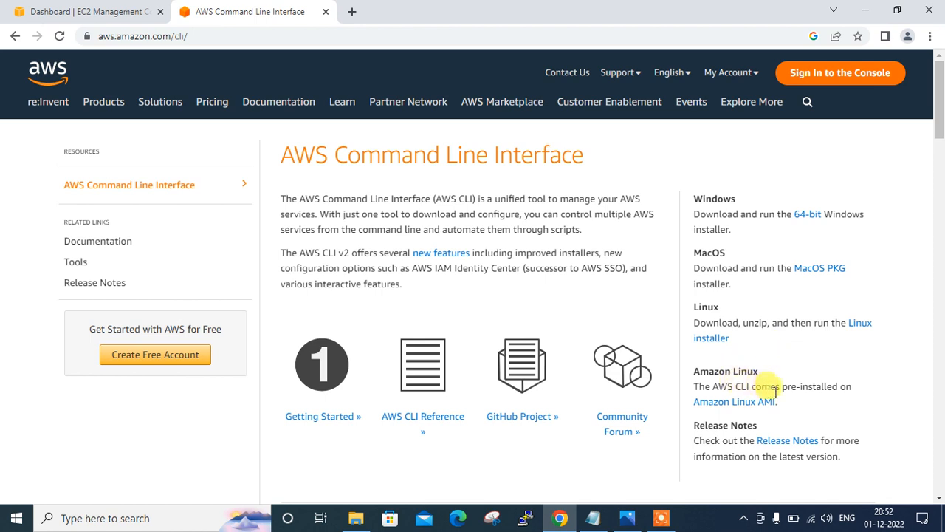
mouse_move(784, 386)
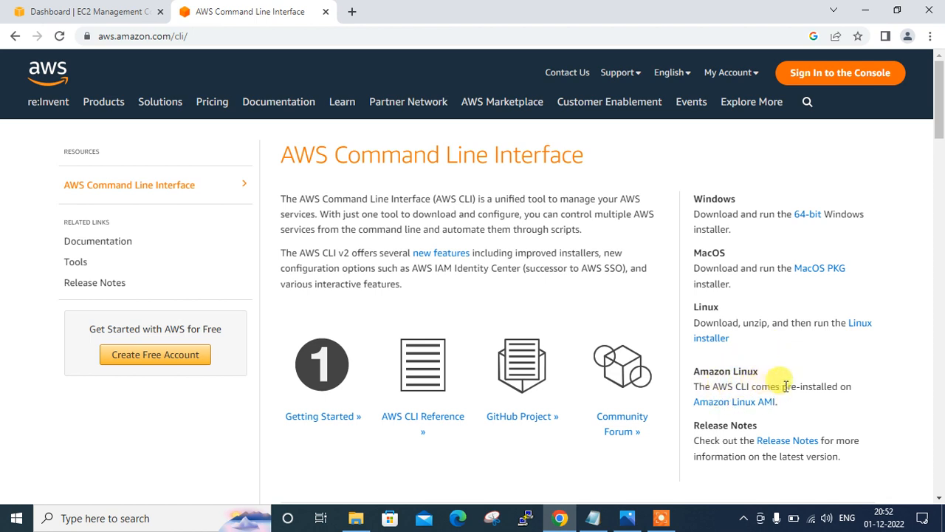
mouse_move(788, 410)
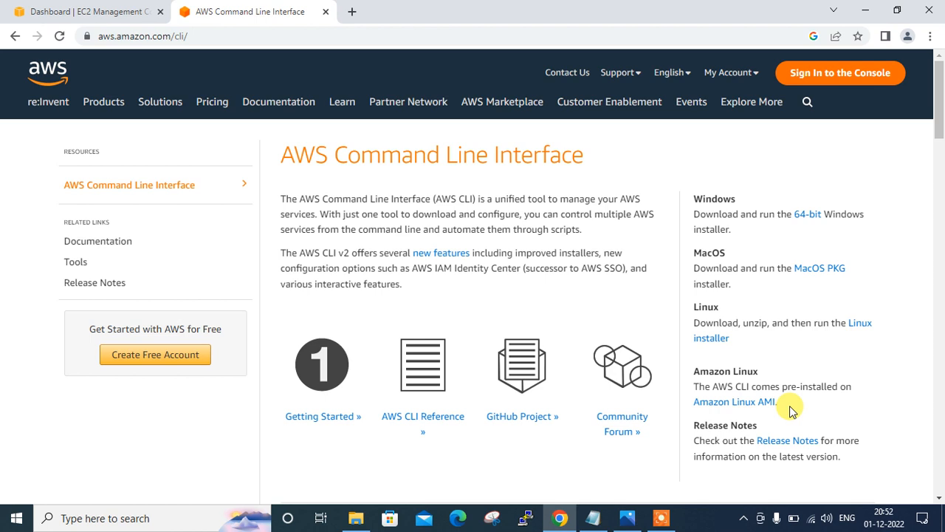
mouse_move(840, 315)
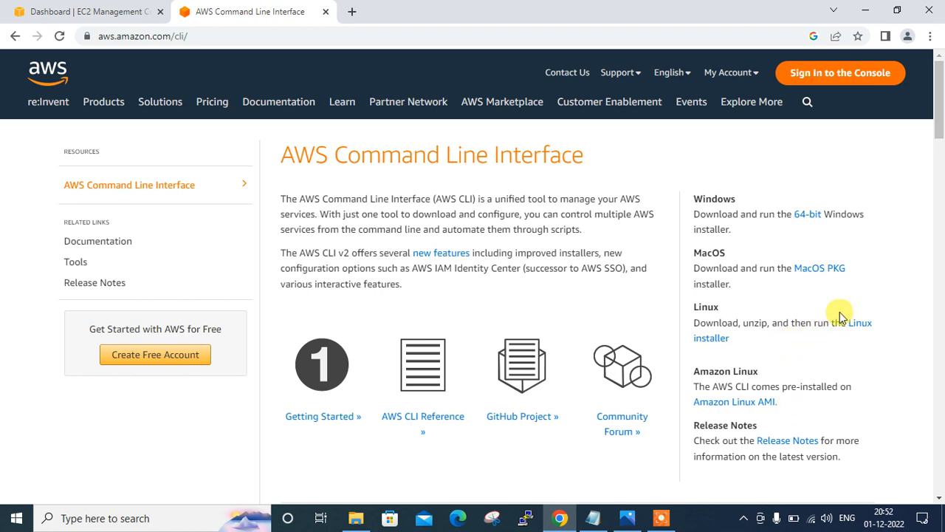
mouse_move(851, 331)
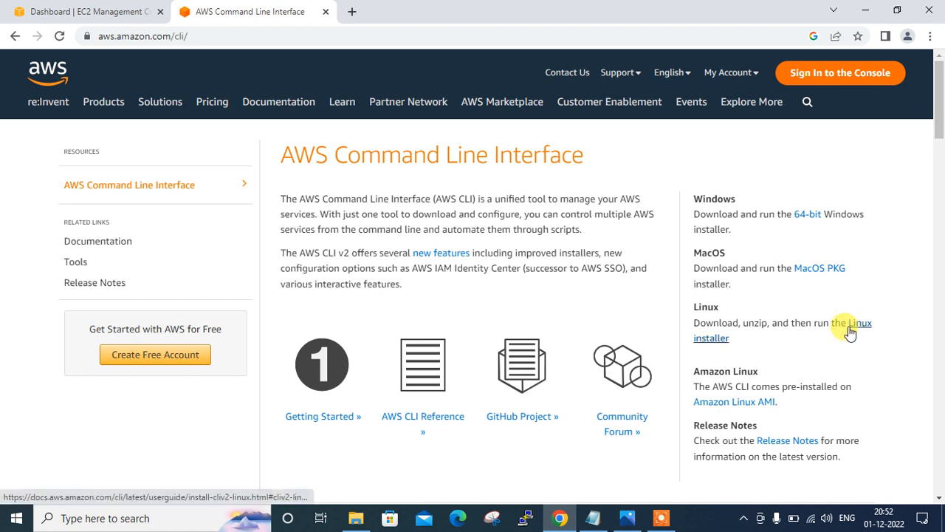
left_click(81, 13)
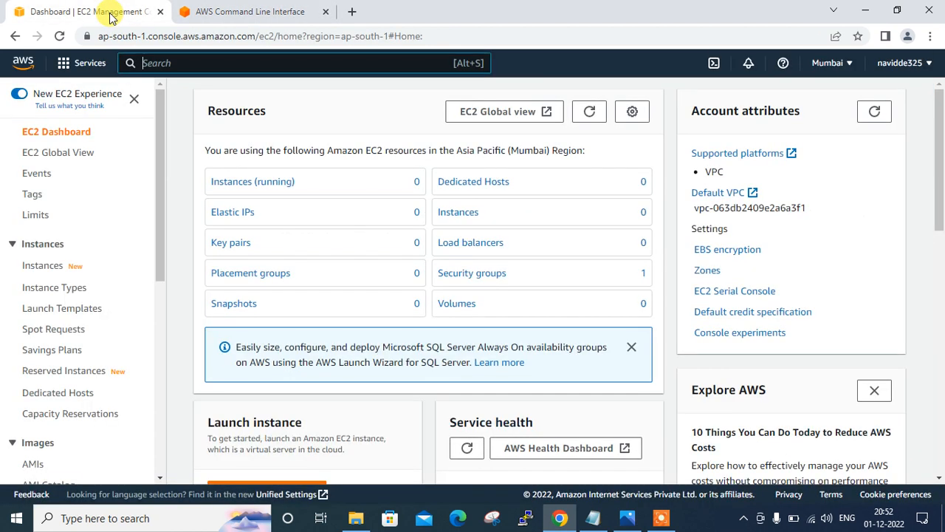
mouse_move(452, 141)
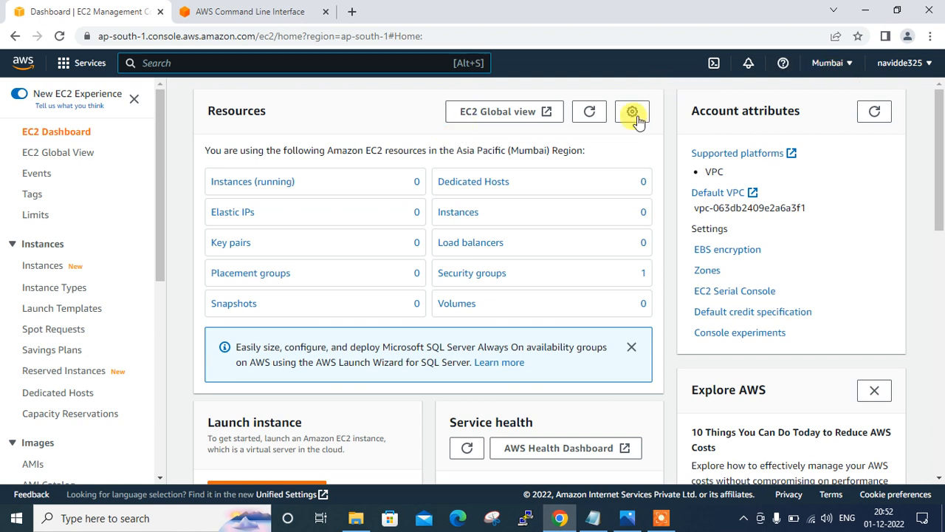
mouse_move(589, 111)
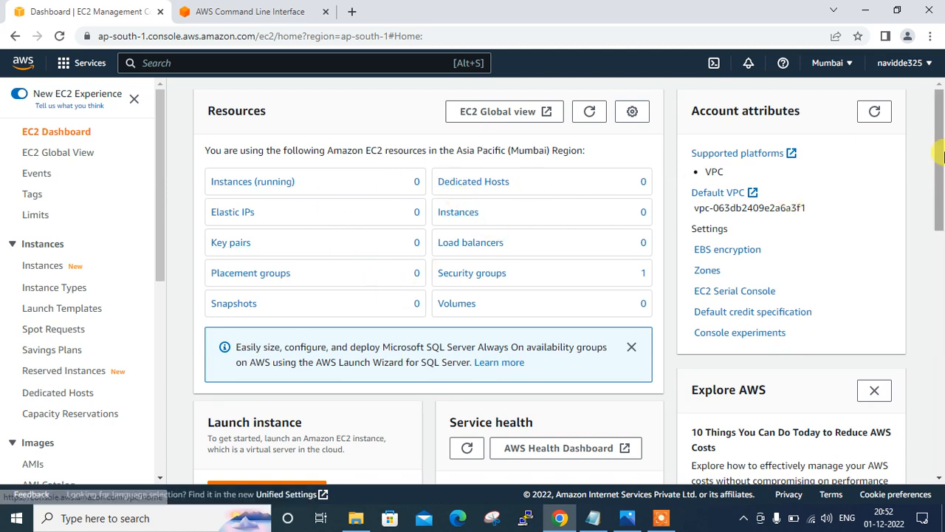
scroll("down", 3)
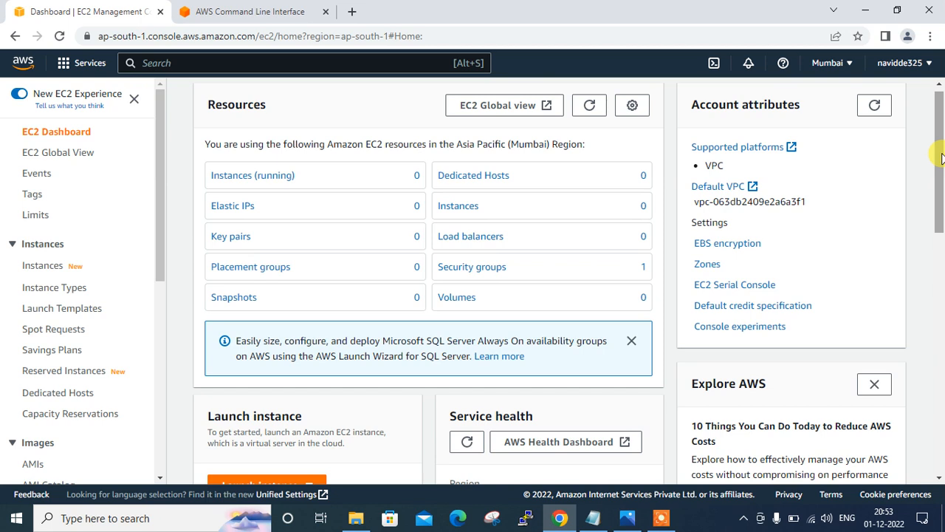
scroll("down", 3)
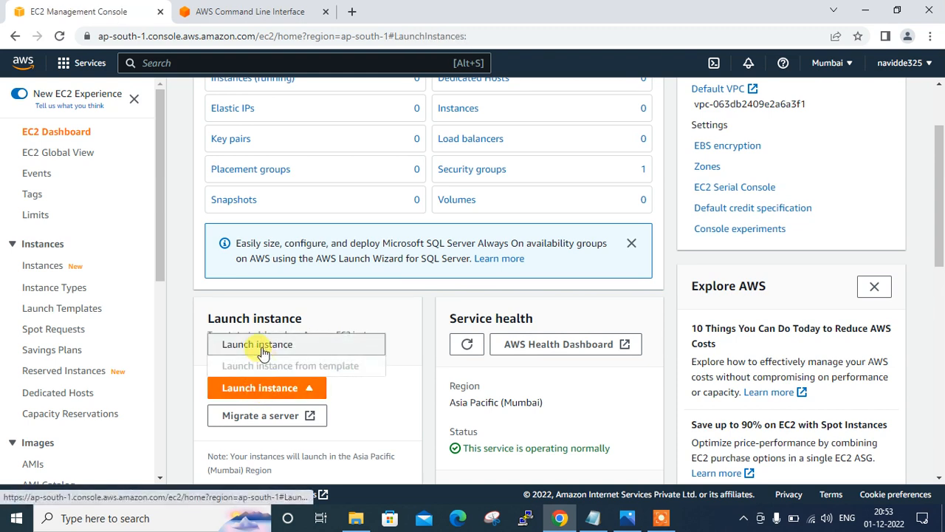
Name a new instance 'demo', keeping Amazon Linux 2 and t2.micro, then list key pairs.
left_click(256, 345)
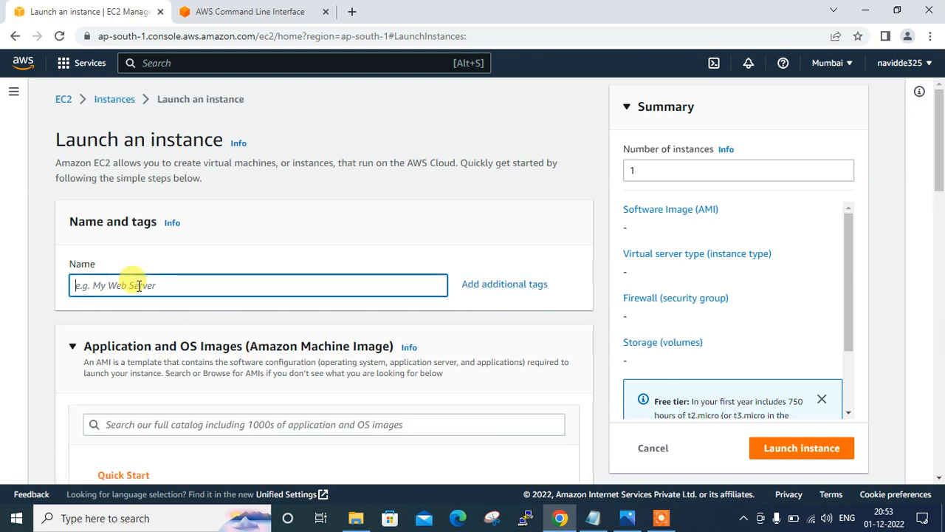
type("demo")
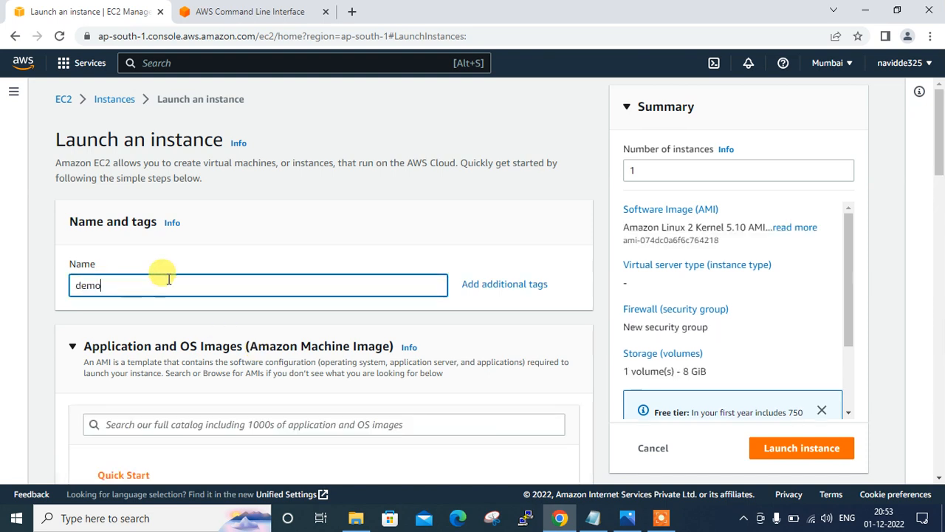
scroll("down", 3)
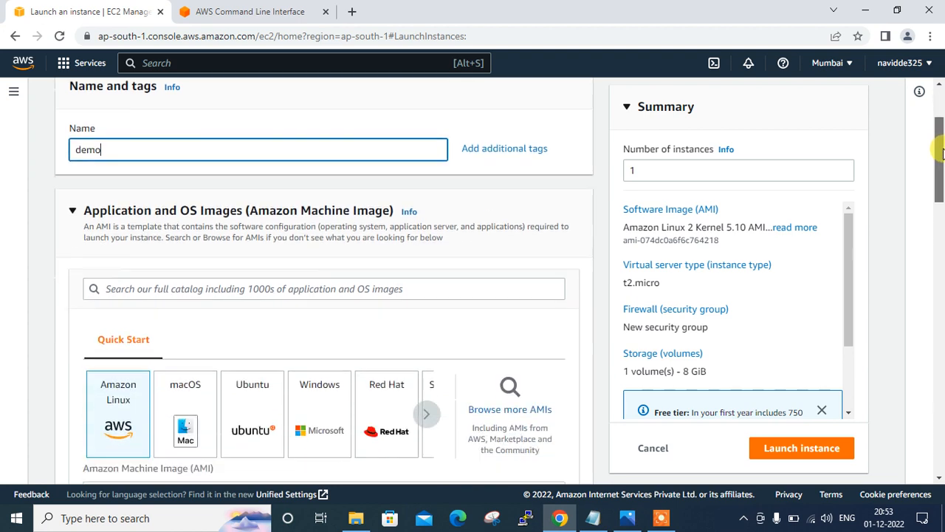
scroll("down", 3)
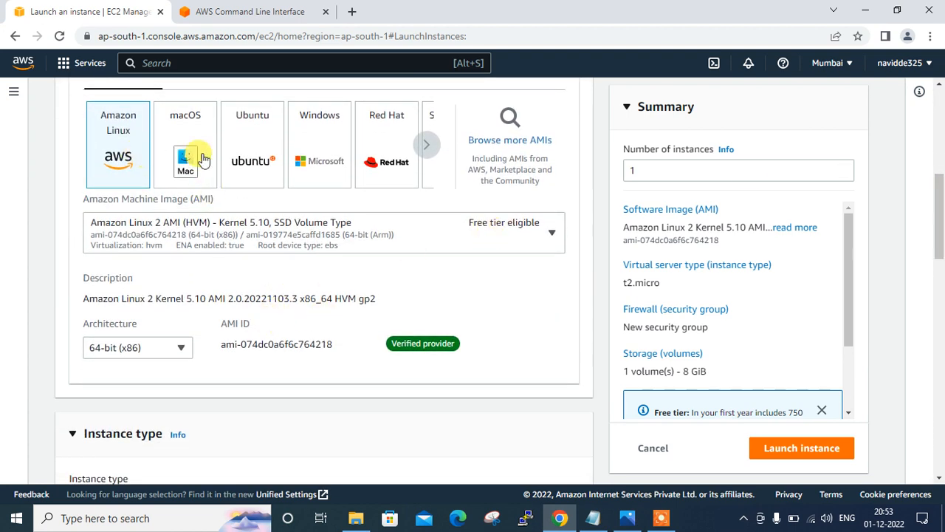
scroll("down", 3)
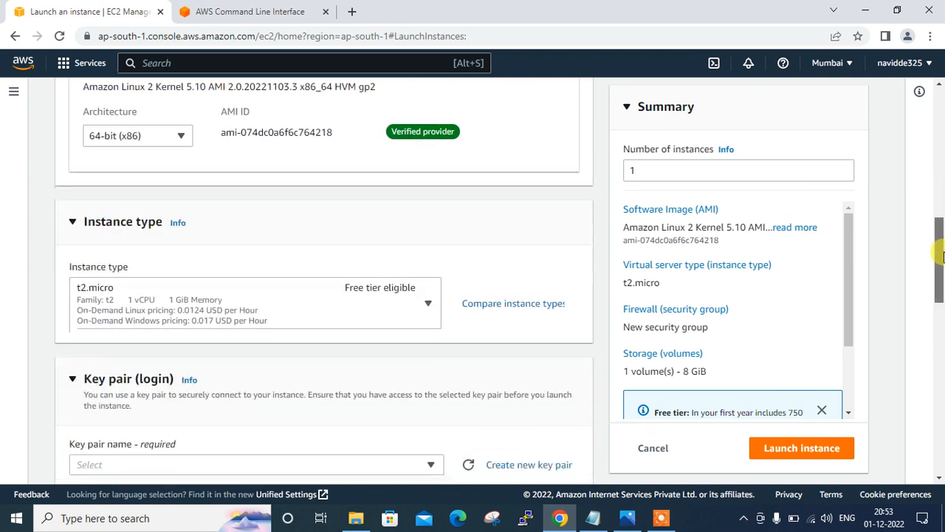
scroll("down", 3)
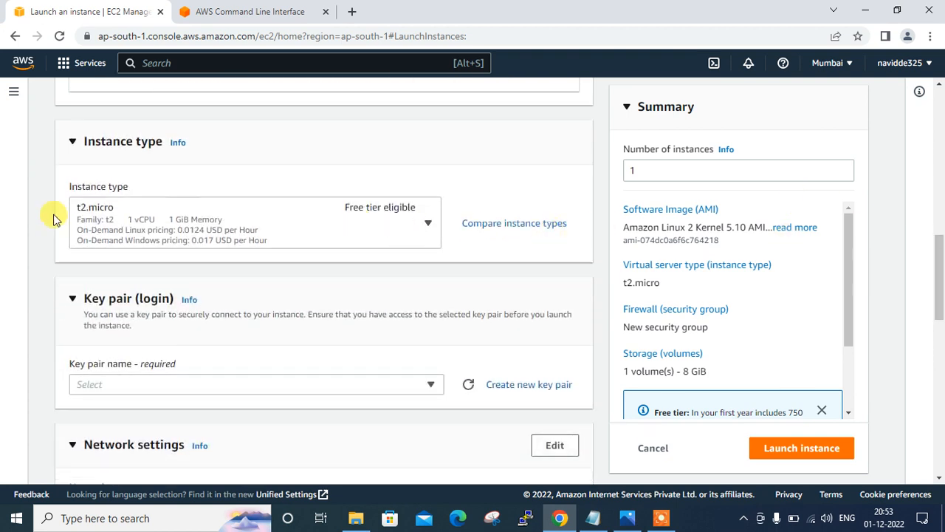
mouse_move(244, 393)
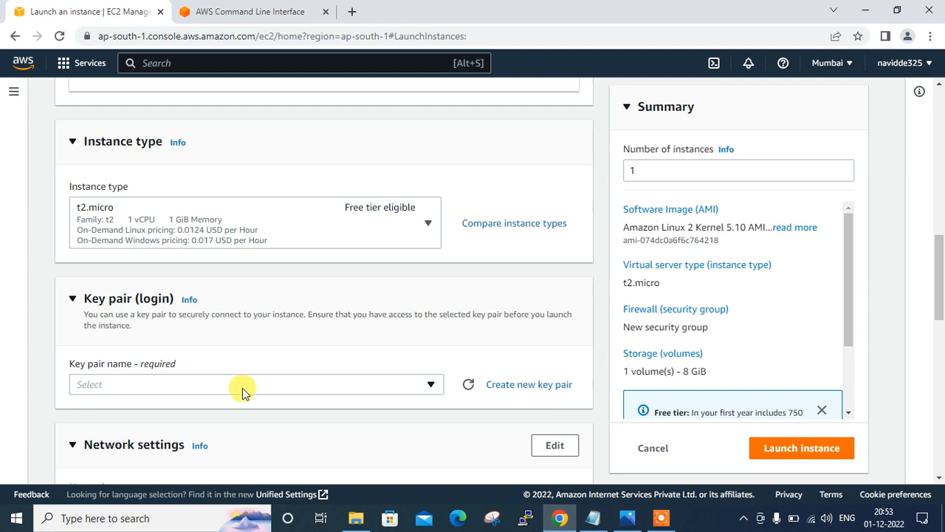
left_click(254, 384)
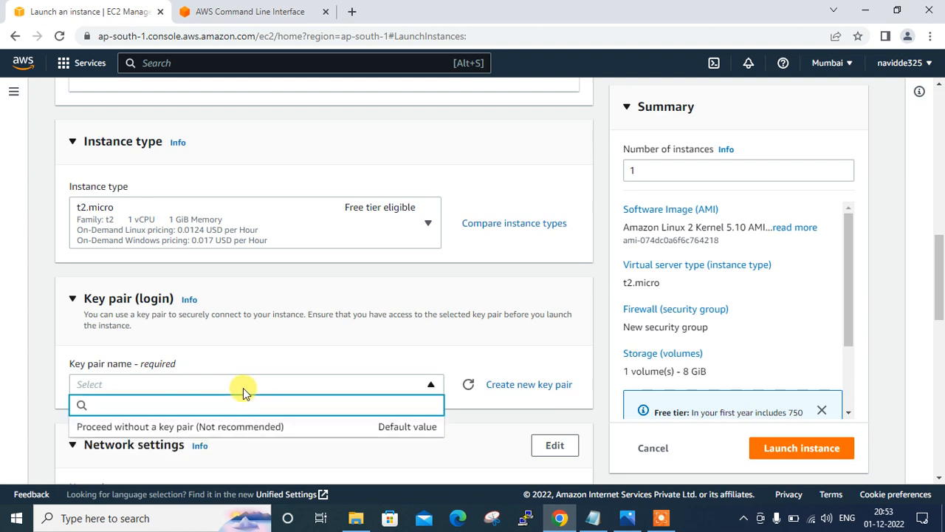
mouse_move(285, 394)
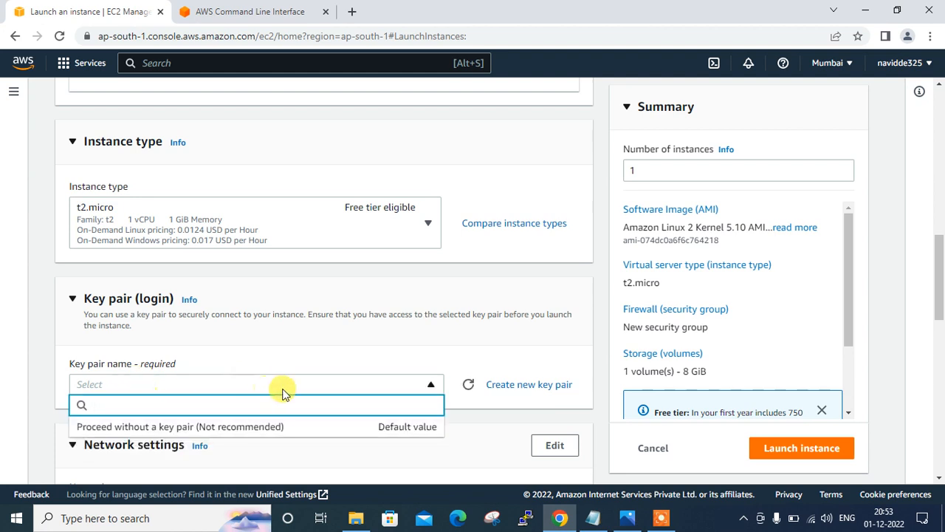
Create and download an RSA .pem key pair named 'demo' for the instance.
left_click(528, 384)
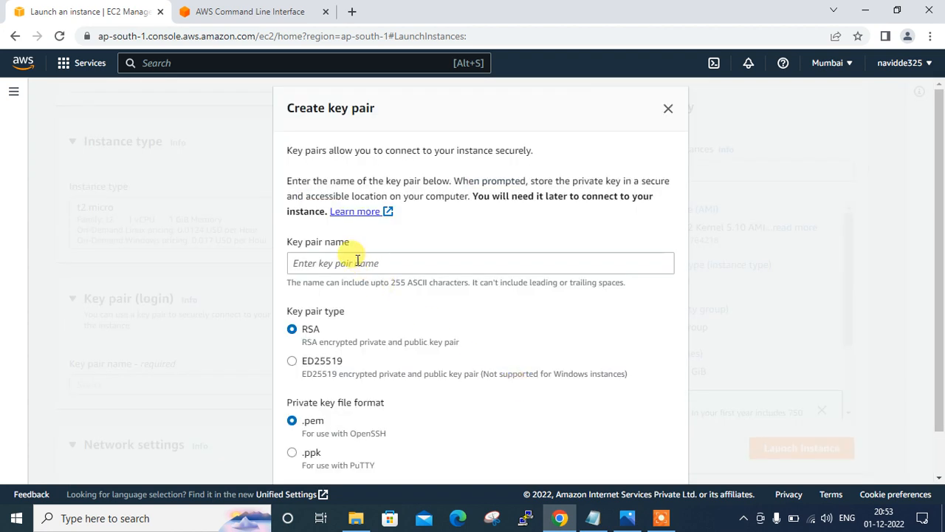
left_click(479, 263)
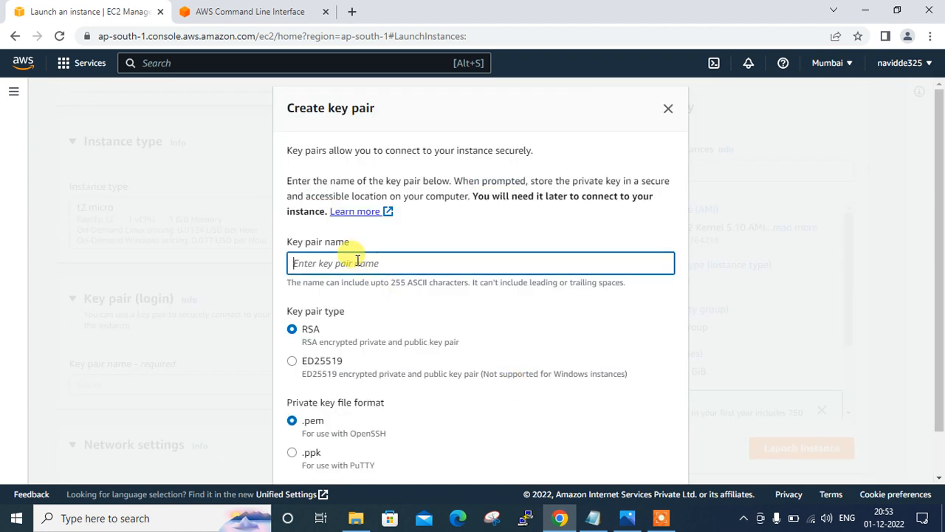
type("deno")
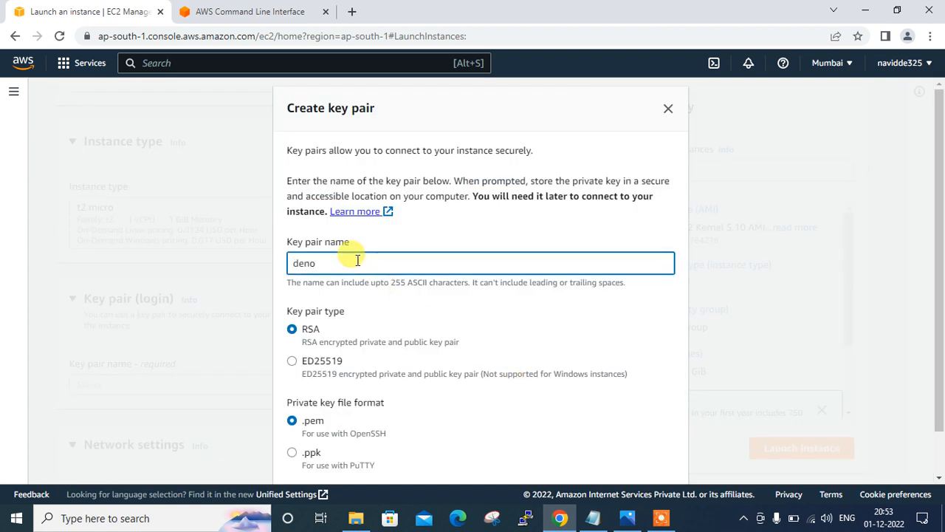
type("demo")
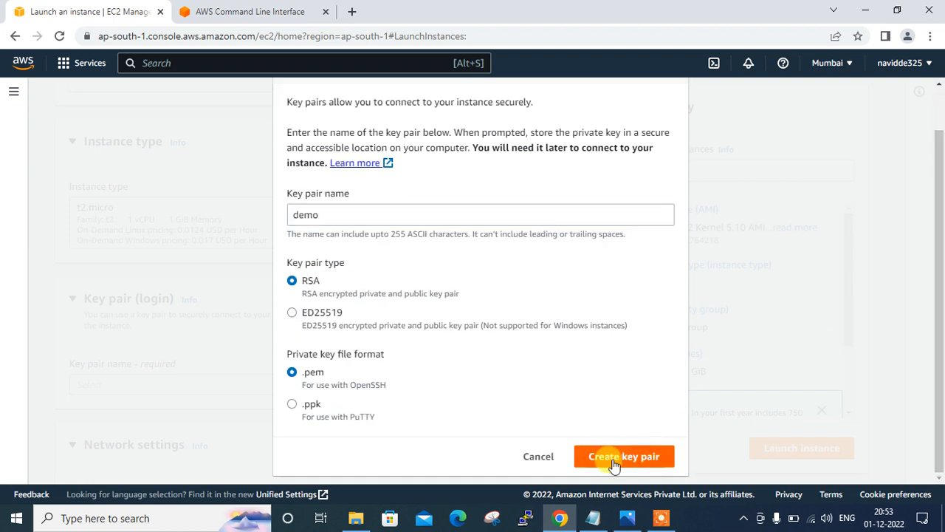
left_click(624, 456)
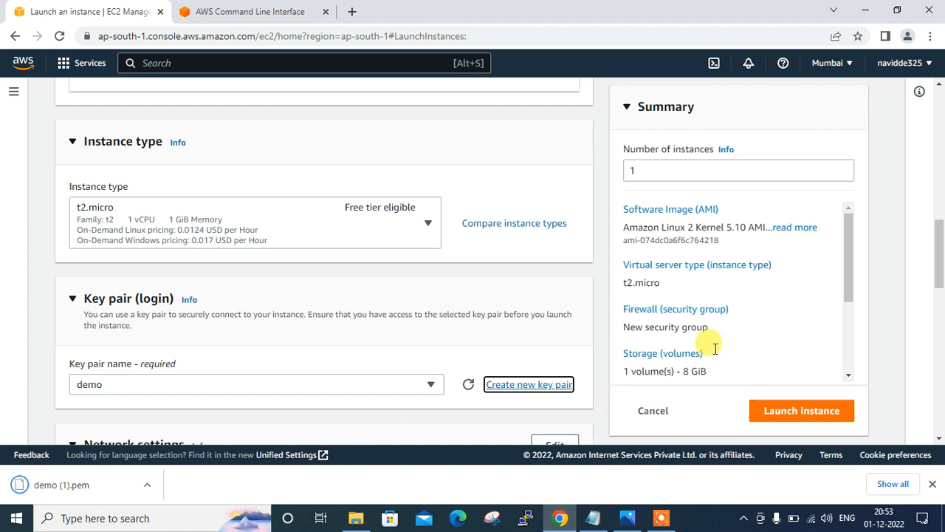
Review network settings and launch the demo instance.
scroll("down", 3)
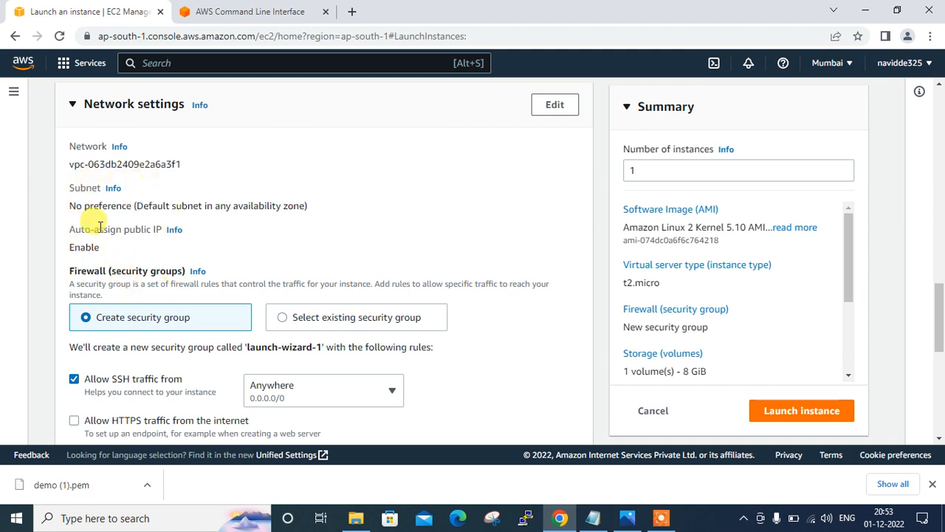
mouse_move(339, 342)
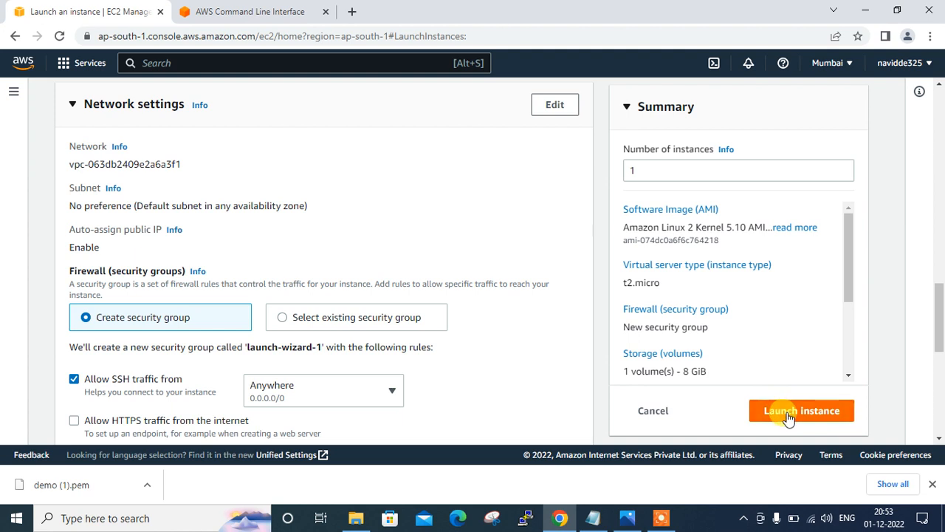
left_click(801, 410)
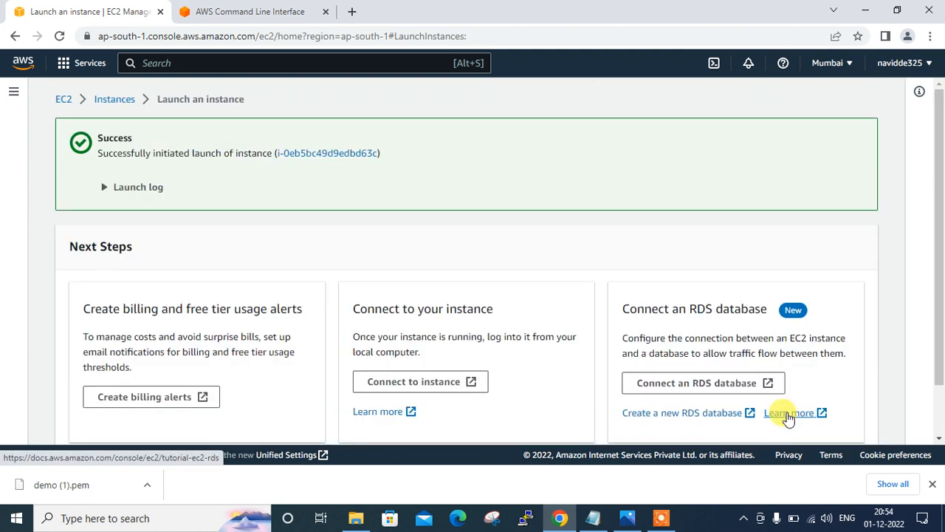
scroll("down", 3)
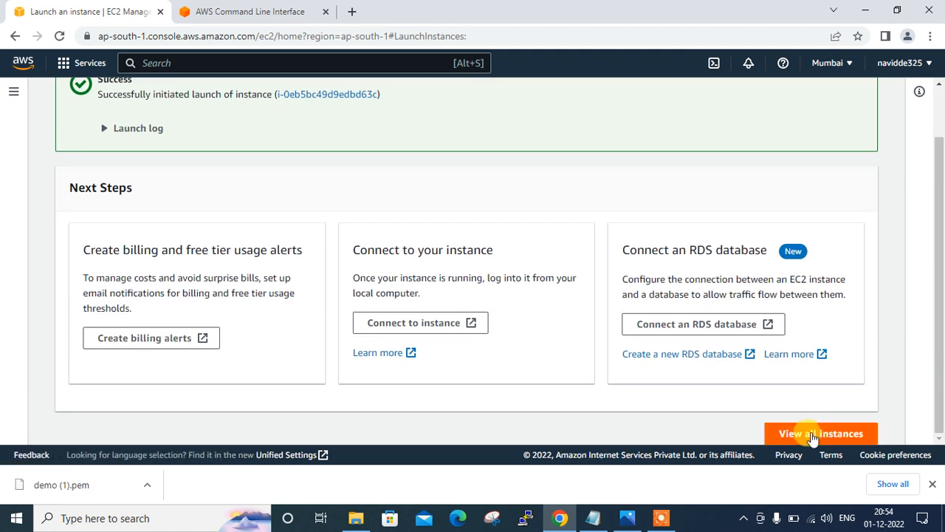
List all instances, select demo, and refresh until it shows Running.
left_click(822, 432)
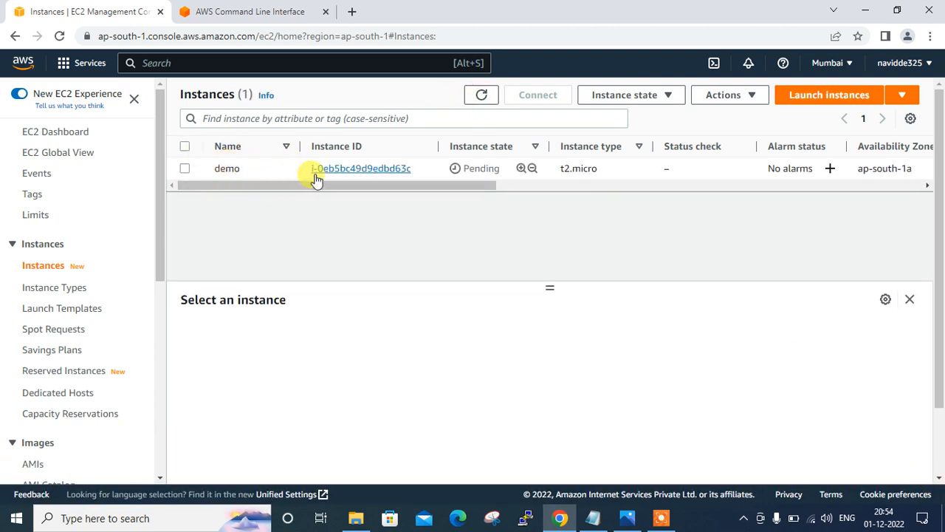
mouse_move(510, 204)
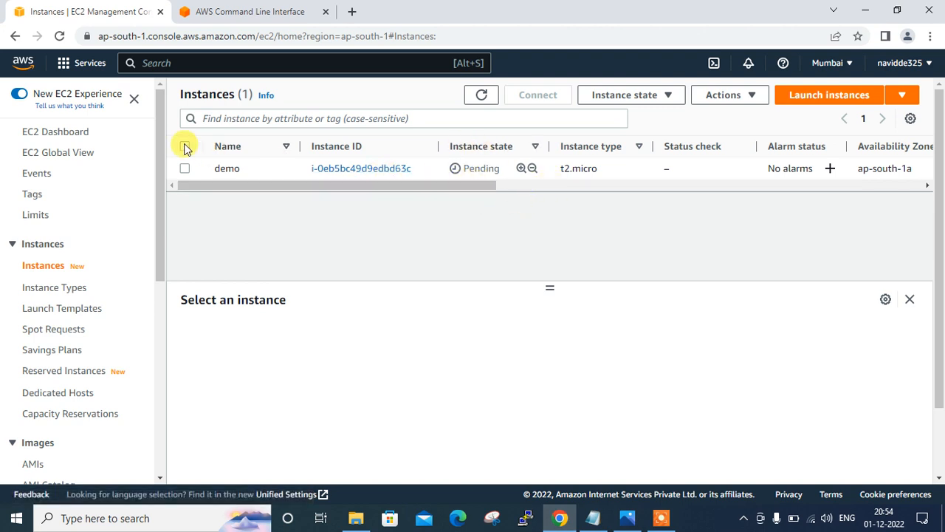
left_click(184, 148)
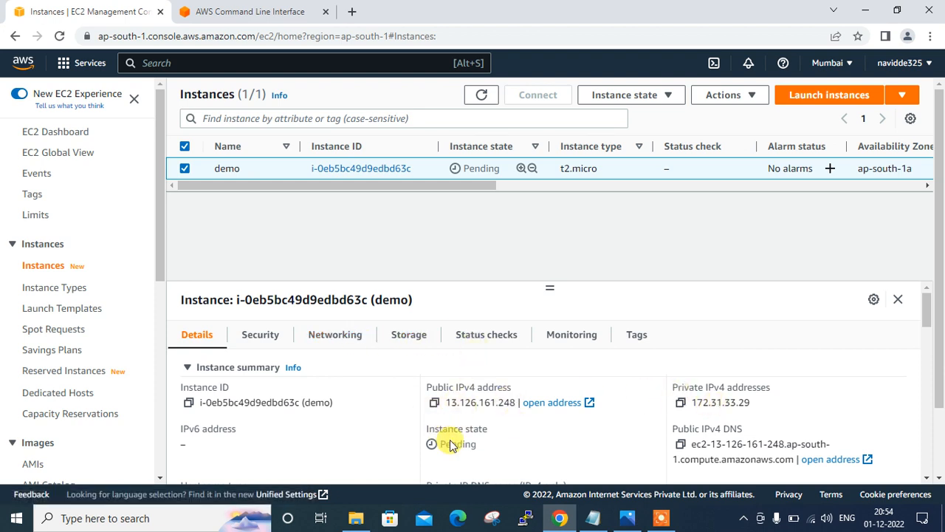
left_click(481, 95)
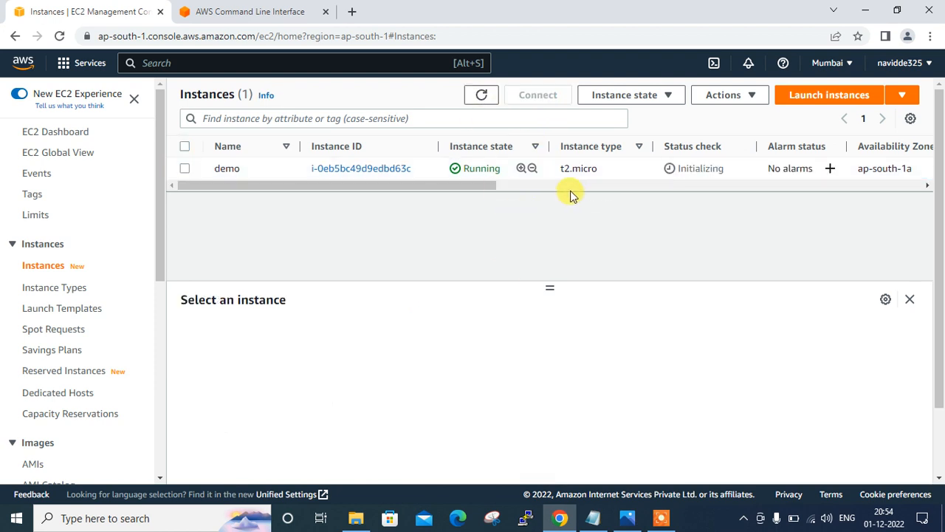
mouse_move(481, 170)
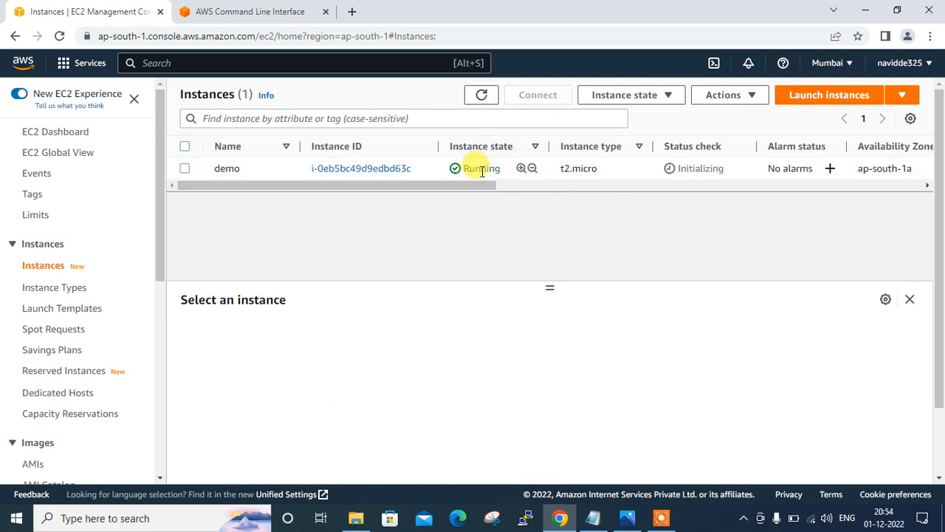
mouse_move(876, 174)
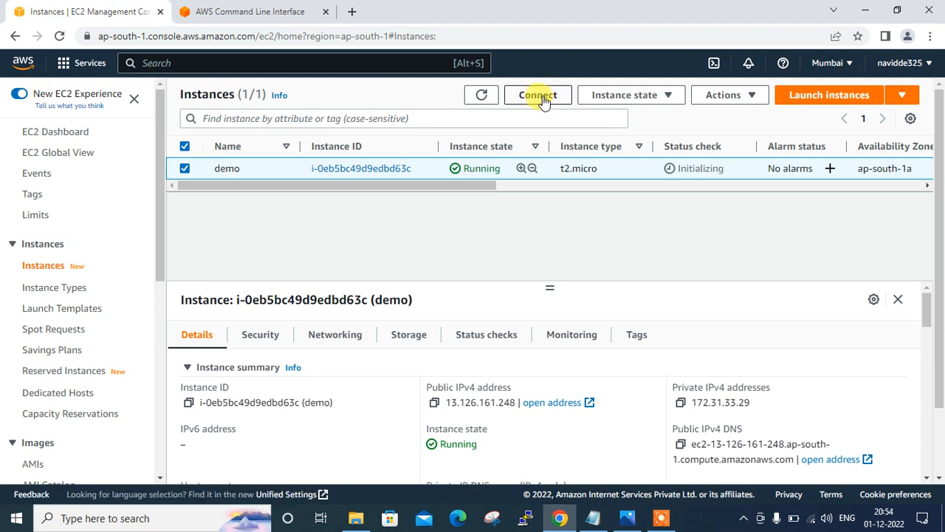
Connect to the demo instance through EC2 Instance Connect as ec2-user.
left_click(537, 95)
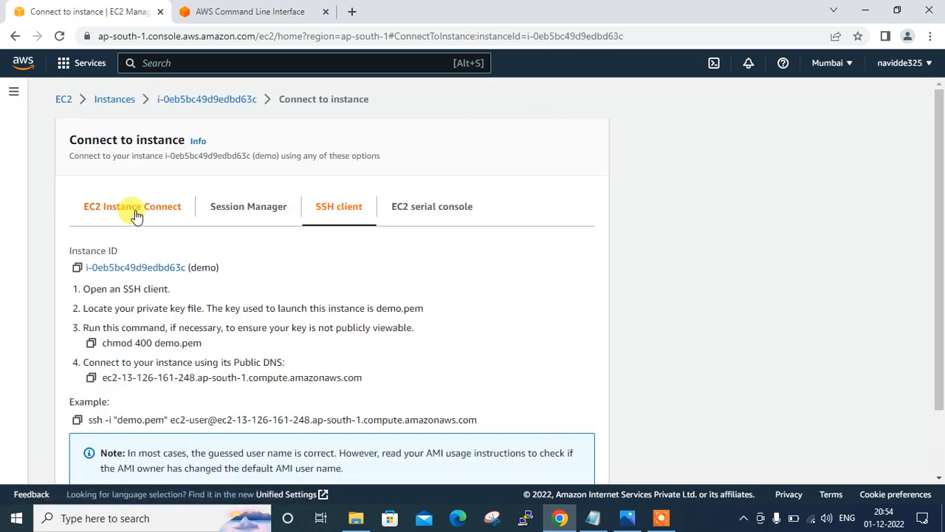
left_click(132, 206)
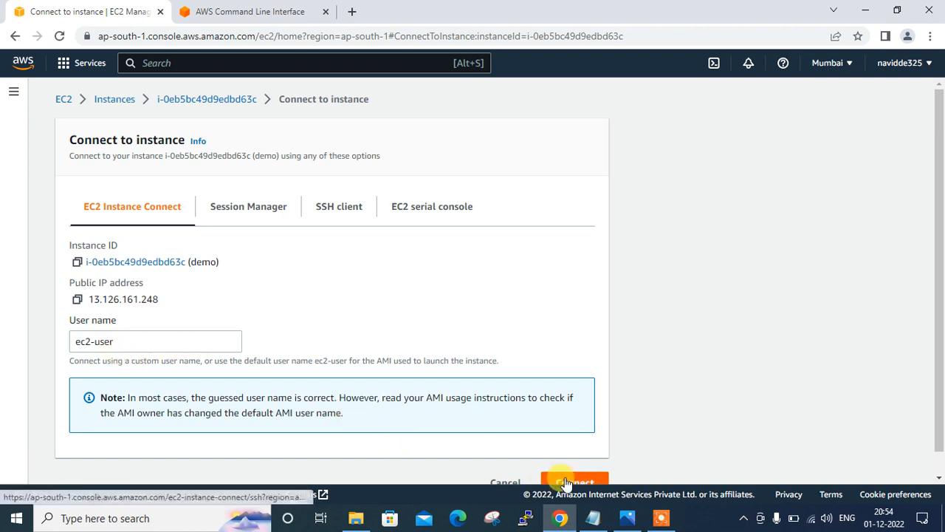
left_click(575, 481)
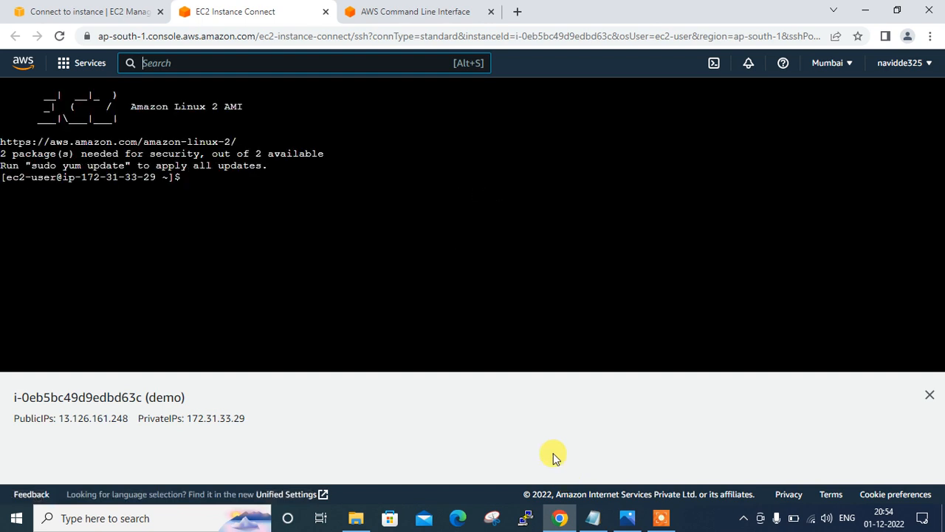
Switch to root with sudo su - and run aws --version.
type("sudo su -")
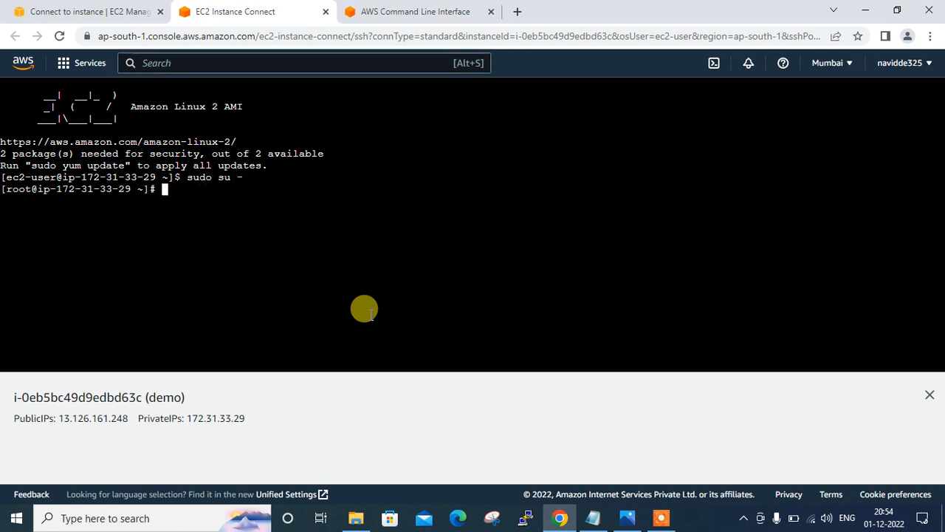
type("aws")
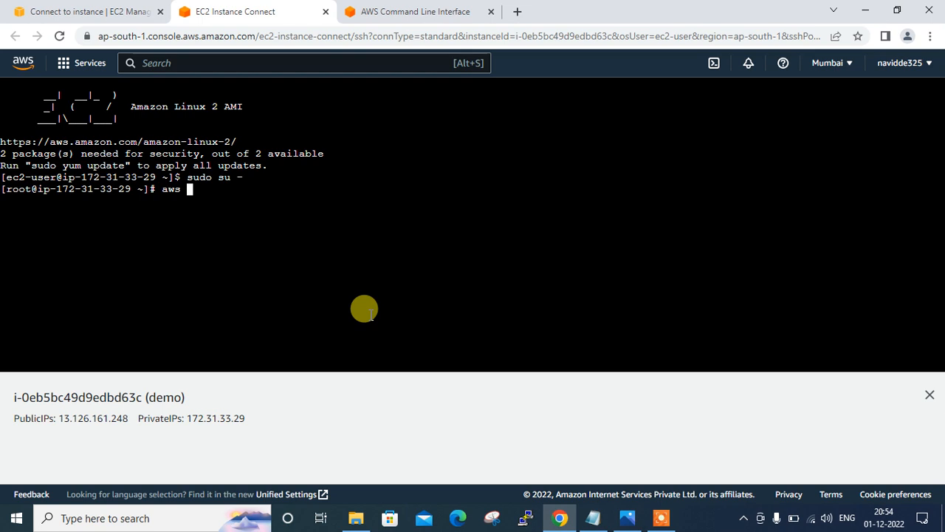
type("--version")
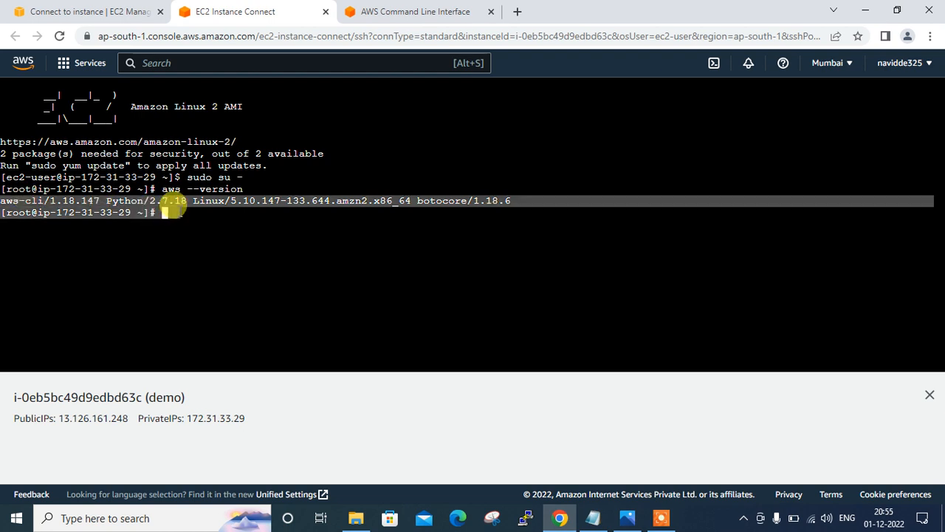
Compare the installed aws-cli 1.18.147 against the AWS CLI page, then clear the screen.
left_click(422, 11)
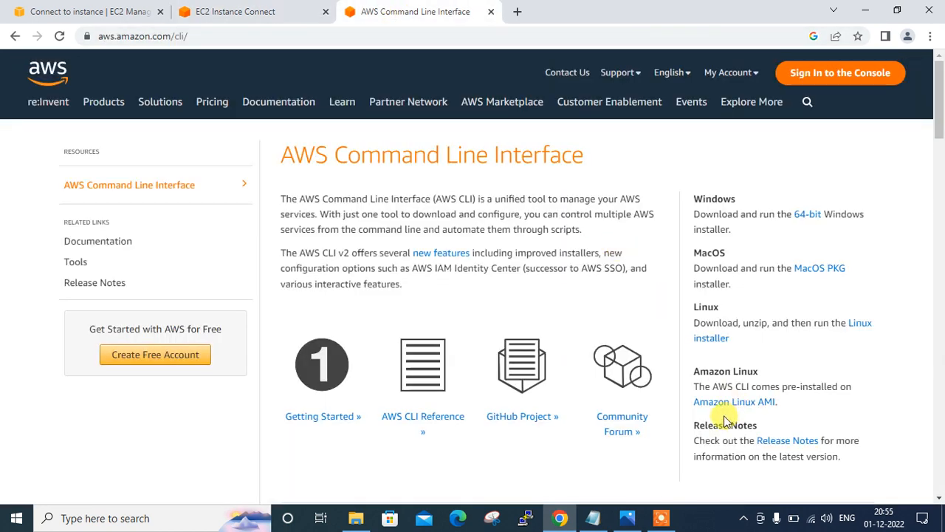
mouse_move(738, 387)
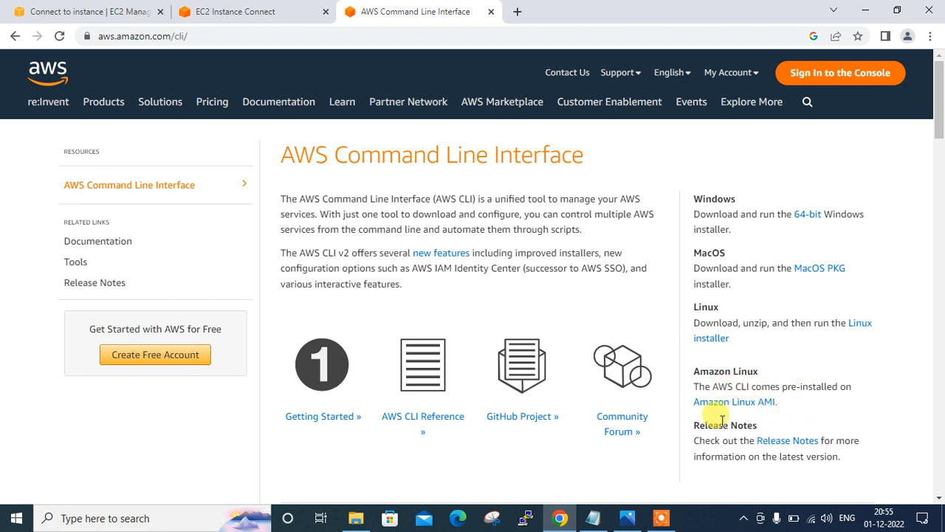
left_click(236, 12)
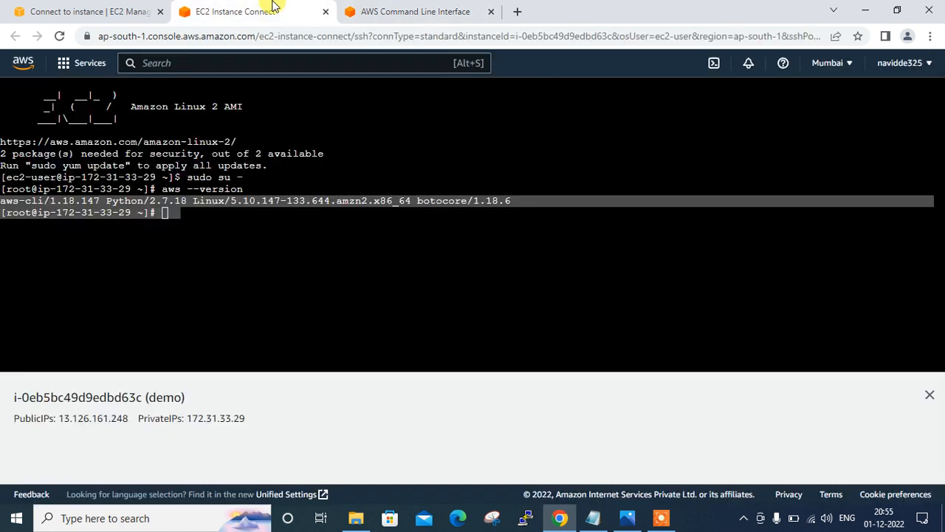
double_click(187, 106)
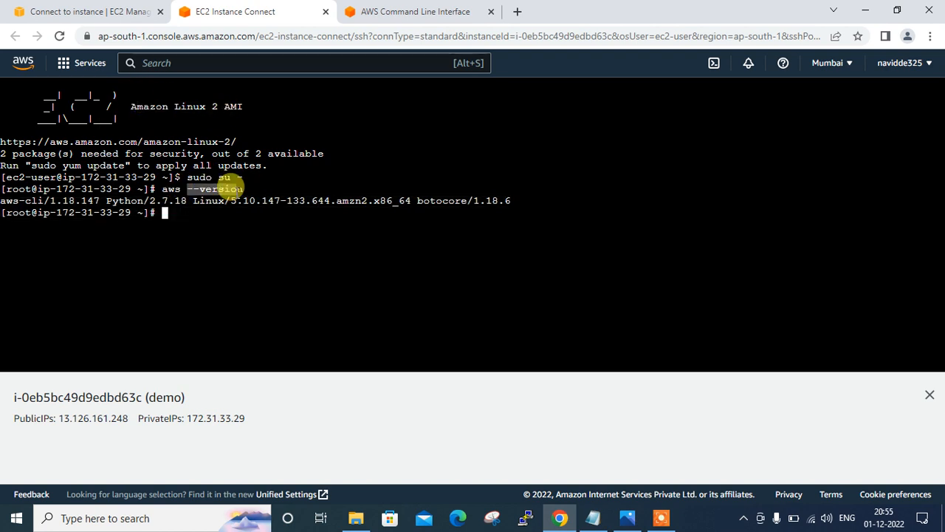
left_click(419, 11)
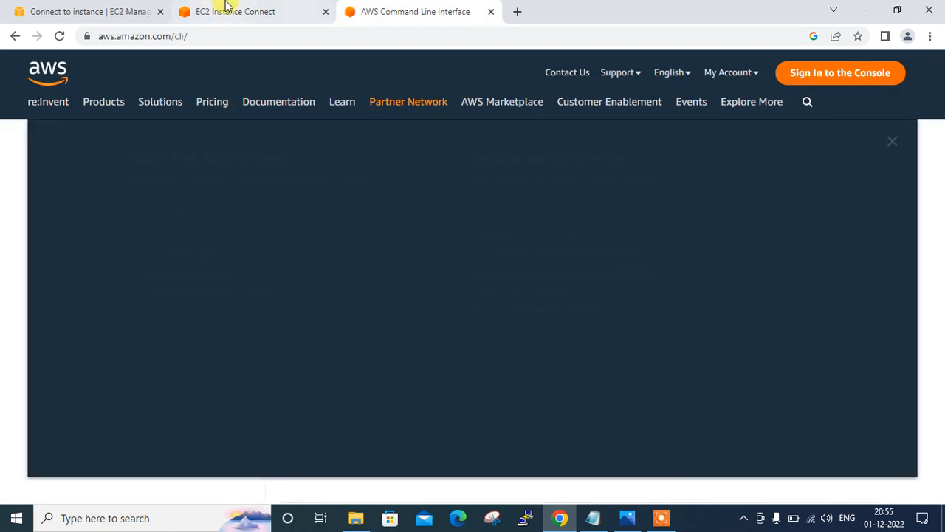
left_click(244, 12)
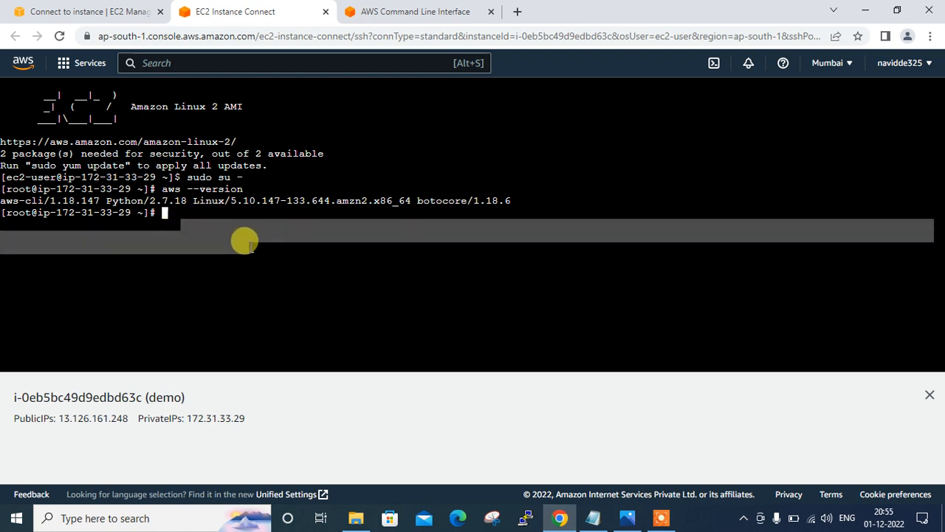
type("cls")
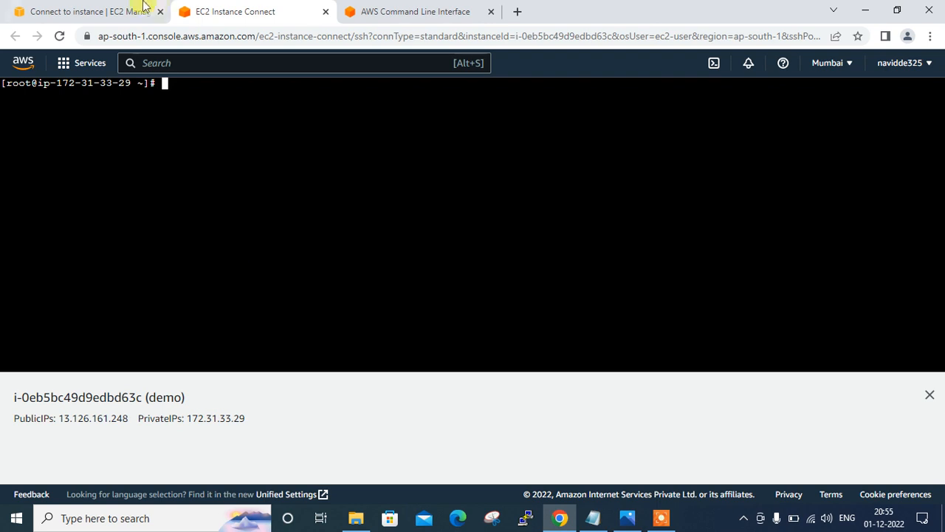
Open IAM in a new tab and show its empty Users page.
right_click(340, 168)
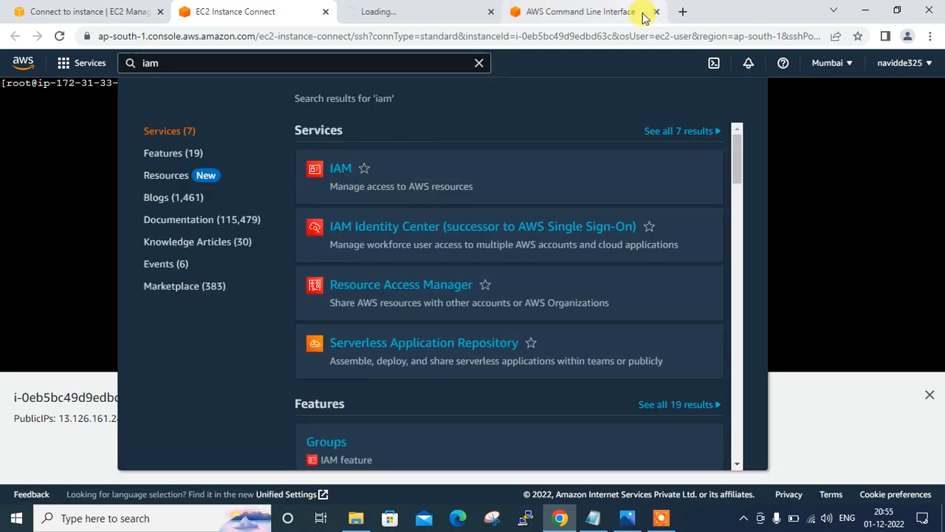
left_click(340, 168)
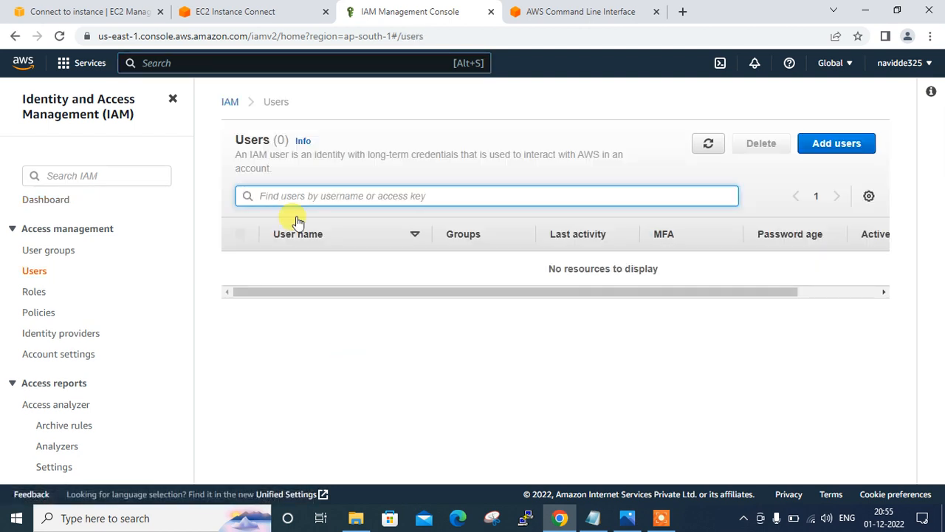
Add an IAM user named bob with access-key programmatic access.
left_click(836, 143)
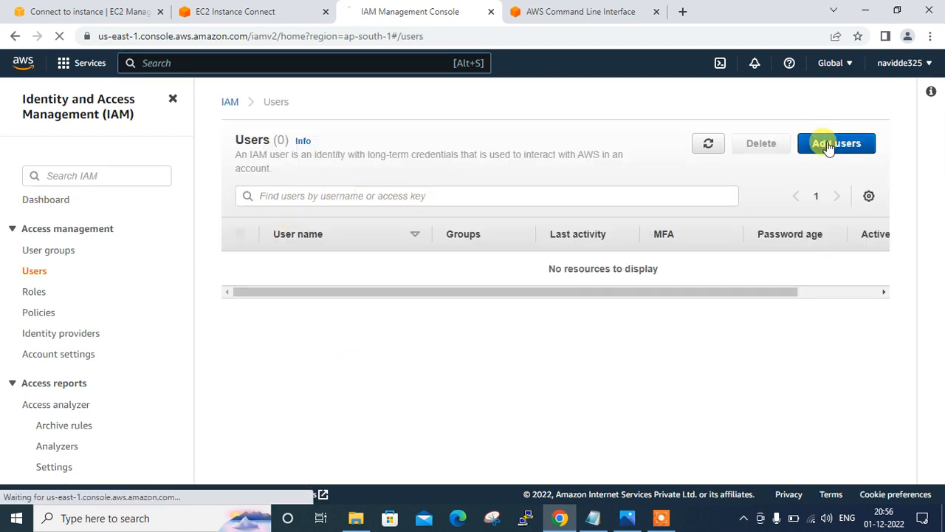
left_click(835, 143)
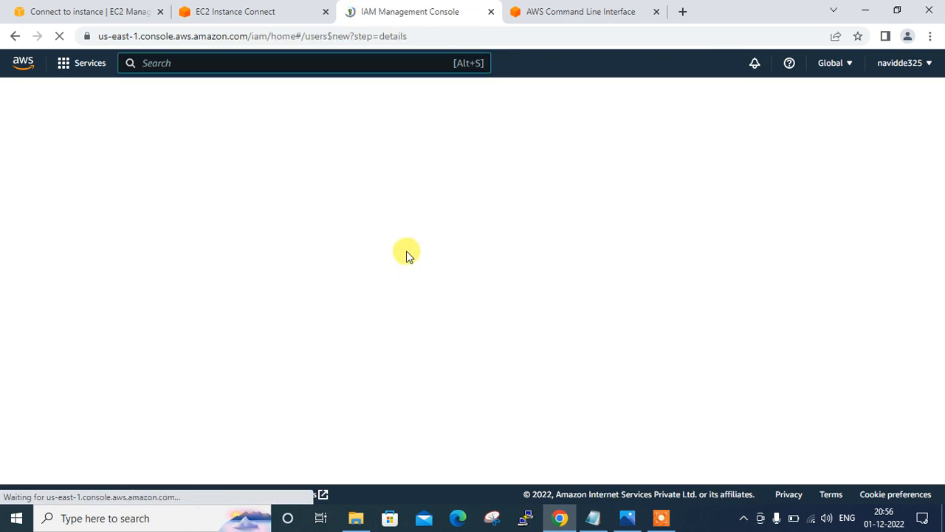
left_click(459, 205)
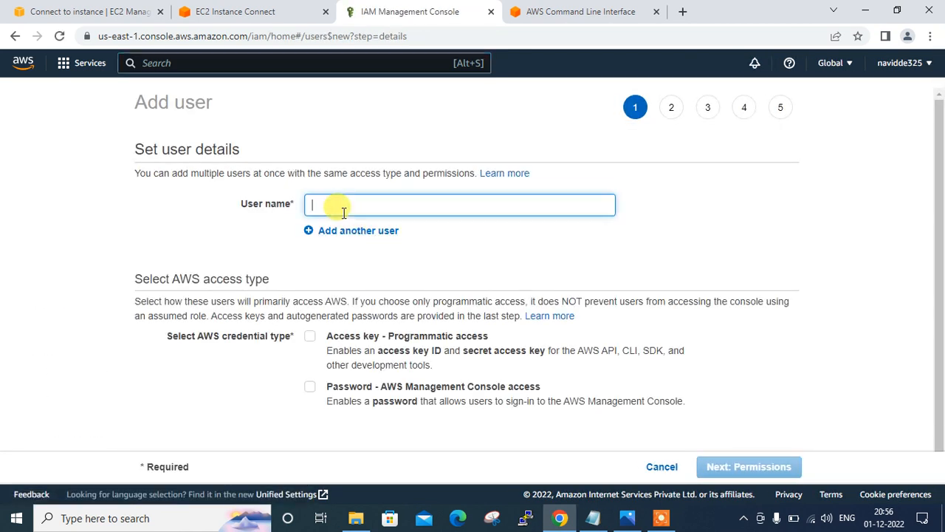
type("bob")
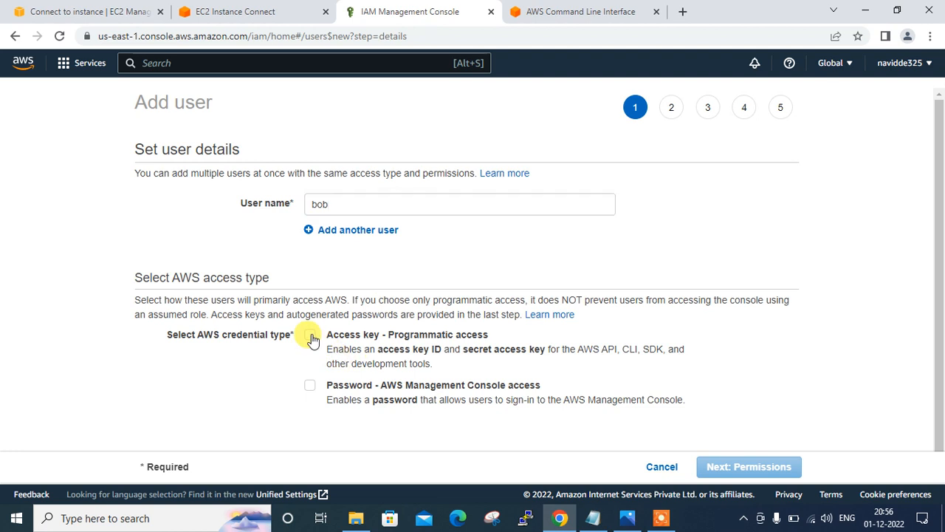
left_click(310, 334)
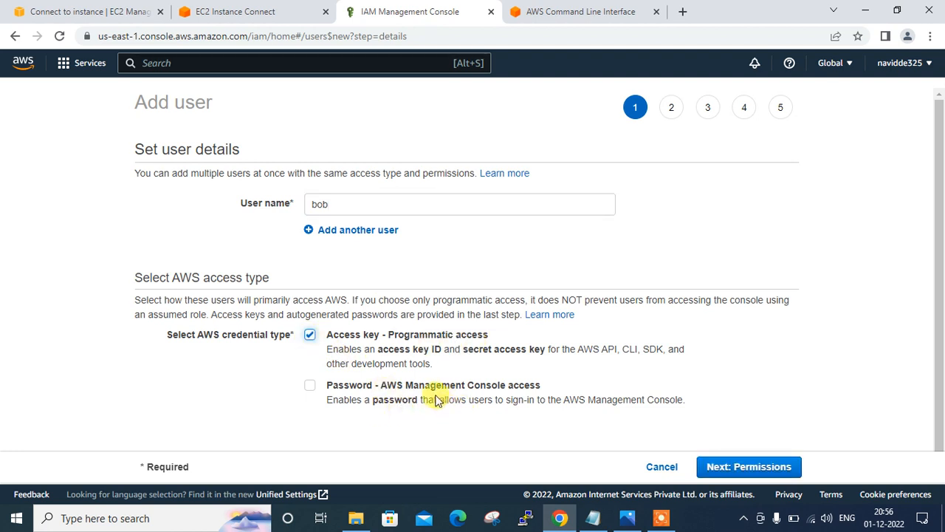
left_click(751, 466)
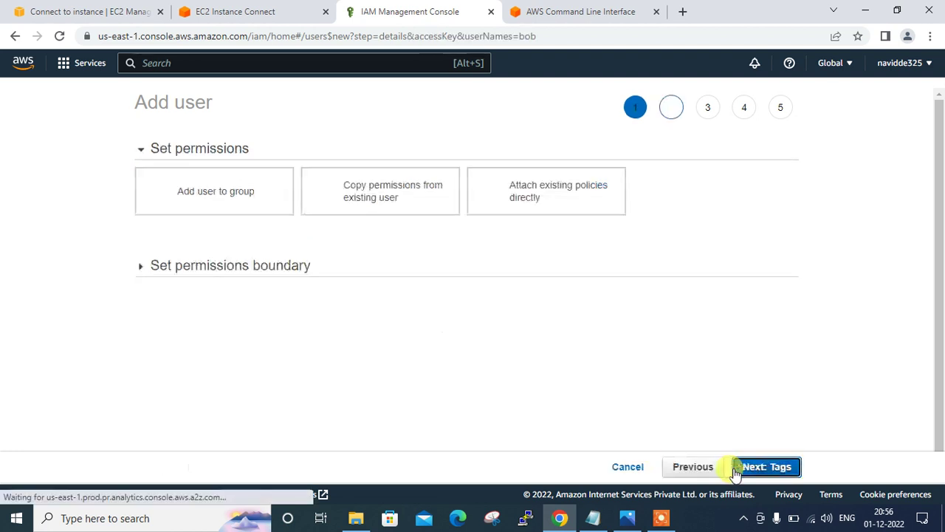
Attach AmazonEC2FullAccess, create bob, and reveal the secret access key.
left_click(770, 466)
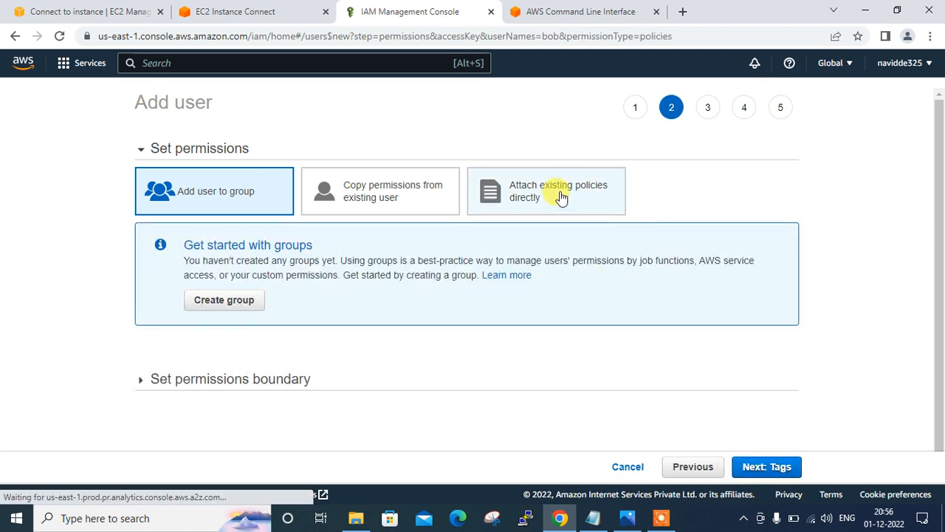
left_click(546, 190)
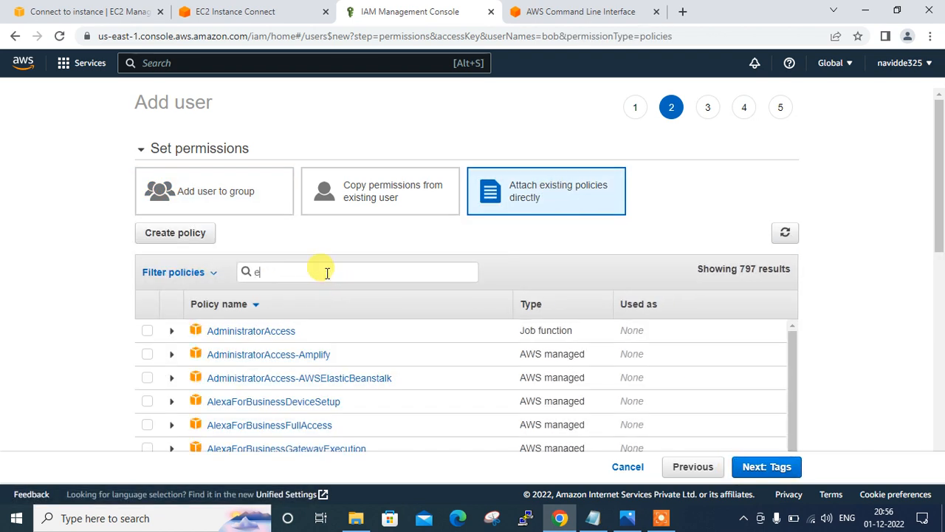
type("c2f")
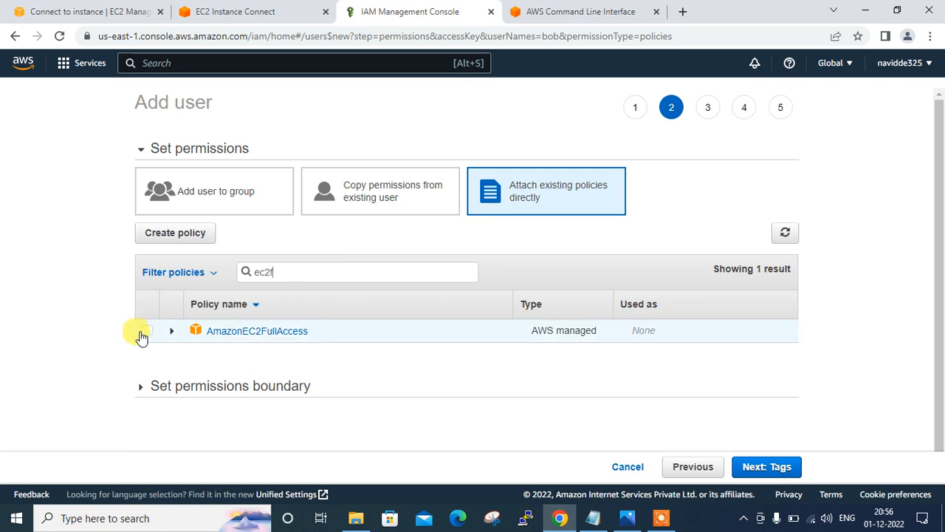
left_click(147, 331)
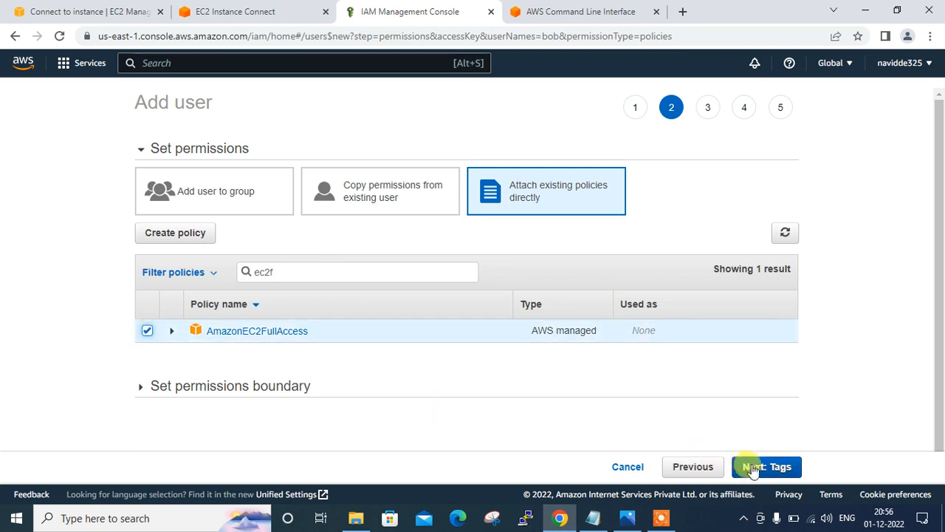
left_click(766, 467)
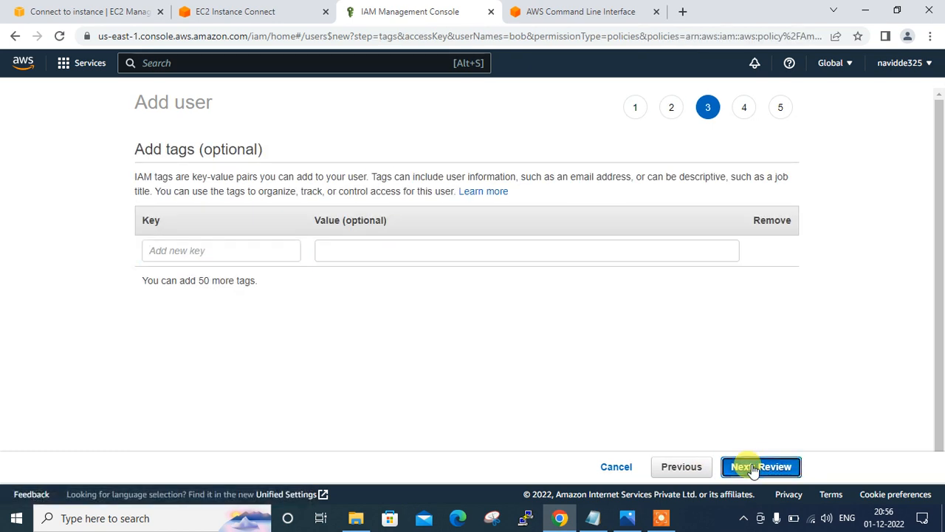
left_click(762, 466)
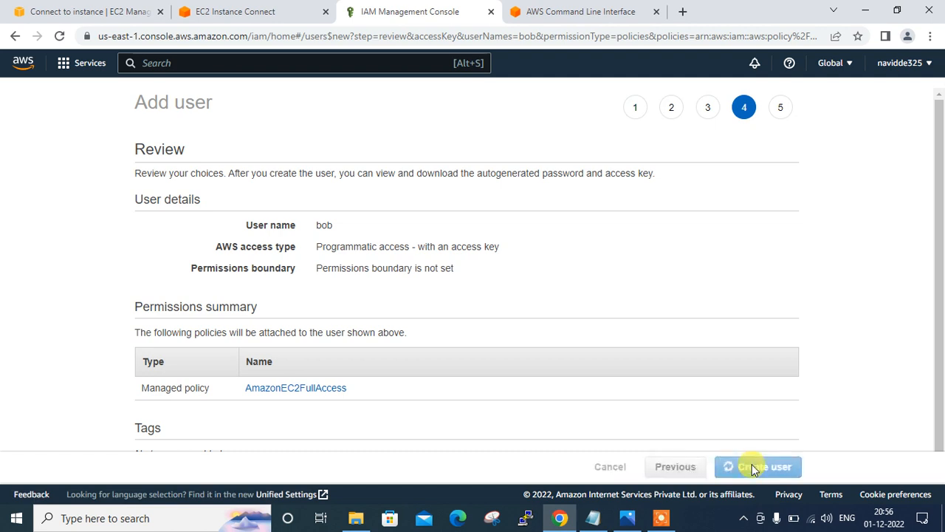
left_click(757, 466)
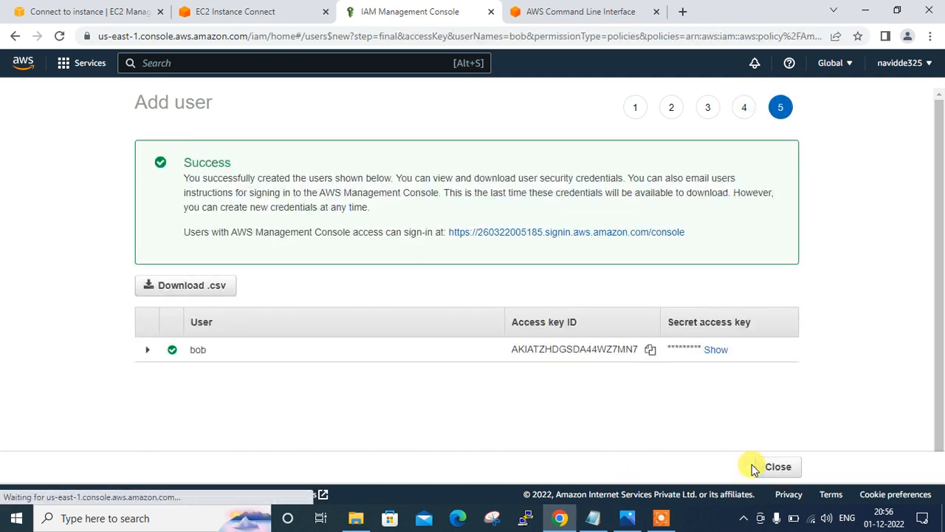
left_click(717, 349)
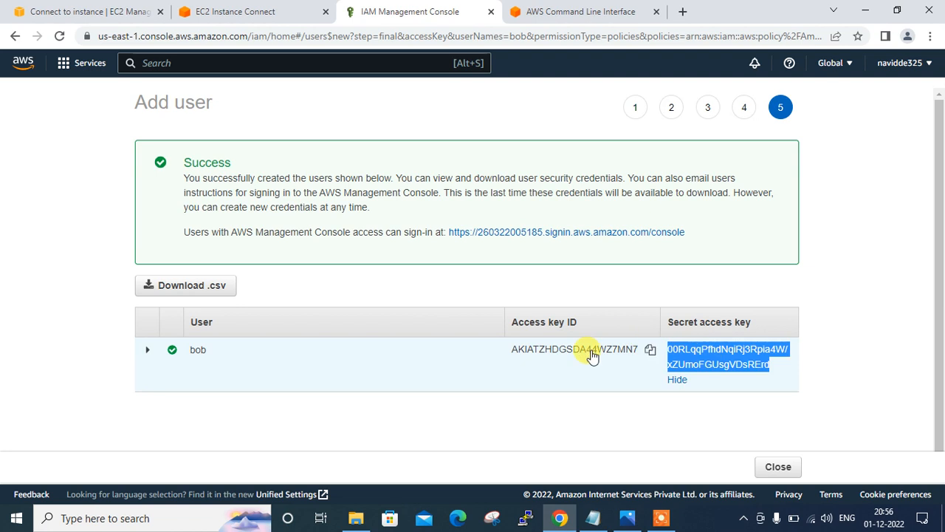
mouse_move(190, 308)
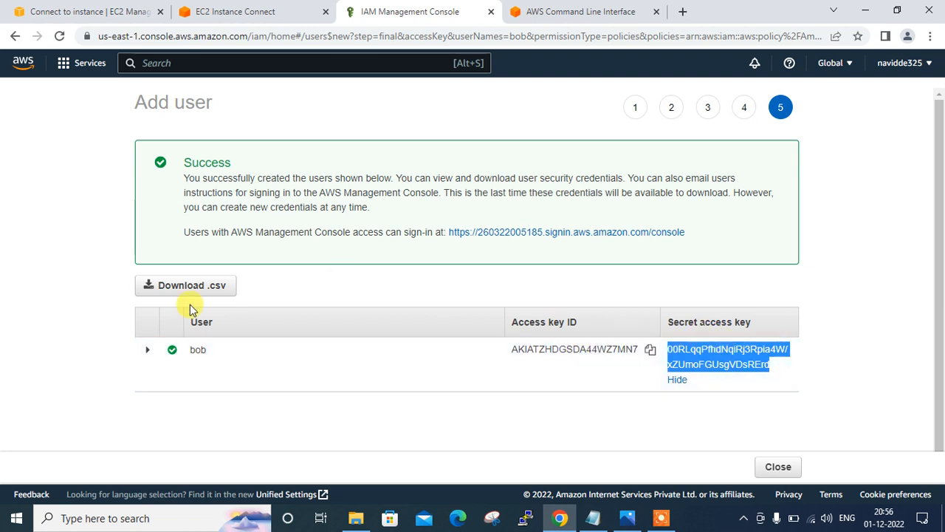
mouse_move(205, 303)
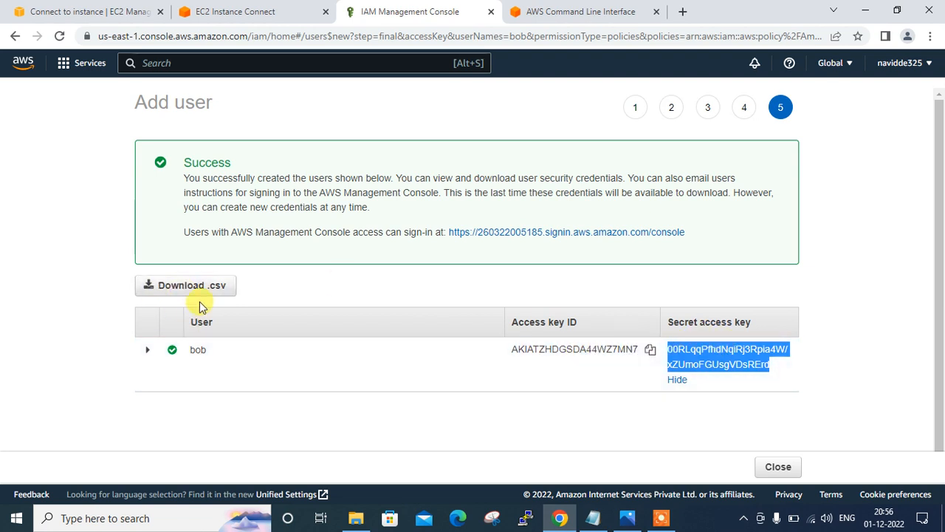
mouse_move(679, 406)
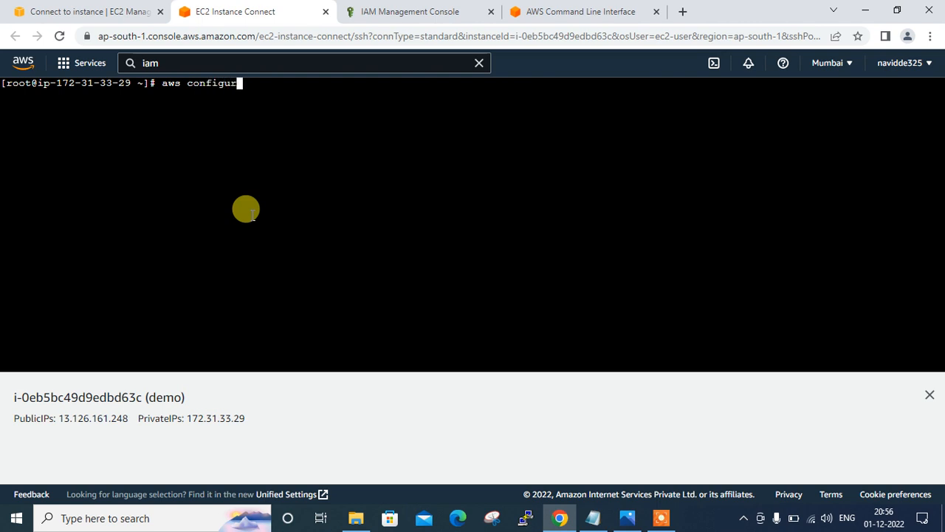
Run aws configure and enter bob's access key ID and secret key.
key("Enter")
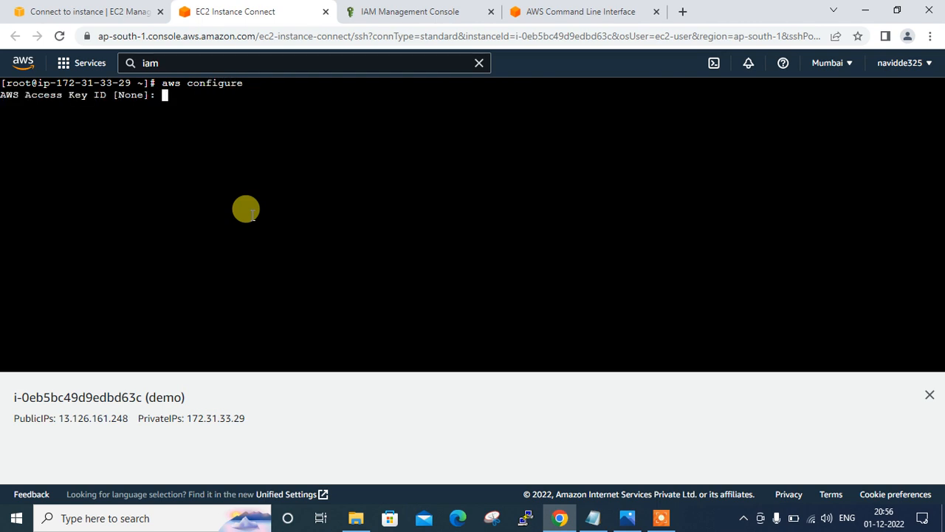
mouse_move(413, 10)
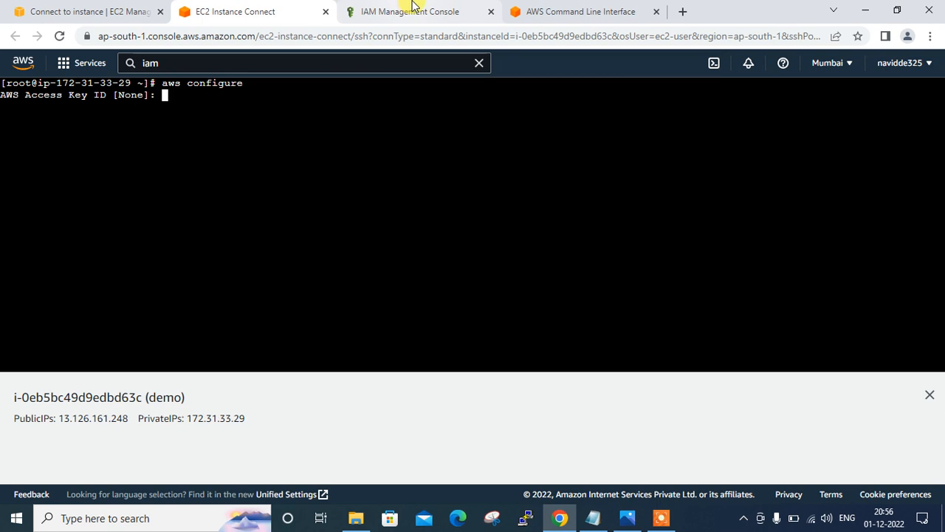
left_click(418, 12)
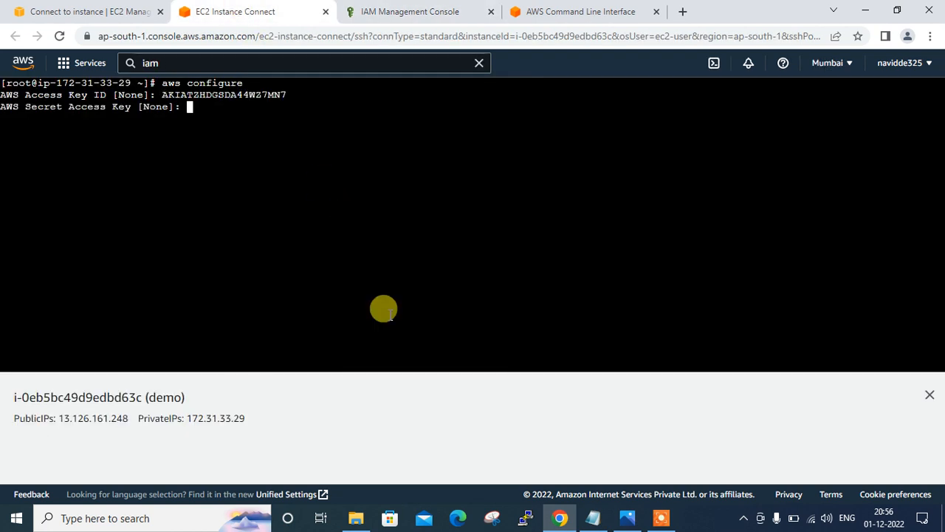
left_click(417, 12)
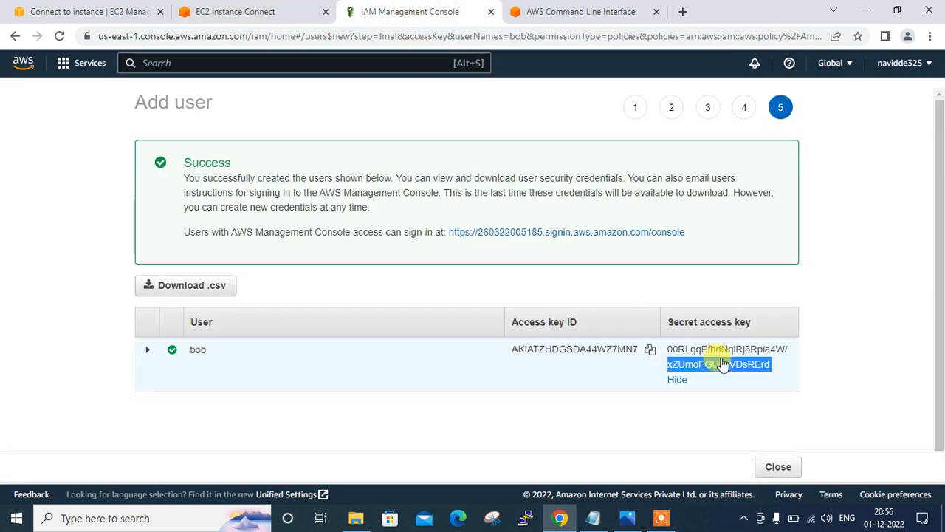
right_click(720, 363)
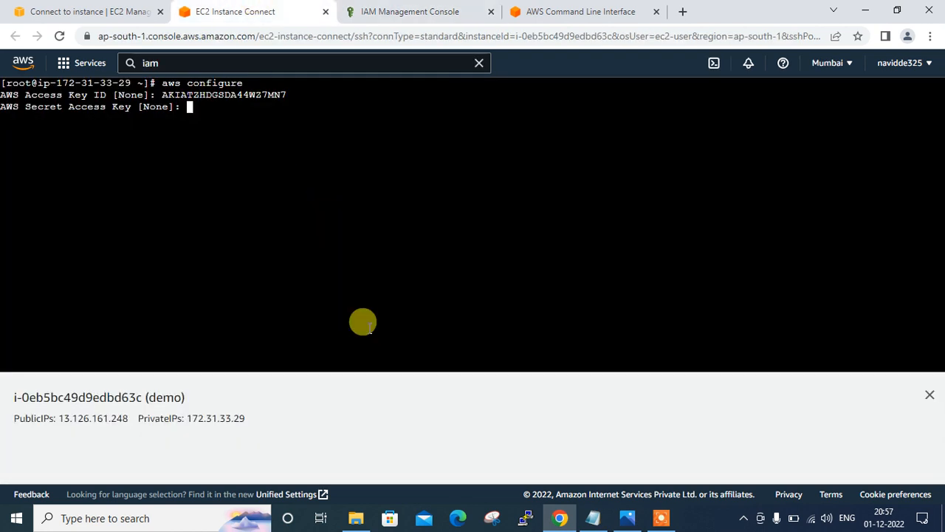
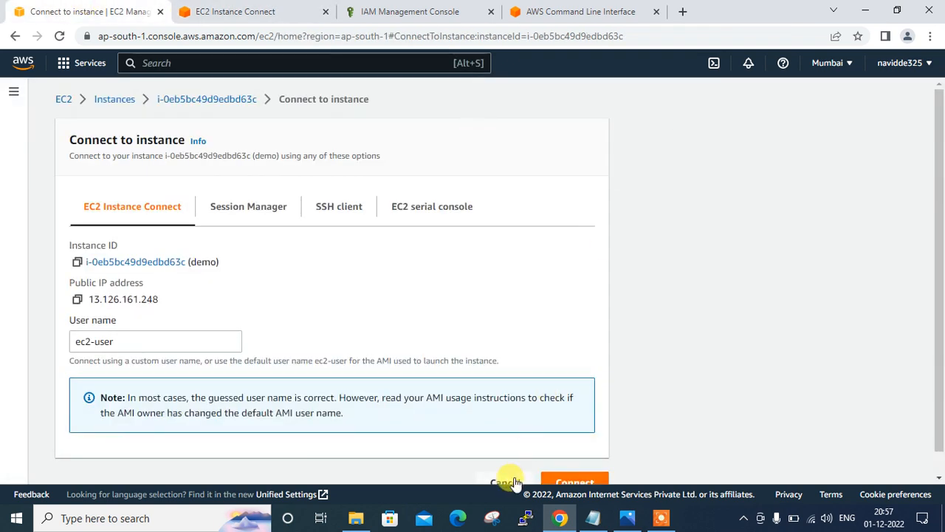
Set default region ap-south-1 and text output, then return to the AWS CLI page.
left_click(505, 482)
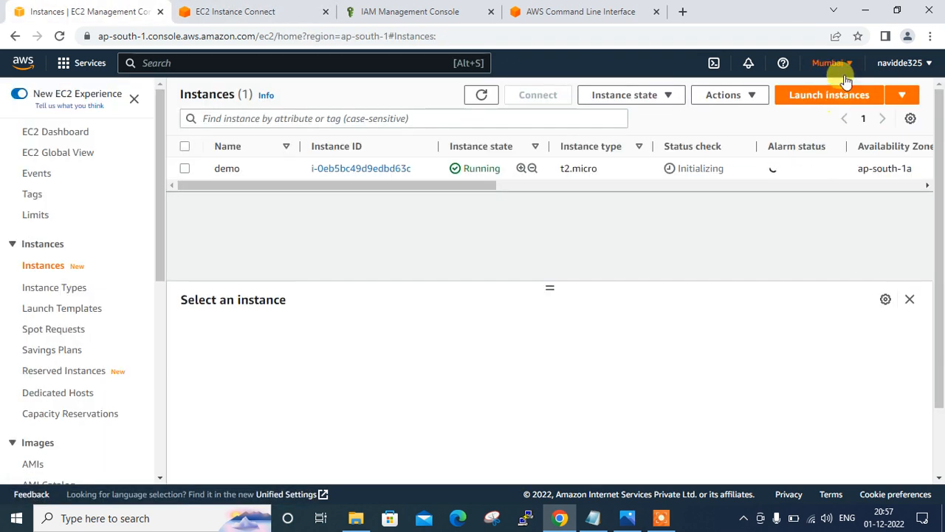
left_click(829, 63)
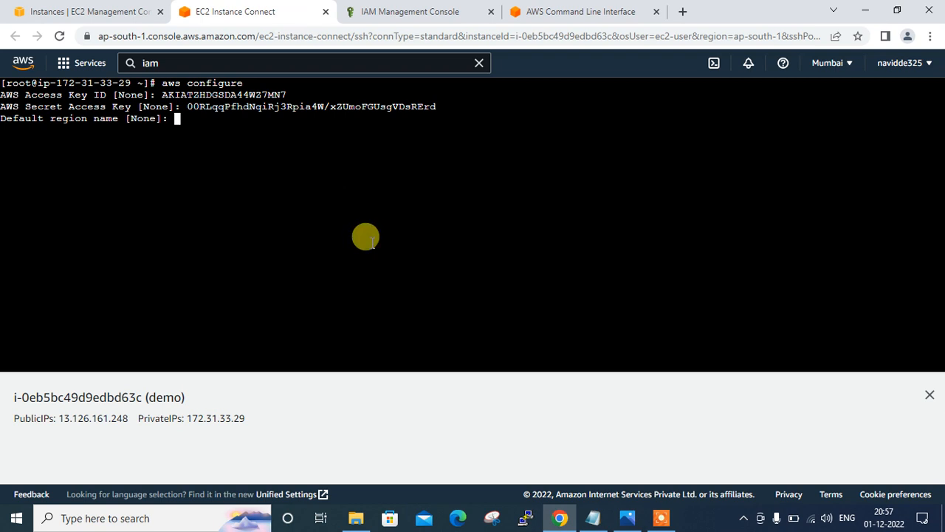
type("ap-south")
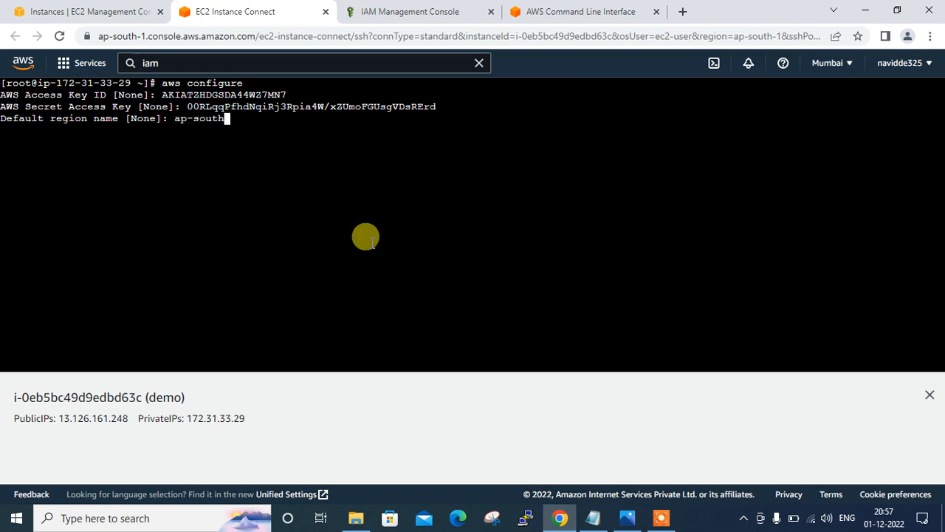
type("-1")
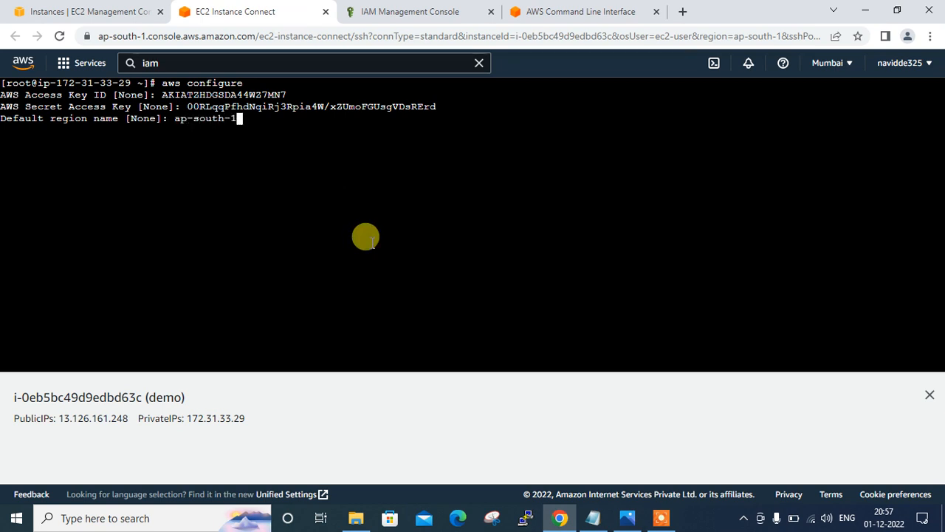
key("Enter")
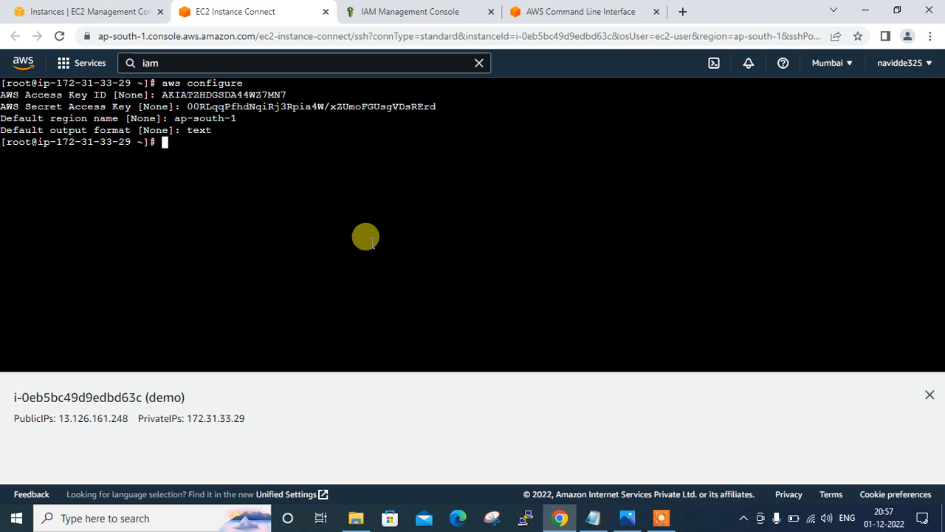
mouse_move(628, 6)
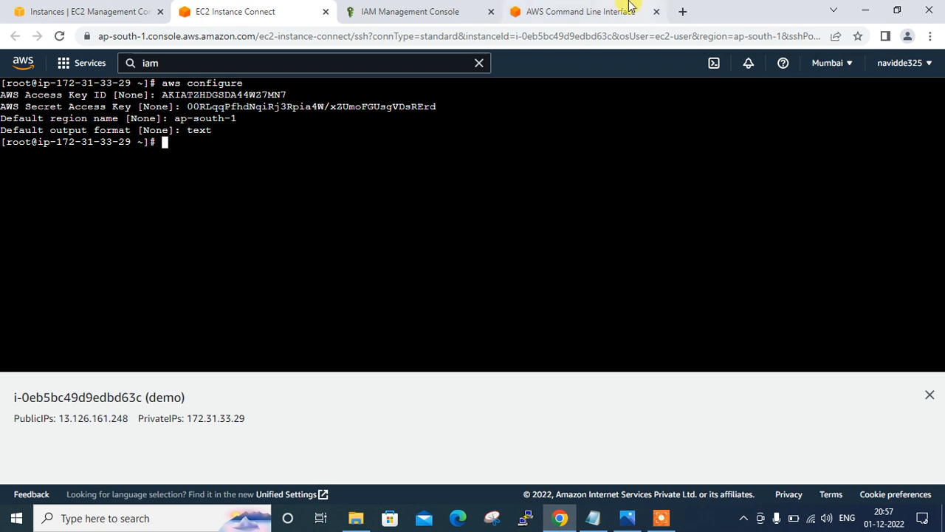
left_click(587, 12)
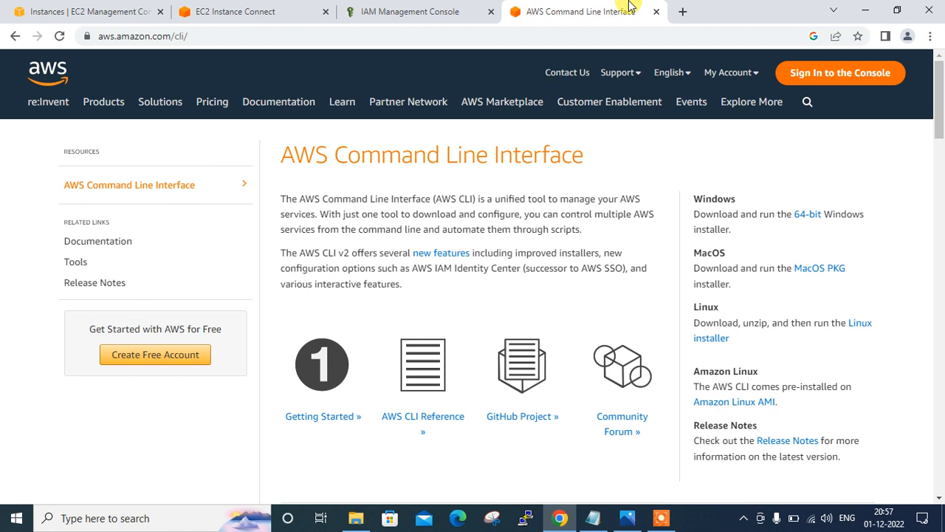
mouse_move(601, 517)
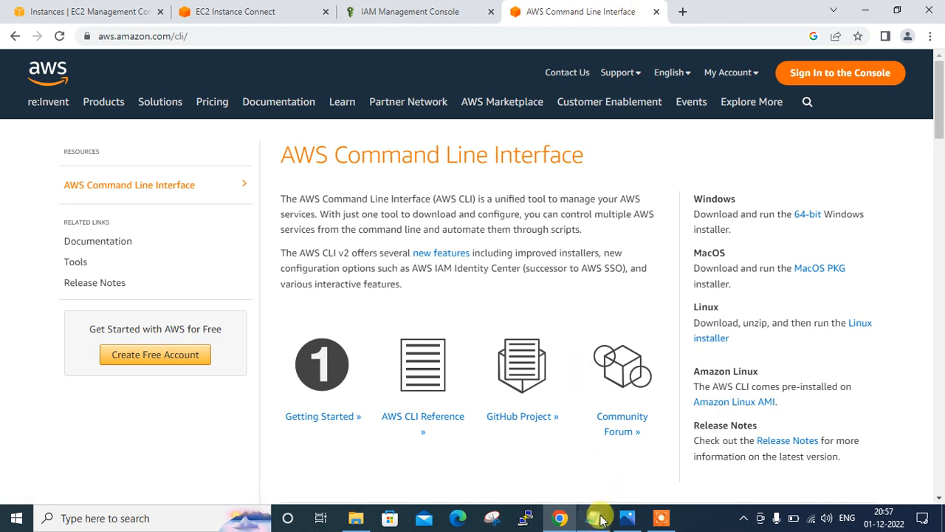
Open the EC2 command notes in Notepad and select the create-key-pair command for key 'linux'.
left_click(601, 518)
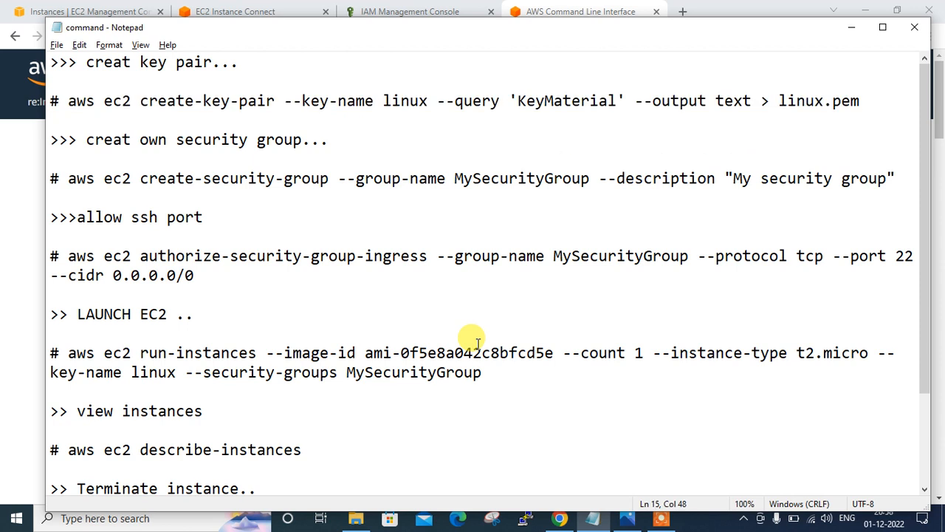
left_click(237, 11)
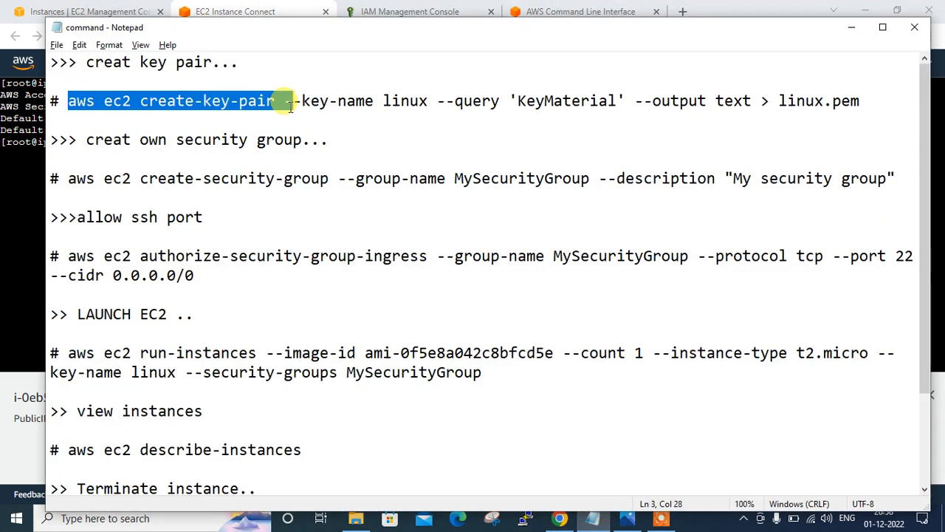
left_click_drag(283, 100, 609, 101)
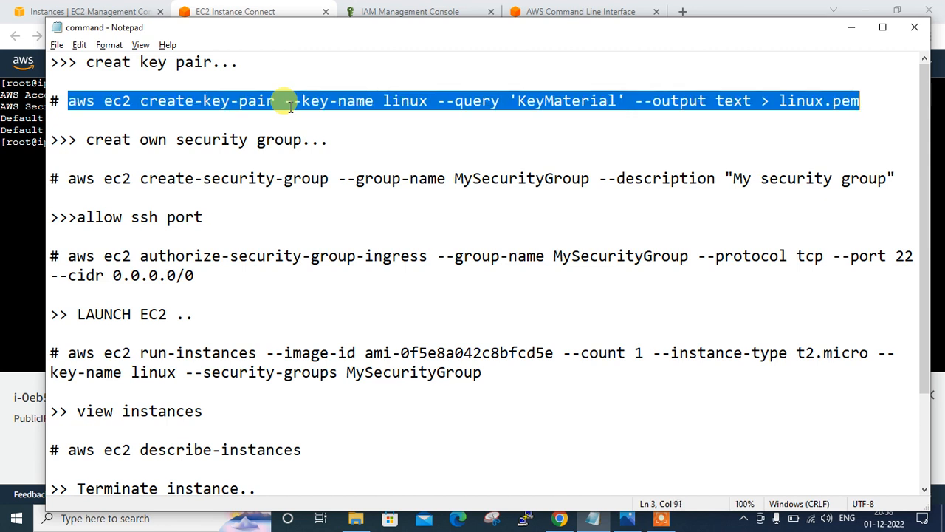
Run the create-key-pair command in the terminal and confirm linux.pem exists with ls.
left_click(243, 11)
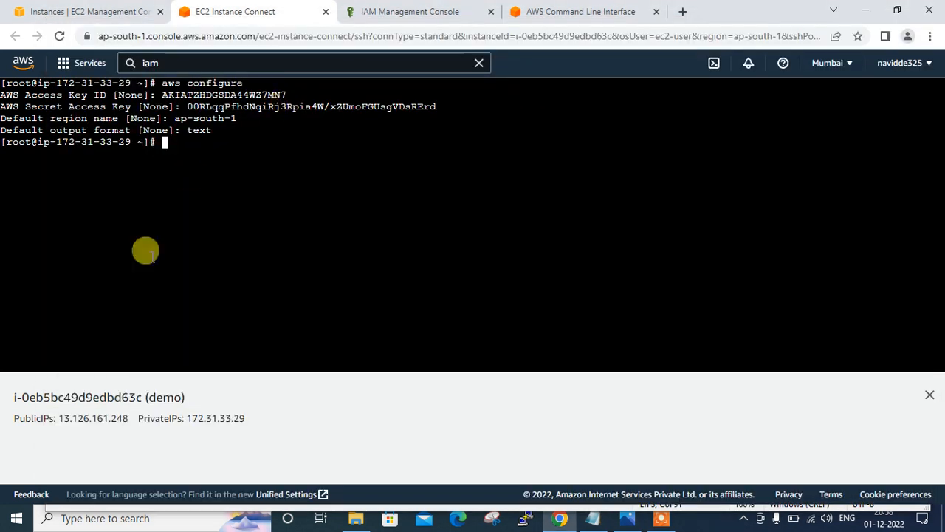
right_click(146, 250)
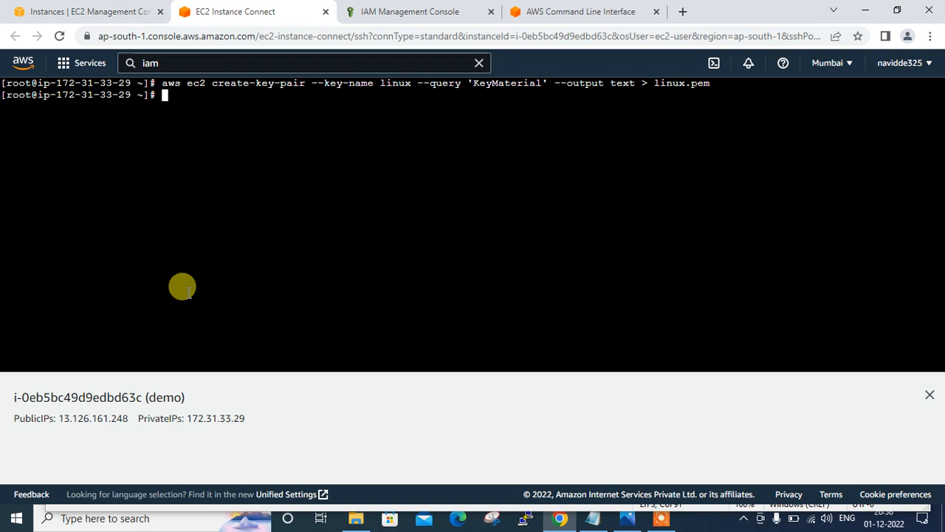
mouse_move(280, 215)
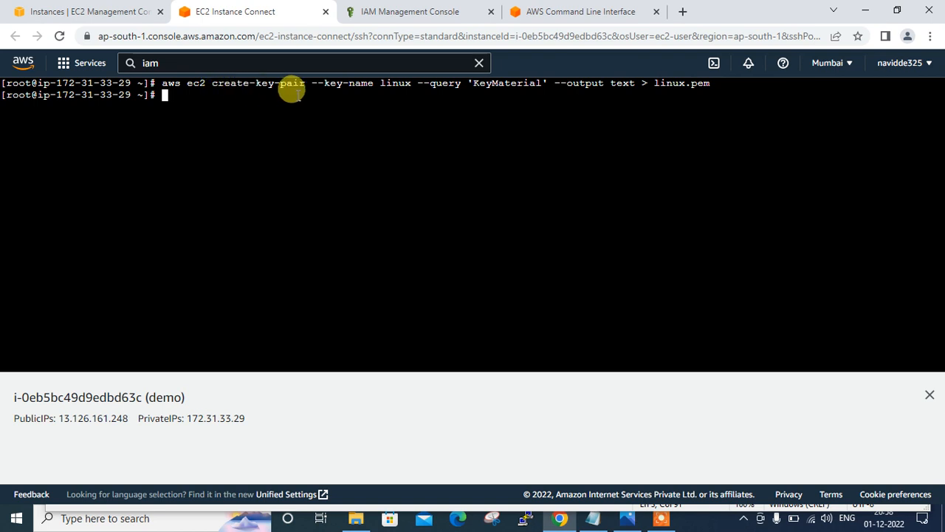
mouse_move(438, 86)
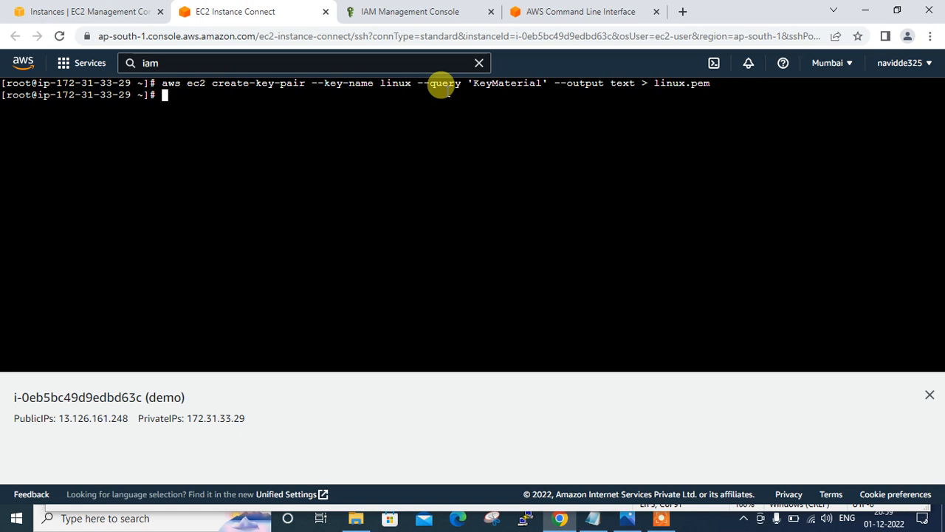
mouse_move(572, 116)
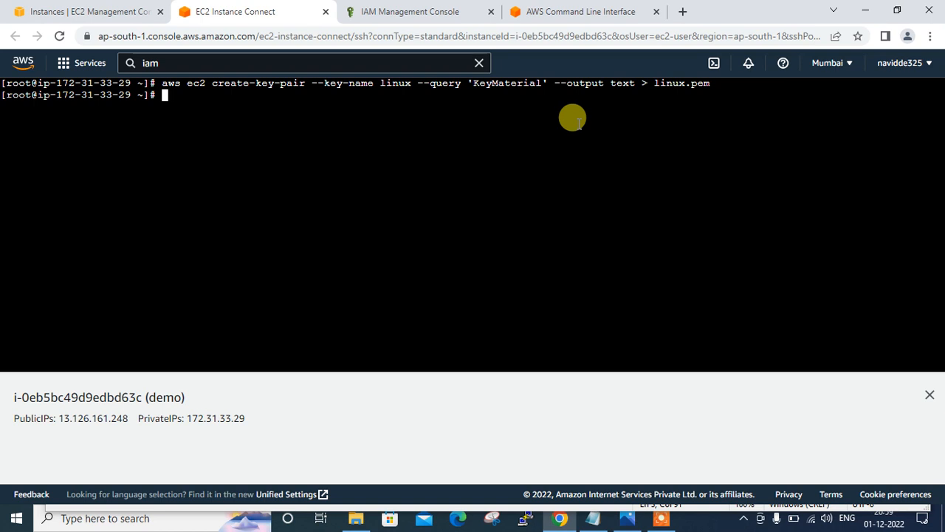
type("ls")
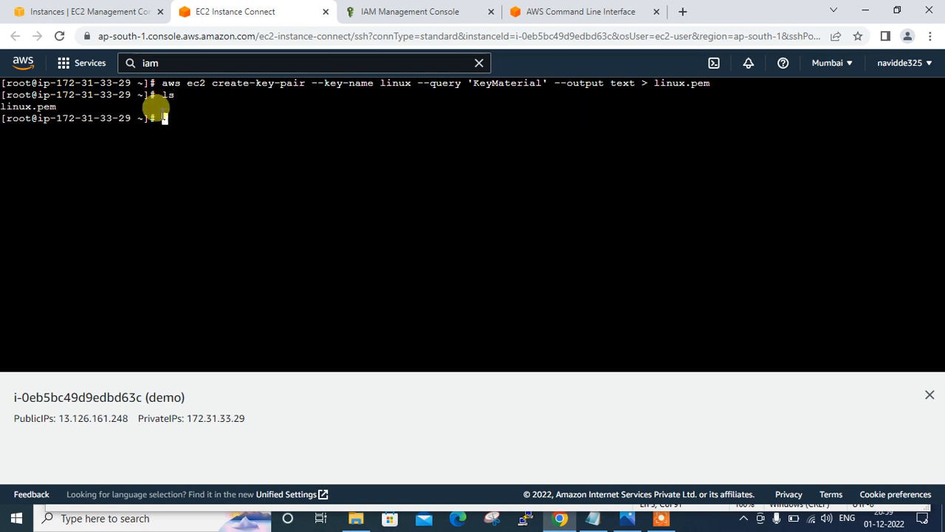
left_click(103, 12)
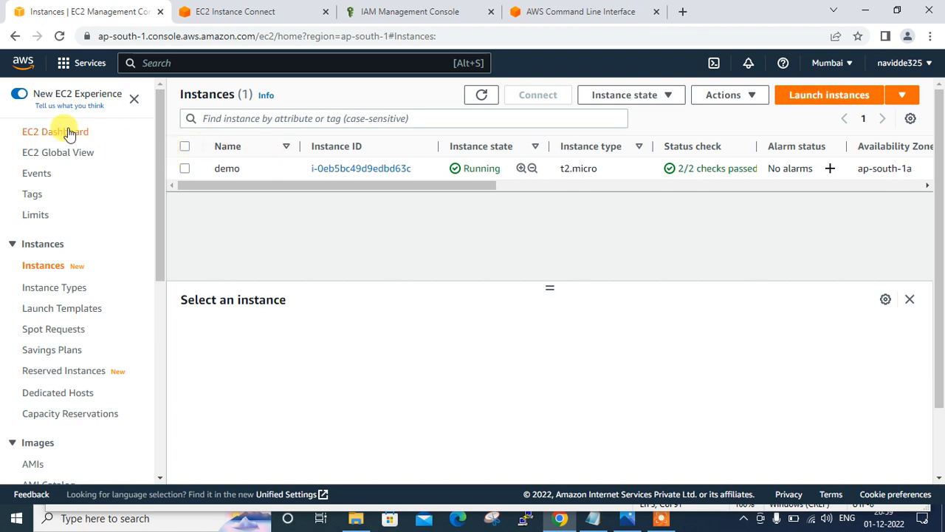
Refresh the EC2 dashboard resource counts and view the key pairs demo and linux.
left_click(54, 132)
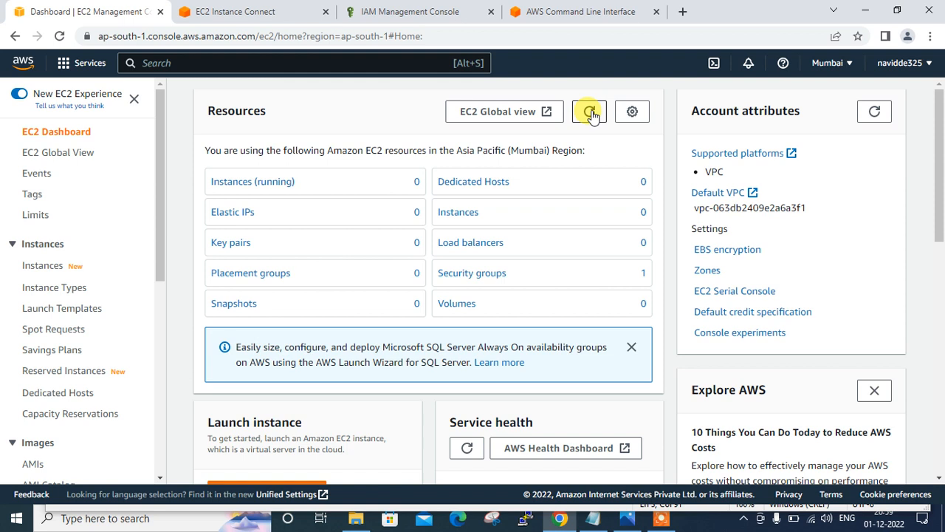
left_click(588, 111)
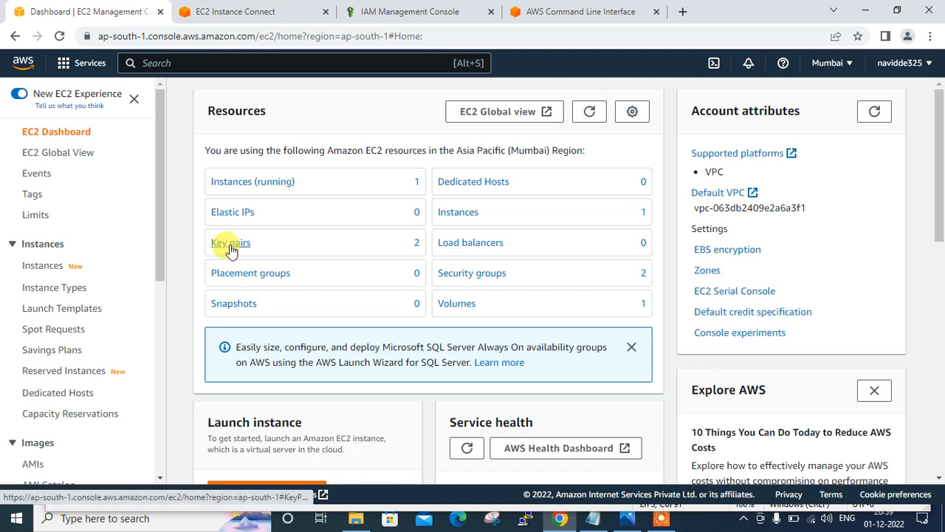
left_click(230, 242)
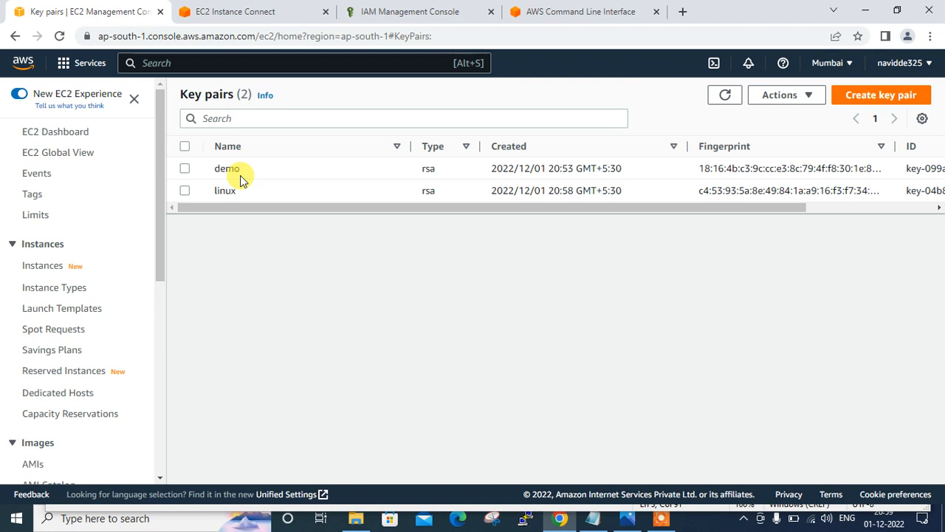
mouse_move(259, 185)
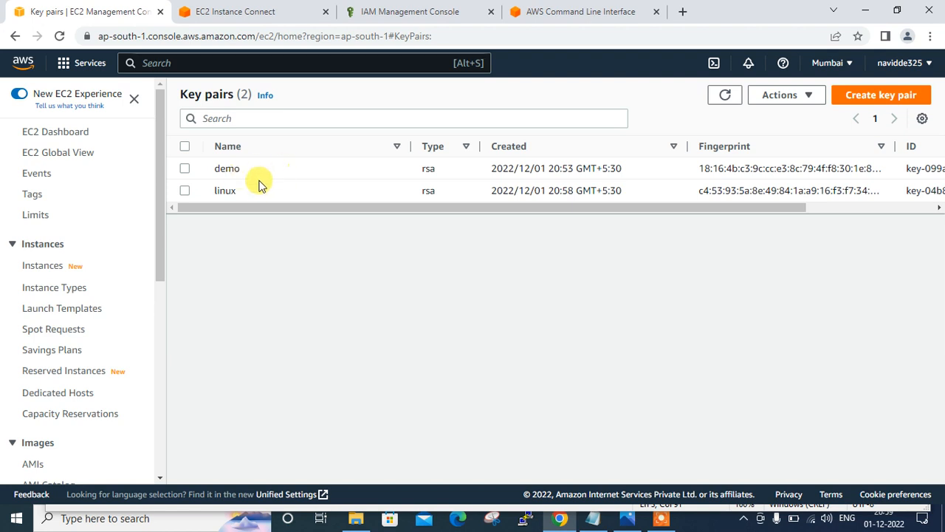
mouse_move(231, 199)
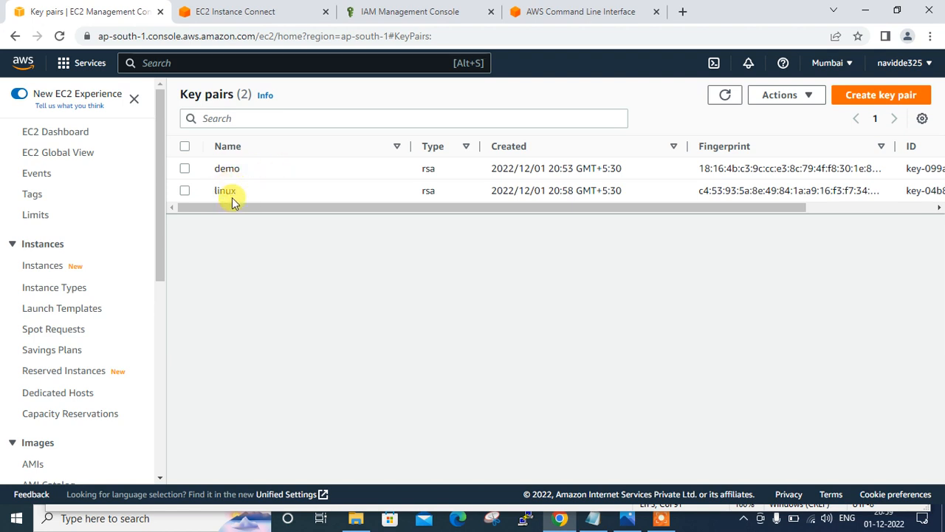
left_click(262, 11)
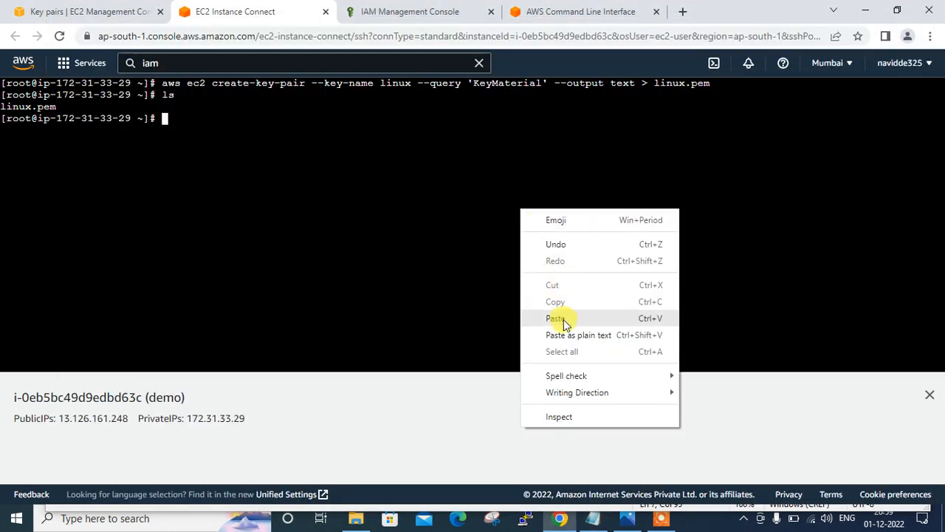
Create MySecurityGroup via the CLI and allow inbound TCP port 22 from 0.0.0.0/0.
left_click(557, 318)
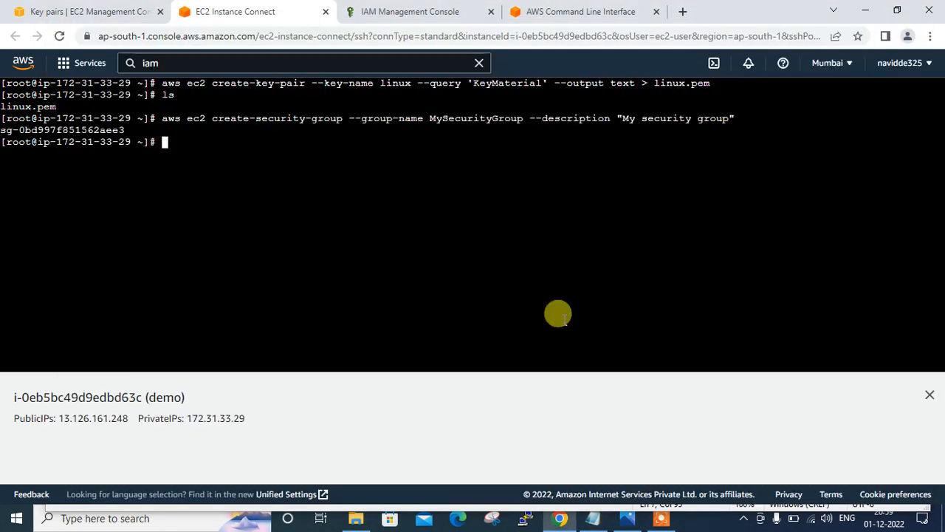
mouse_move(316, 117)
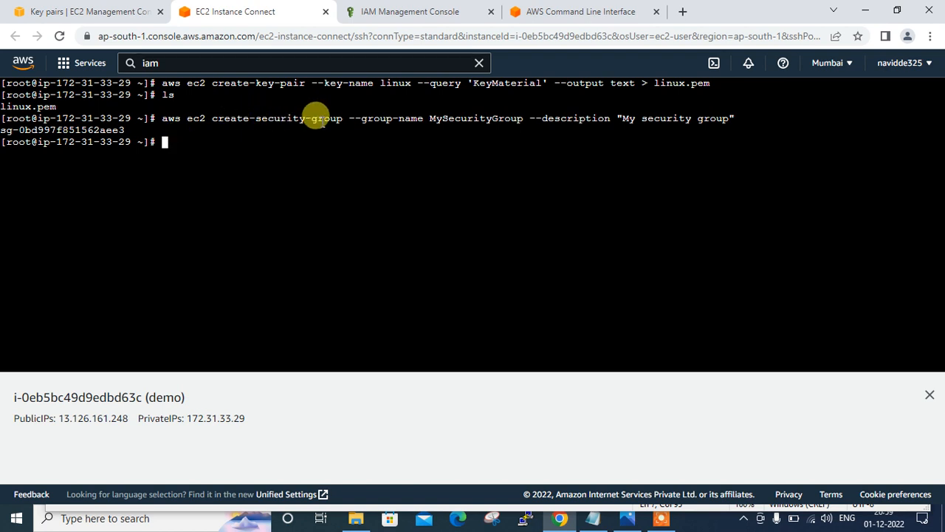
mouse_move(506, 116)
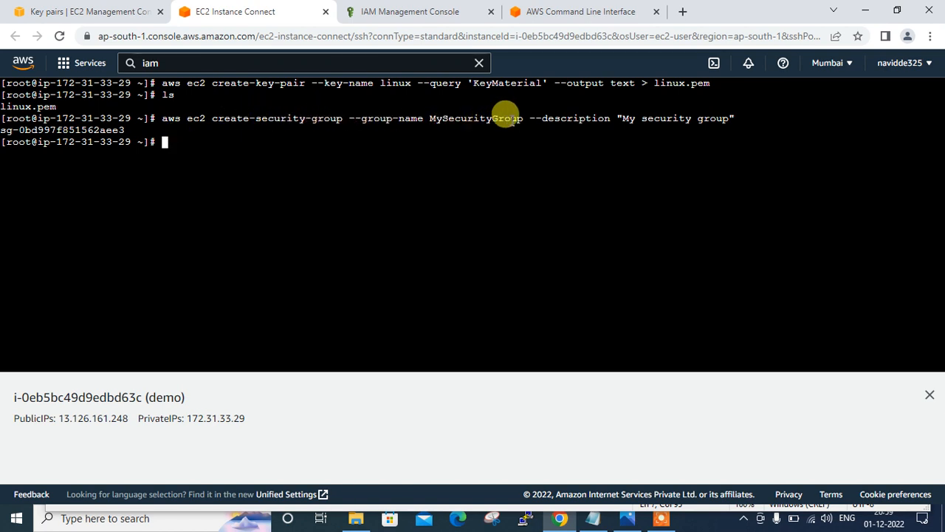
mouse_move(688, 112)
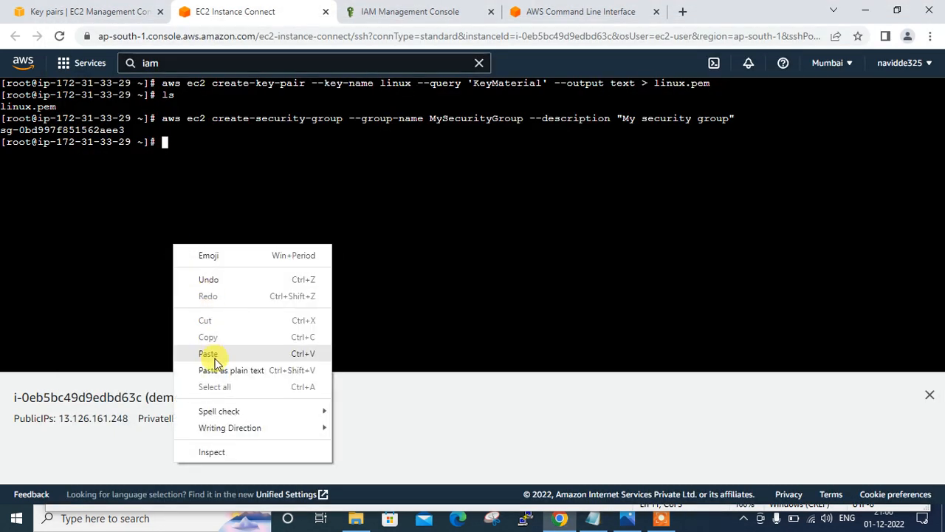
left_click(209, 353)
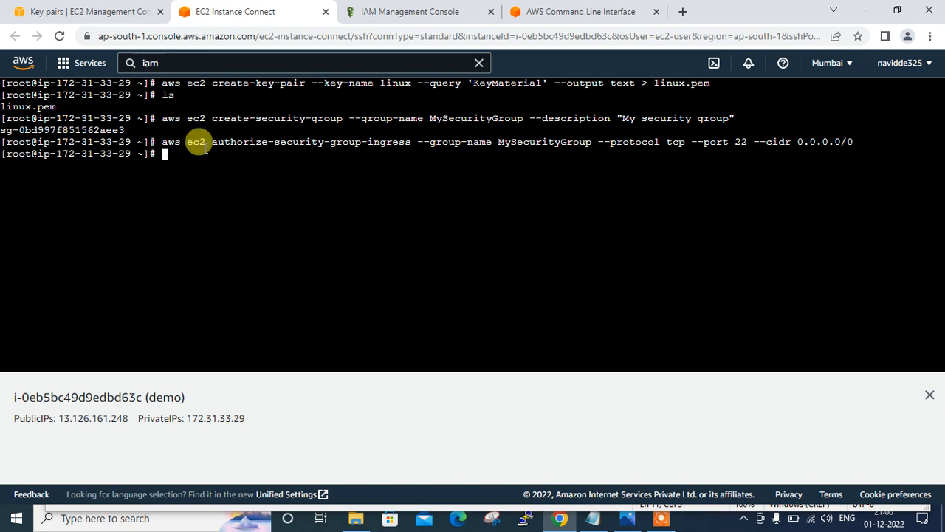
mouse_move(373, 144)
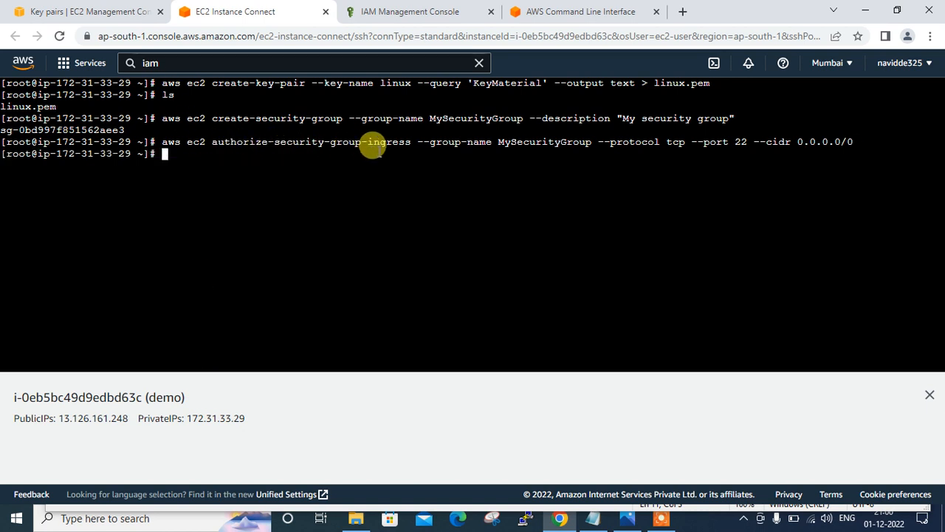
mouse_move(454, 142)
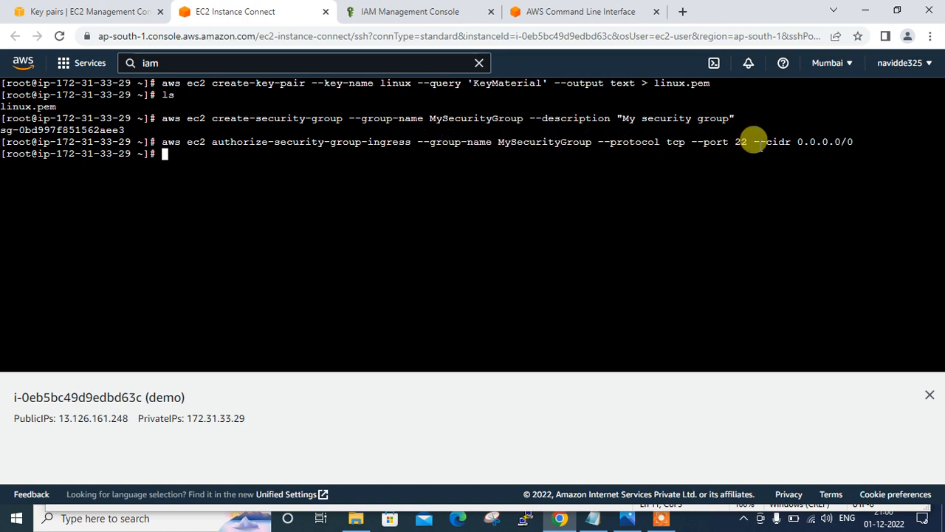
mouse_move(862, 136)
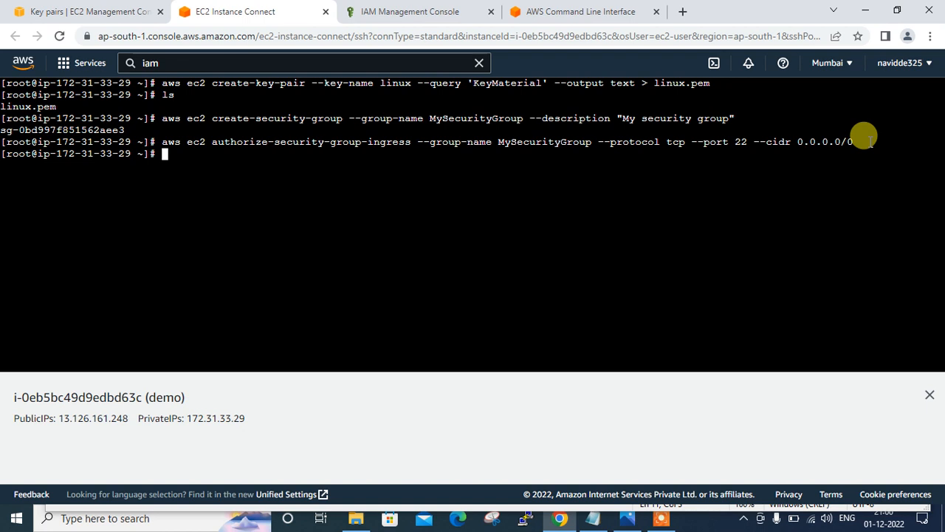
left_click(89, 13)
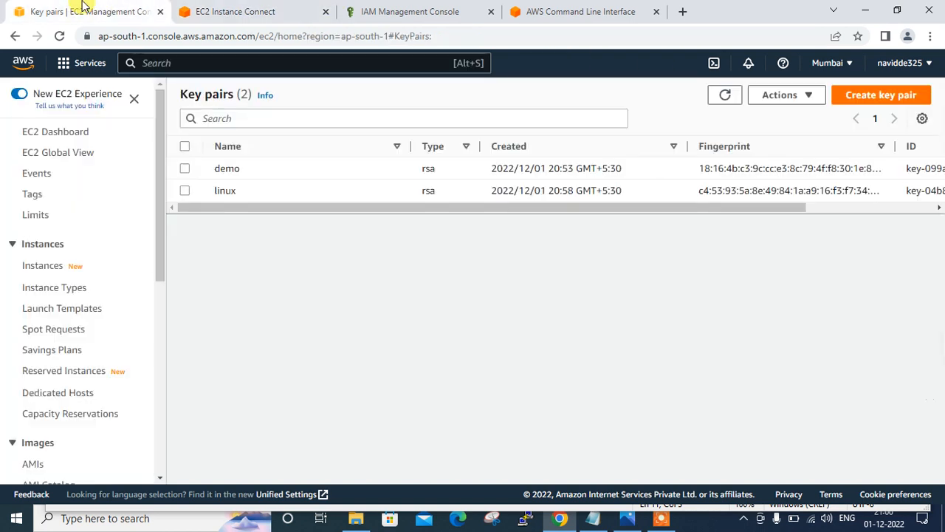
Inspect MySecurityGroup's details to confirm its single SSH TCP inbound rule.
left_click(55, 132)
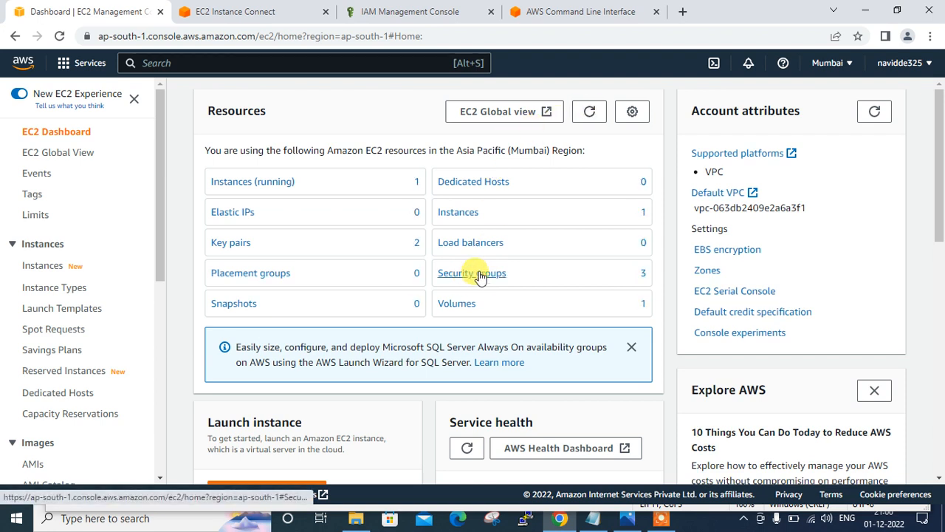
left_click(471, 273)
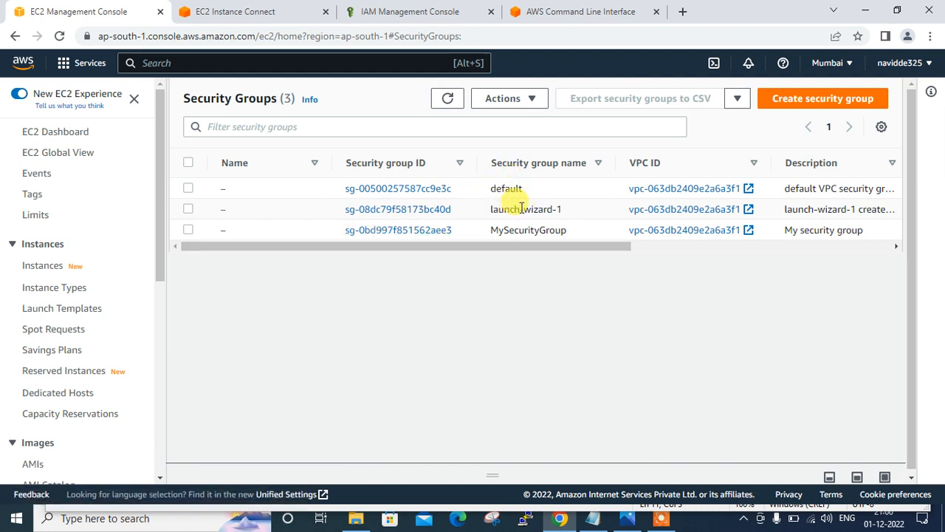
mouse_move(532, 232)
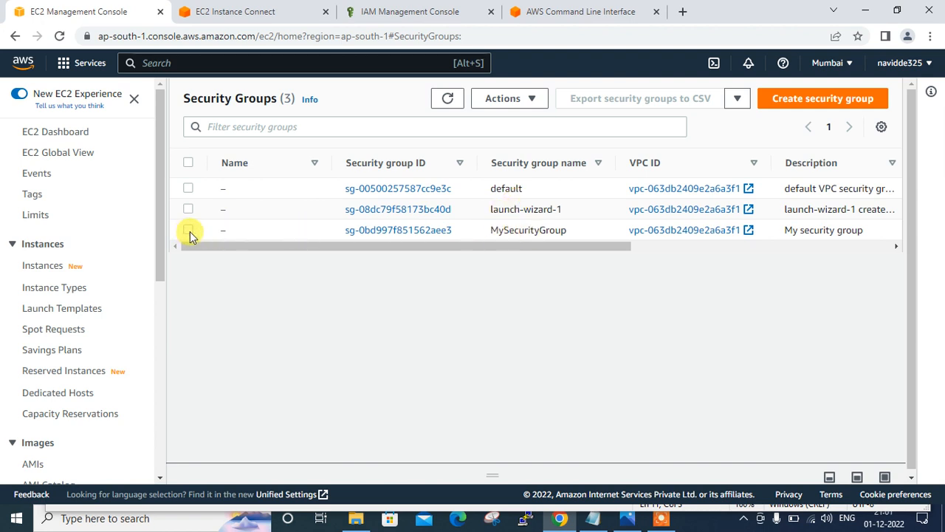
left_click(188, 230)
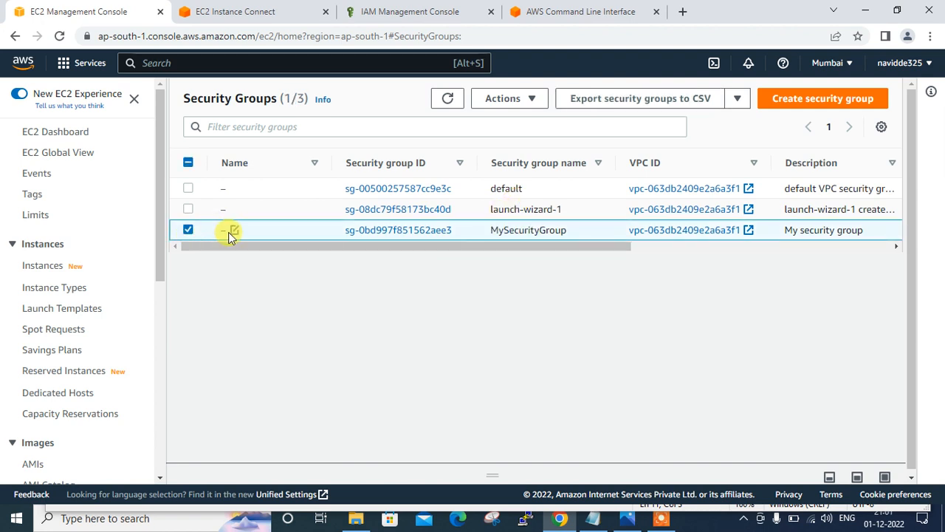
mouse_move(384, 230)
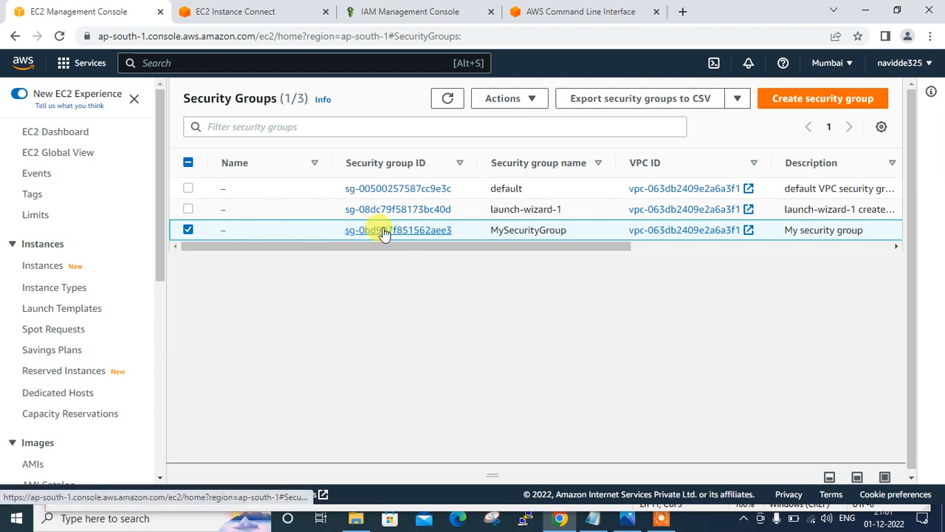
left_click(398, 230)
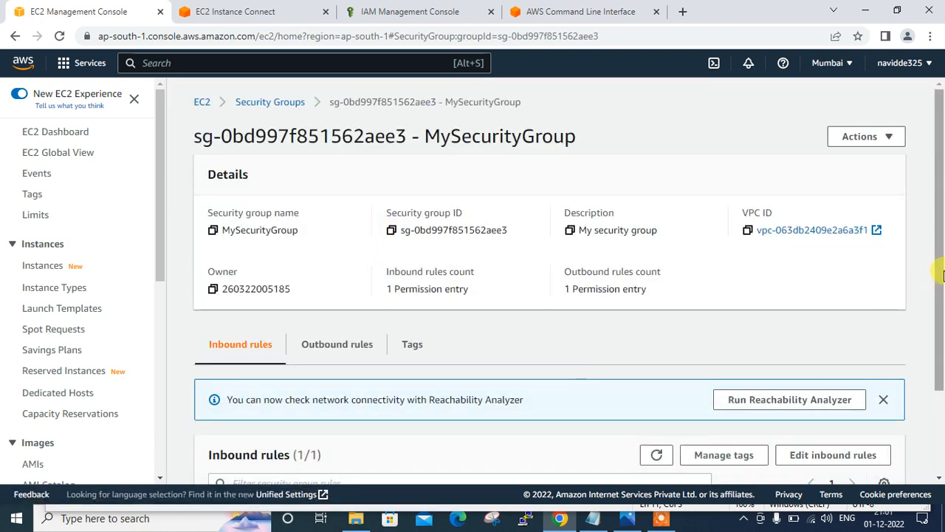
scroll("down", 3)
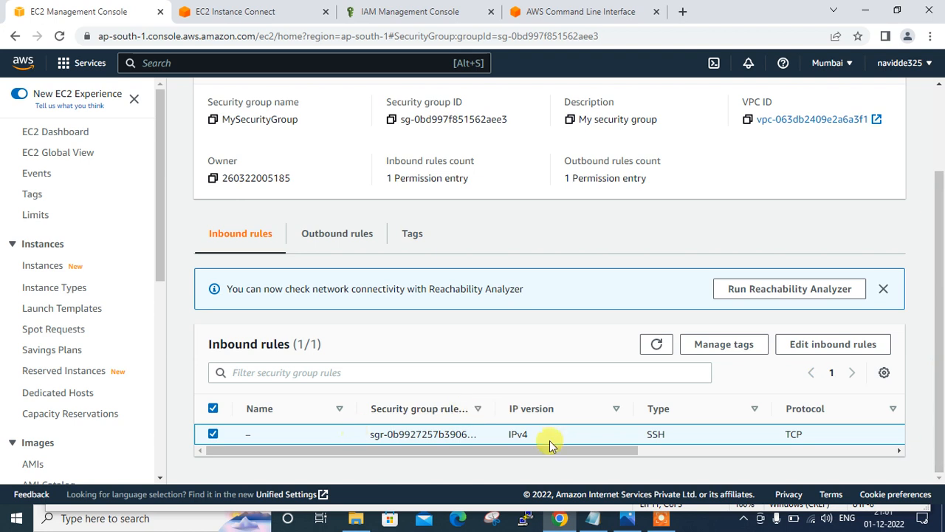
mouse_move(669, 442)
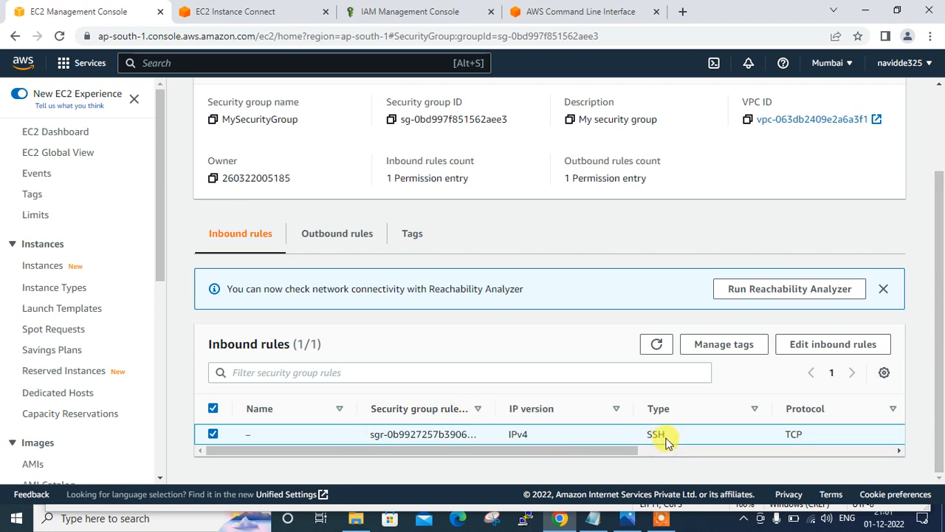
mouse_move(84, 118)
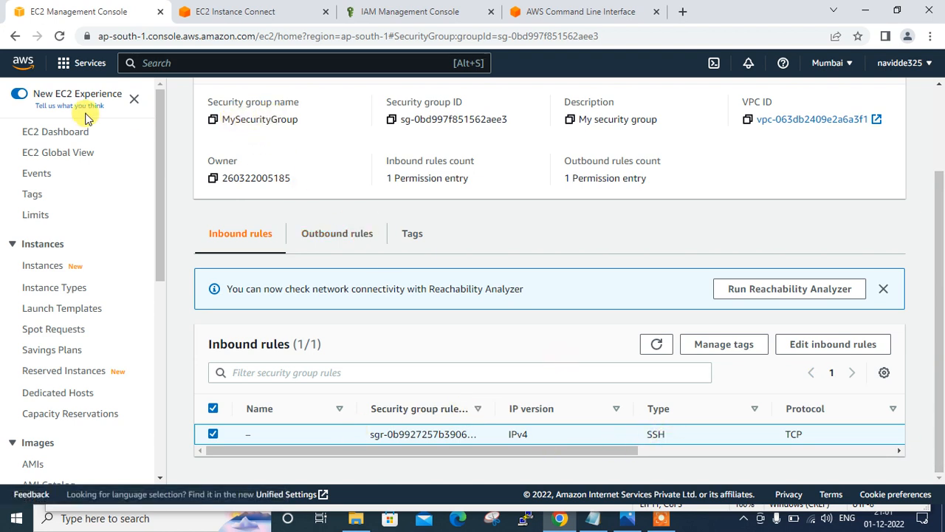
left_click(55, 131)
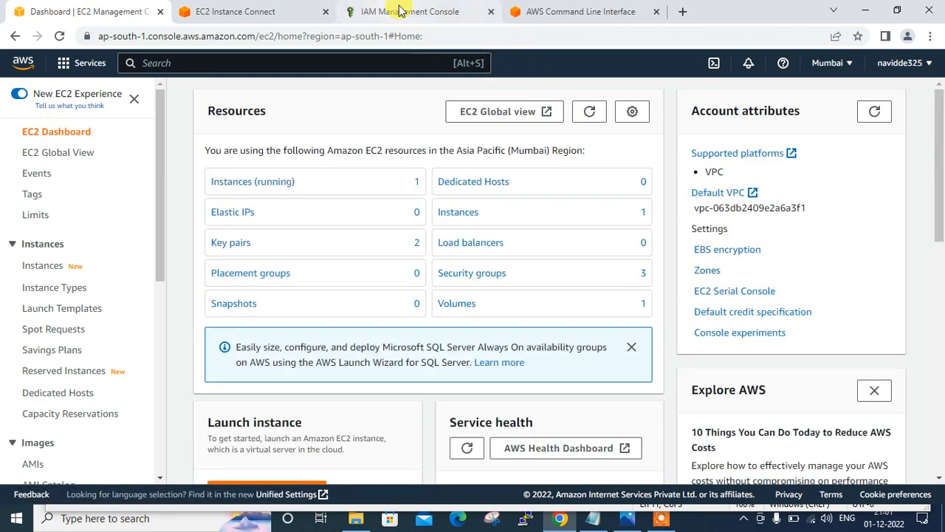
left_click(235, 11)
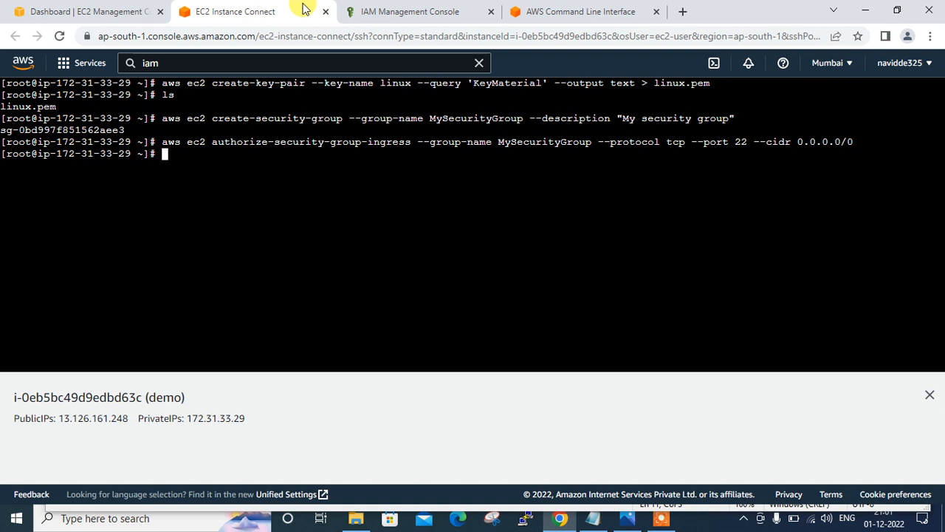
mouse_move(593, 519)
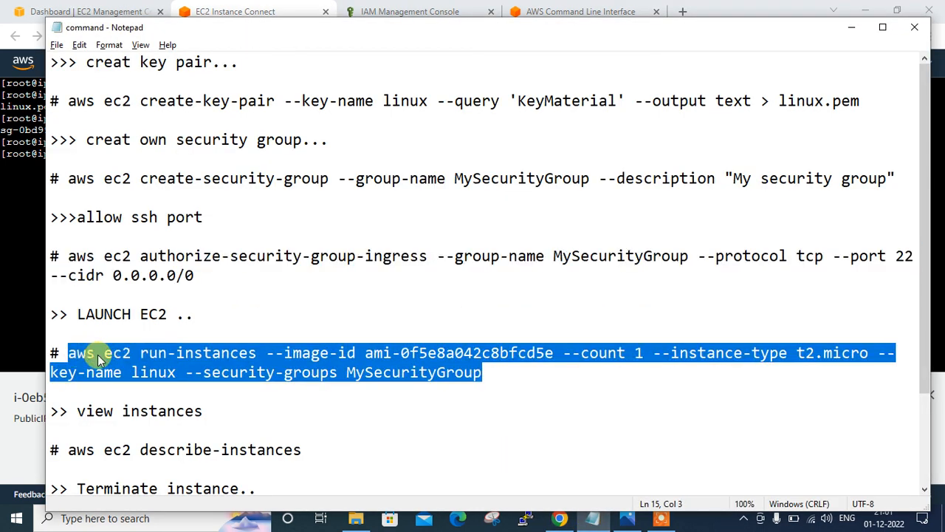
Enter a run-instances command for one t2.micro with key linux and MySecurityGroup, selecting its placeholder AMI ID.
left_click(243, 11)
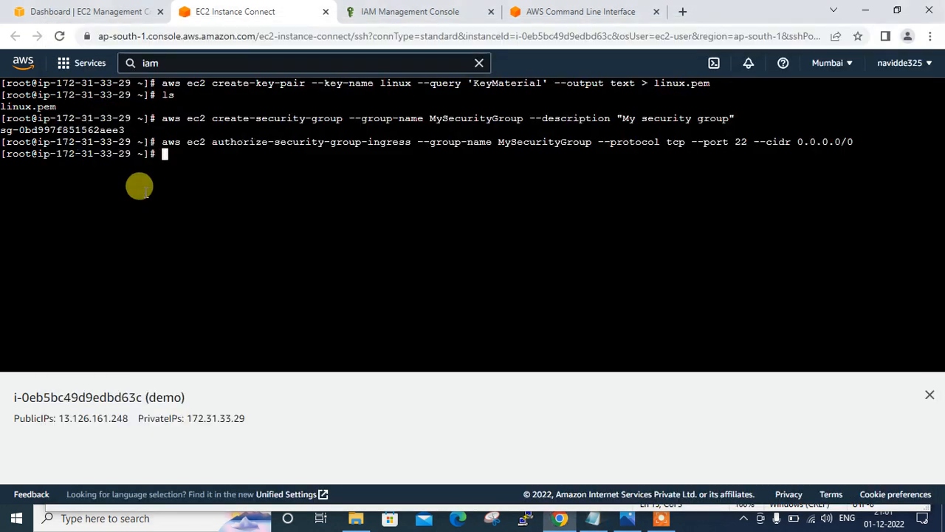
type("aws ec2 run-instances --image-id ami-0f5e8a042c8bfcd5e --count 1 --instance-type t2.micro --key-name linux --security-groups MySecurityGroup")
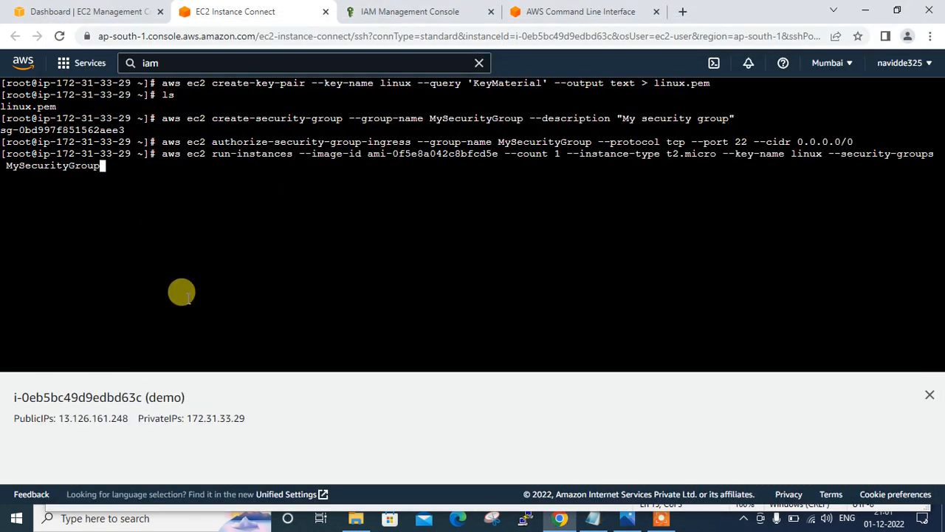
mouse_move(365, 200)
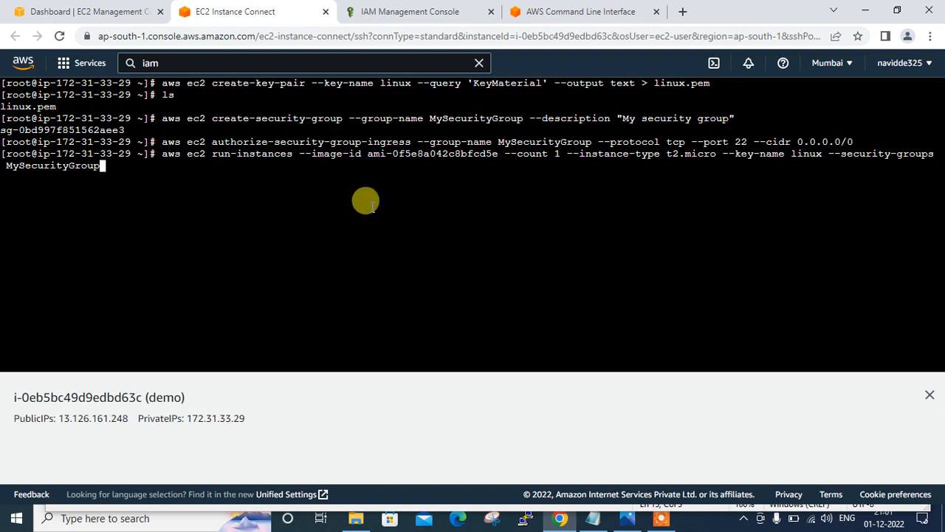
mouse_move(449, 154)
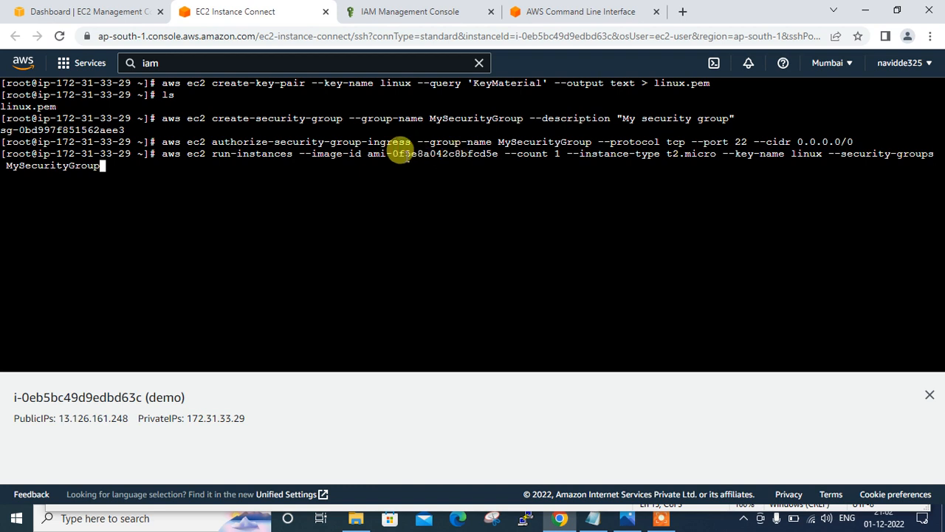
double_click(440, 153)
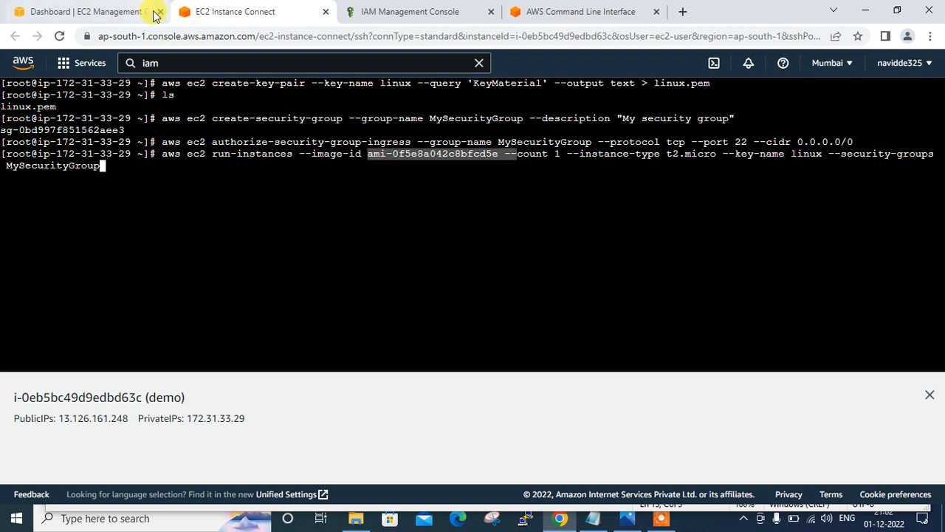
left_click(89, 12)
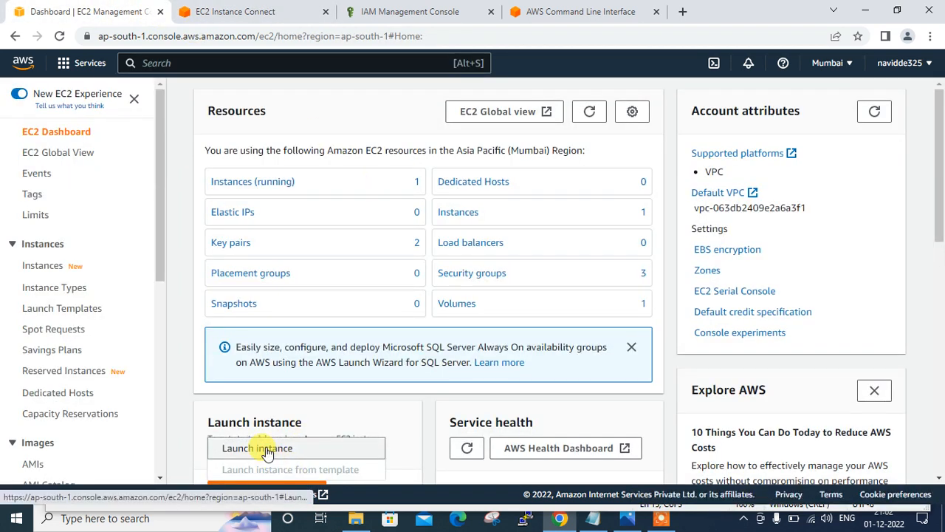
Copy the Red Hat Enterprise Linux 9 AMI ID ami-069d9fecd19e7ed40 from the launch-instance page.
left_click(267, 447)
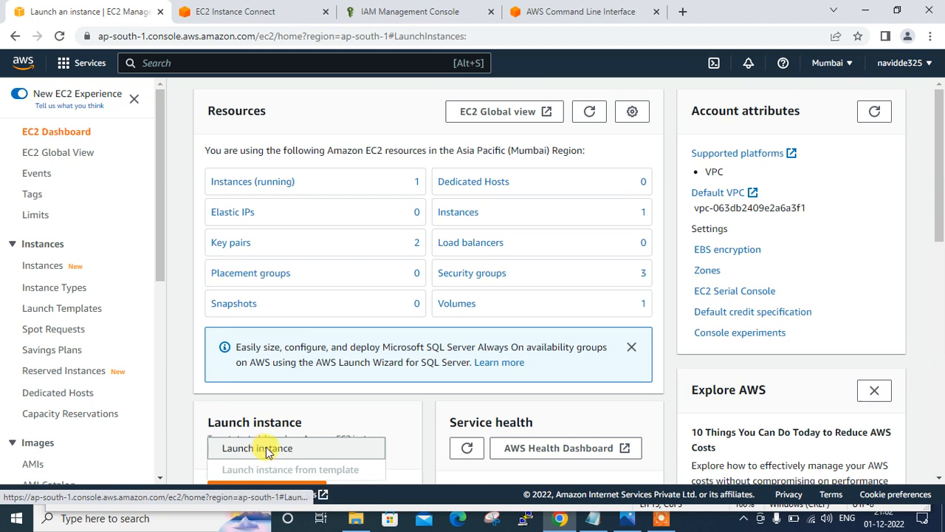
left_click(260, 447)
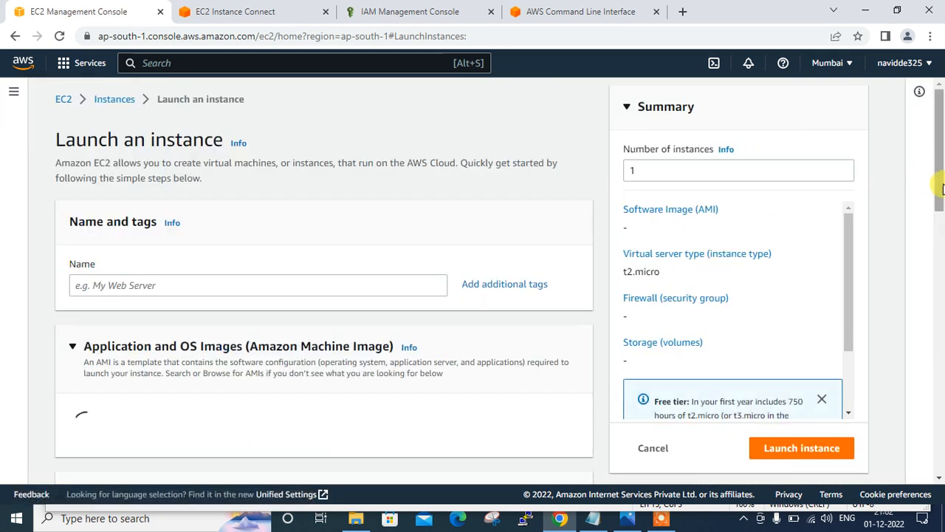
scroll("down", 3)
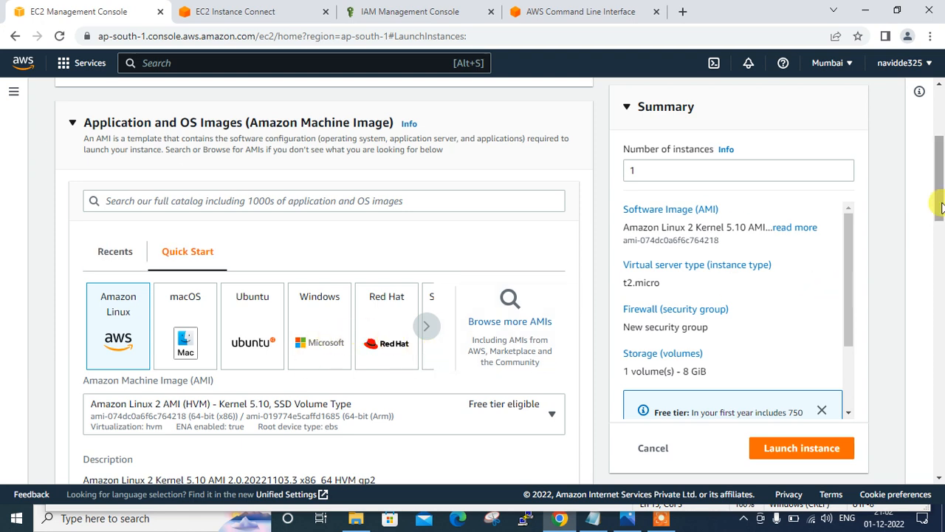
mouse_move(370, 340)
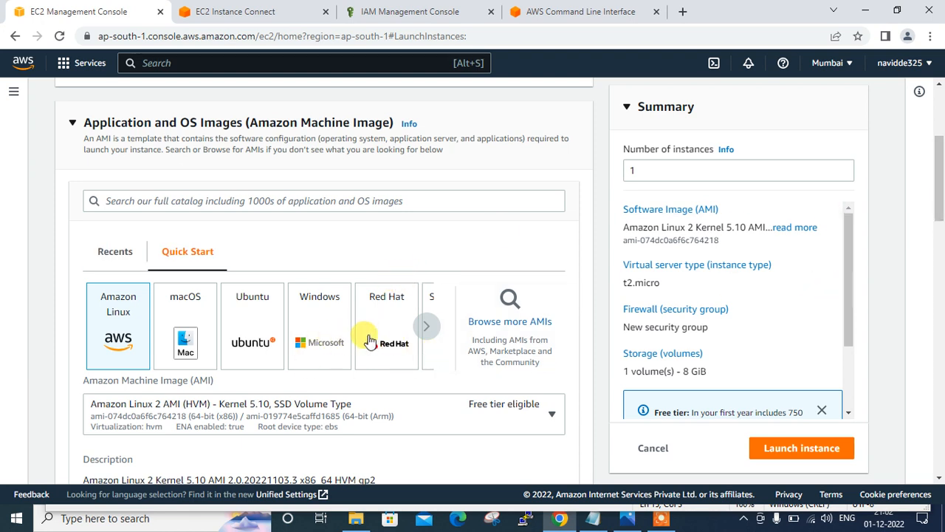
left_click(386, 325)
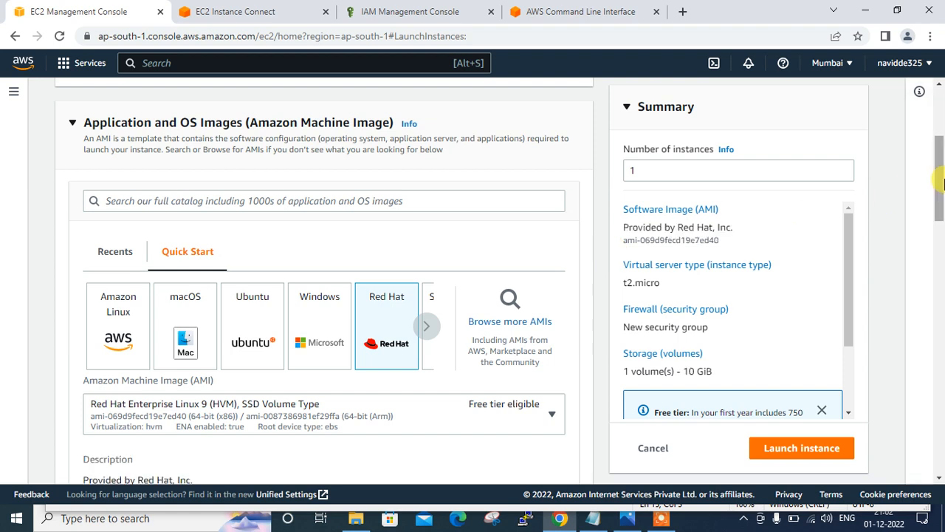
scroll("down", 3)
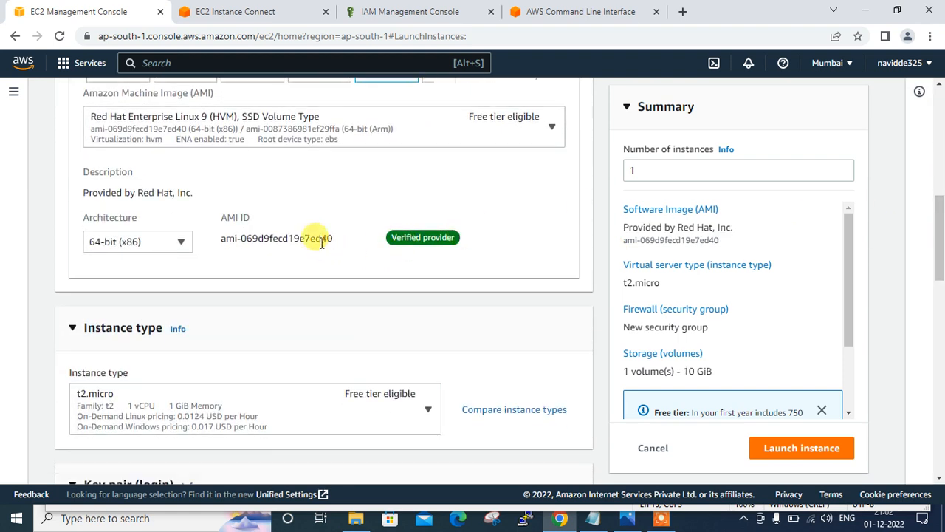
double_click(277, 239)
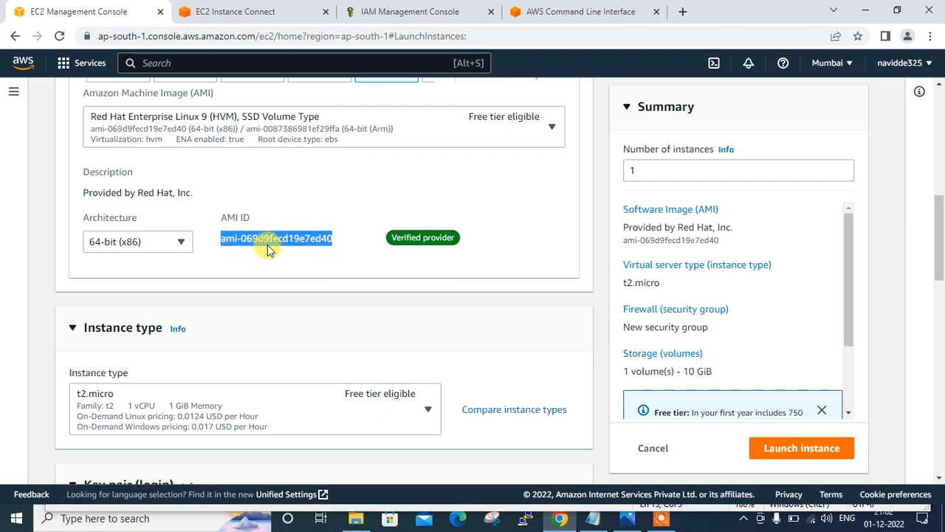
left_click(233, 12)
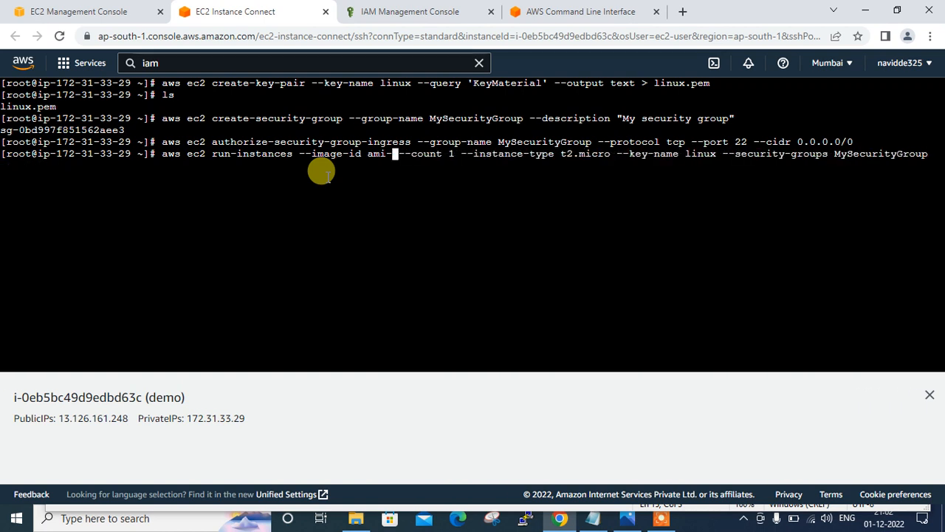
Run run-instances with AMI ami-069d9fecd19e7ed40, launching pending instance i-0c447e85bbb7f075a.
right_click(322, 172)
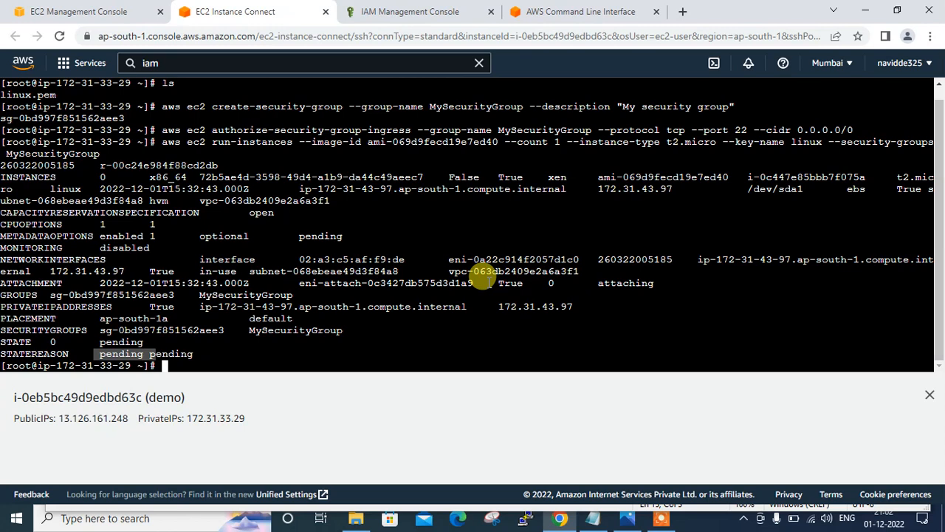
mouse_move(638, 177)
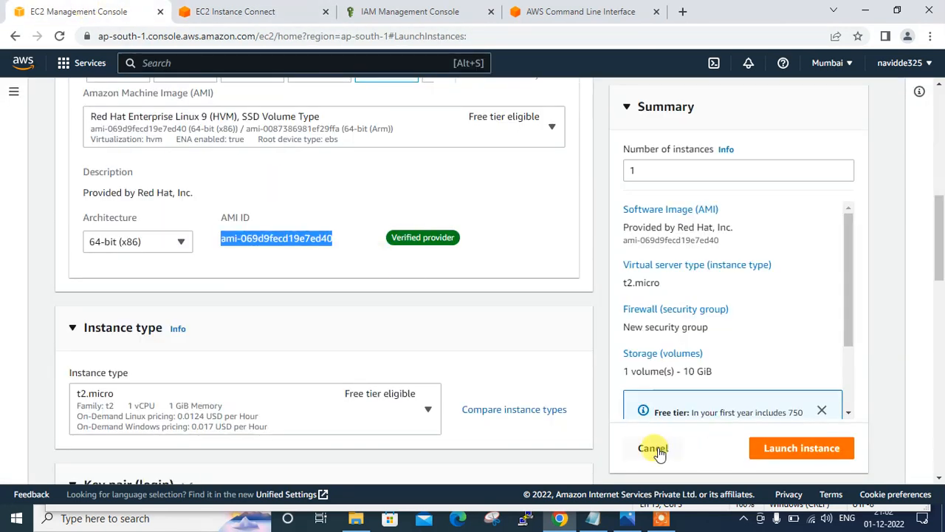
Cancel the launch wizard and view instances demo and i-0c447e85bbb7f075a running.
left_click(651, 447)
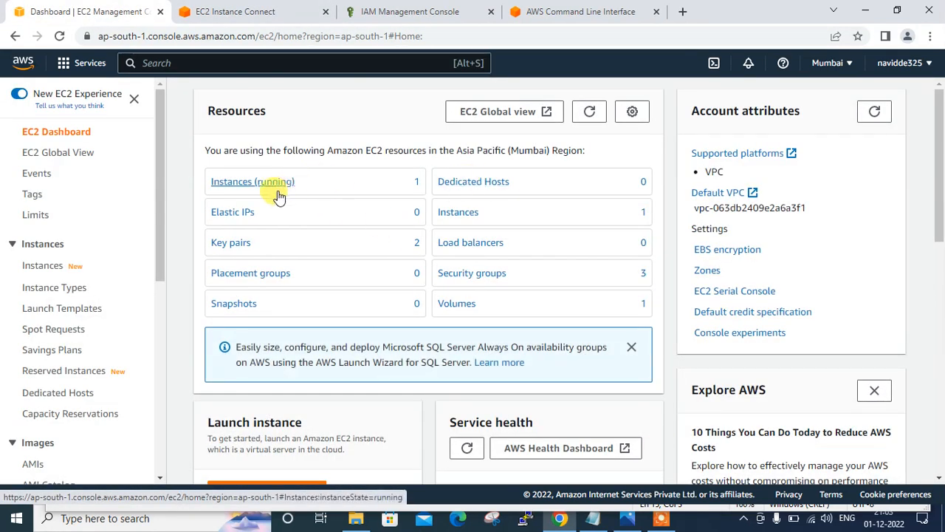
left_click(588, 112)
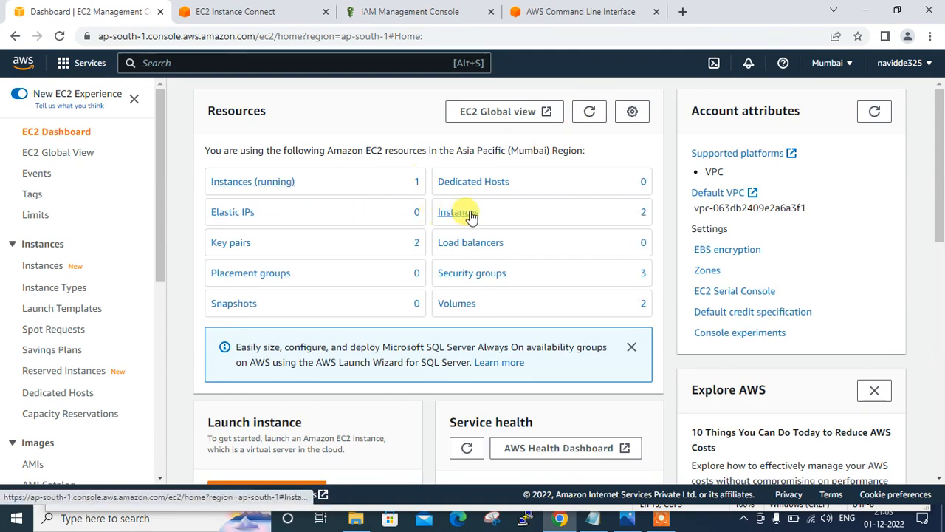
left_click(454, 212)
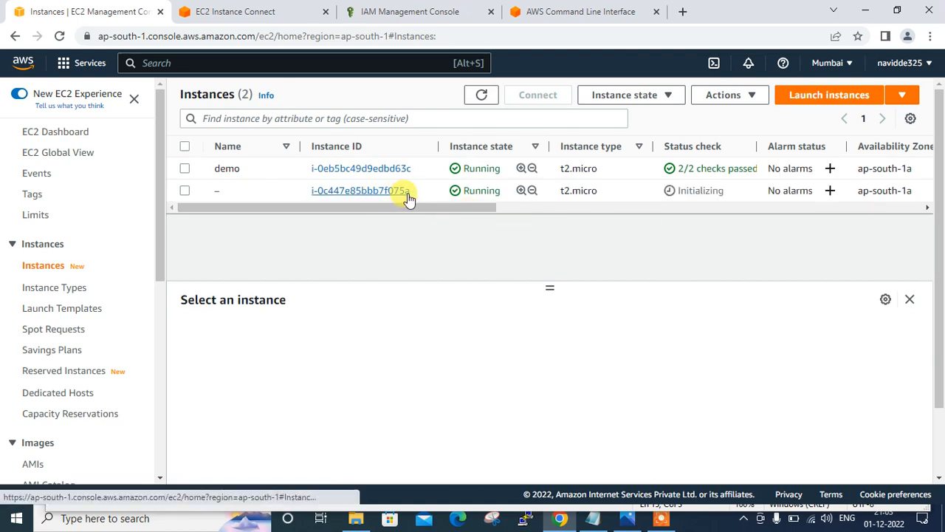
left_click(255, 11)
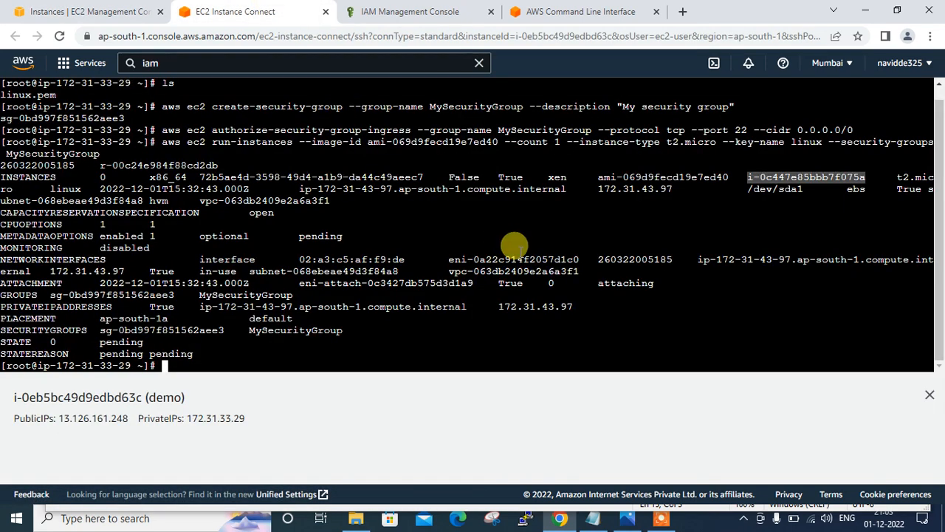
mouse_move(348, 308)
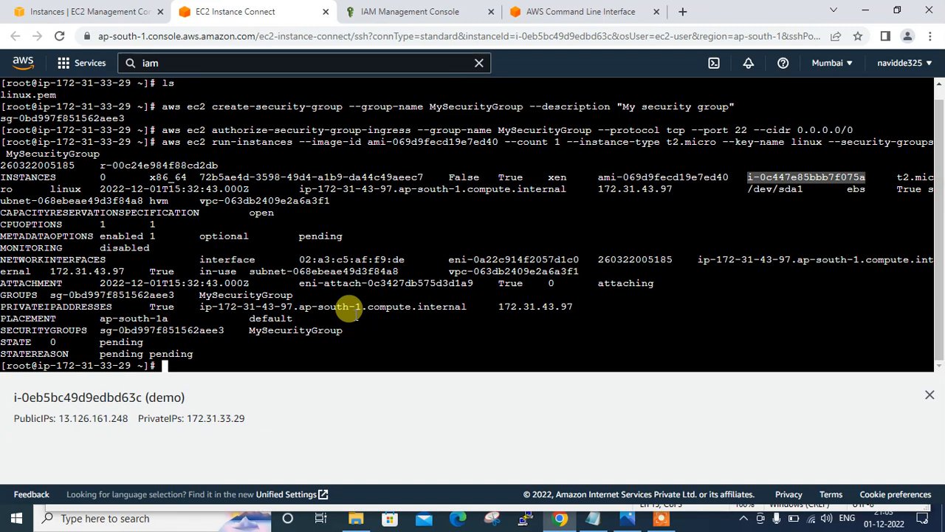
mouse_move(547, 306)
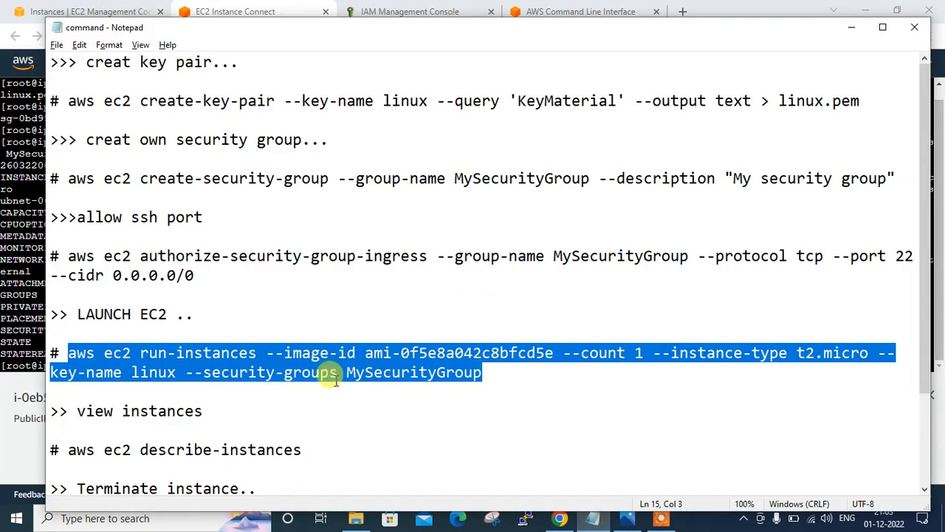
Run describe-instances to confirm the Red Hat instance is running at public IP 3.111.219.231.
triple_click(185, 449)
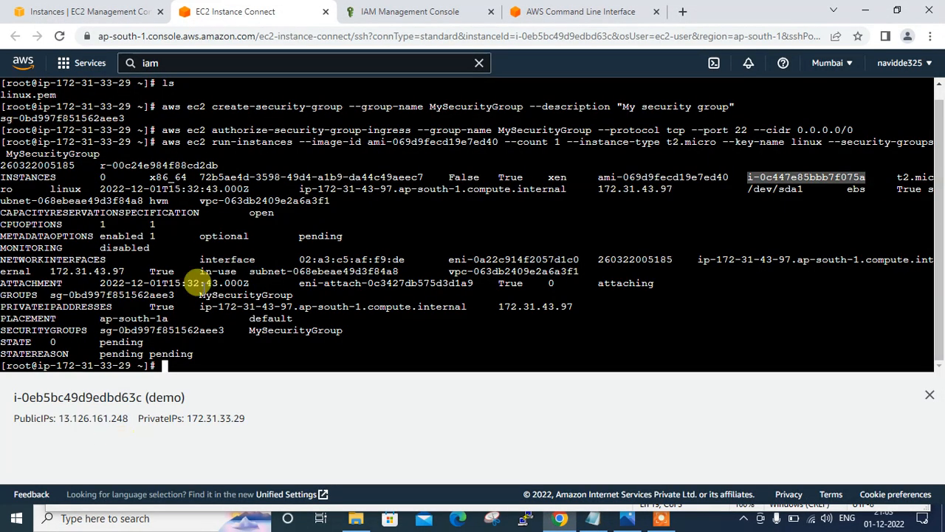
right_click(211, 295)
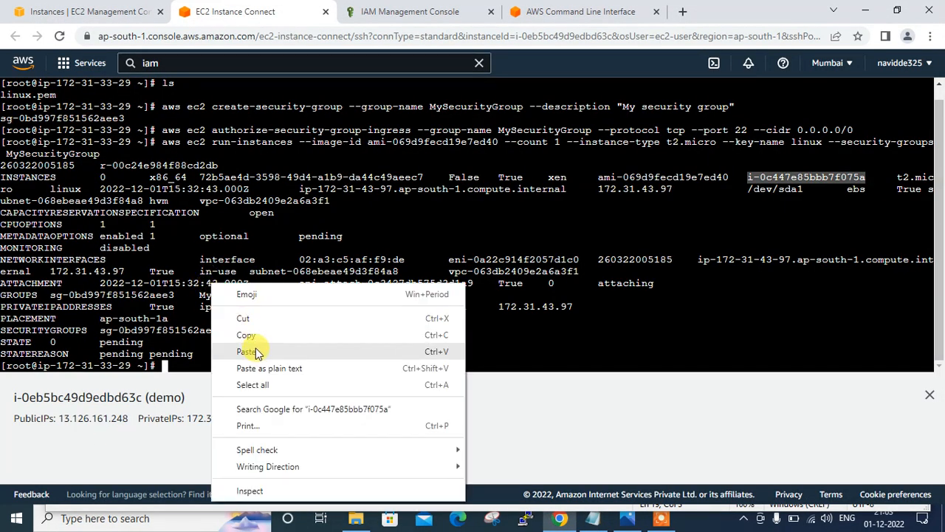
left_click(248, 350)
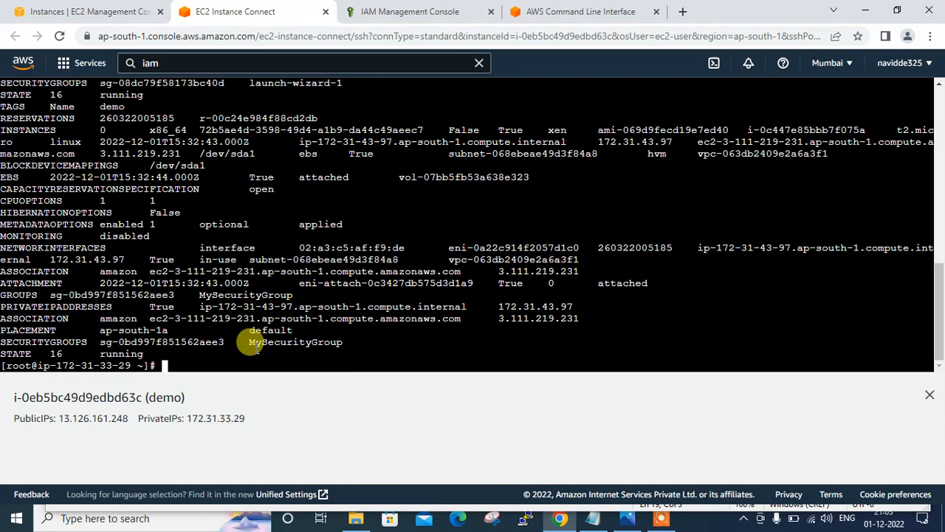
mouse_move(307, 324)
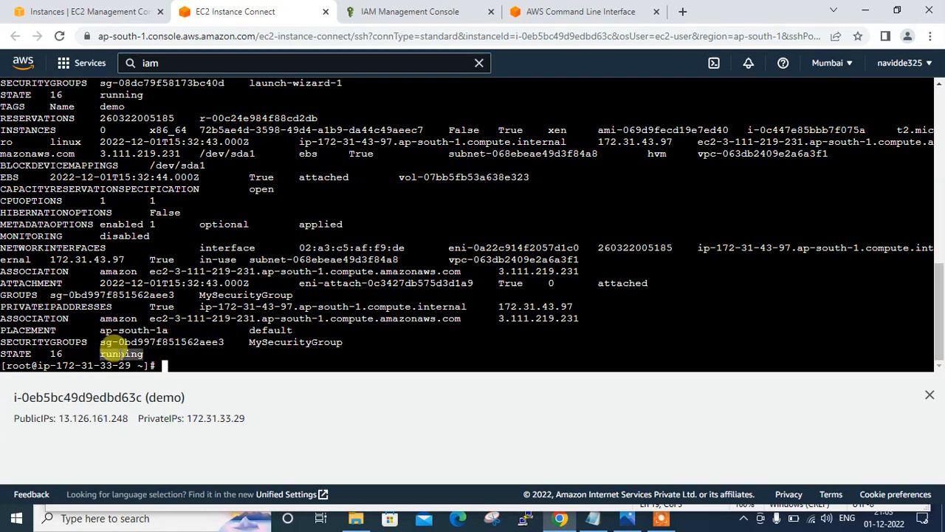
left_click(85, 11)
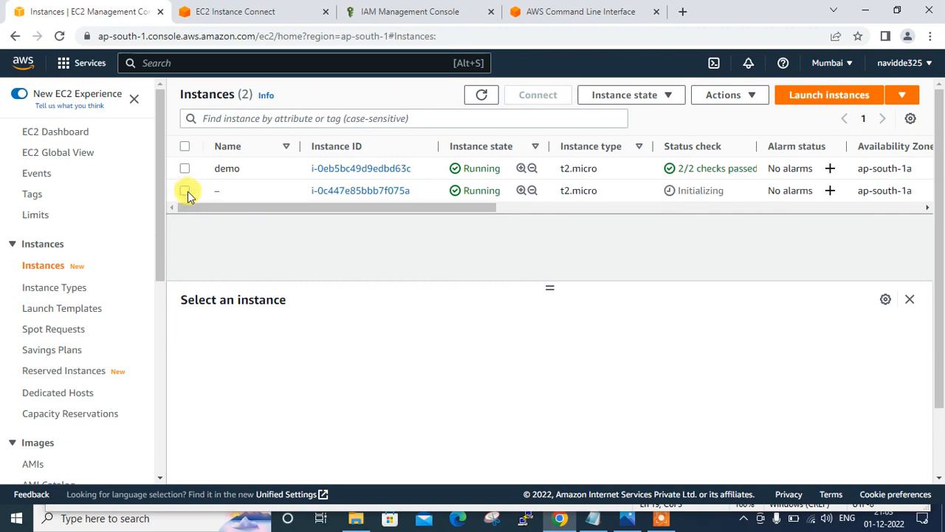
Try a browser connection to instance i-0c447e85bbb7f075a, then close the failed Instance Connect tab.
left_click(185, 190)
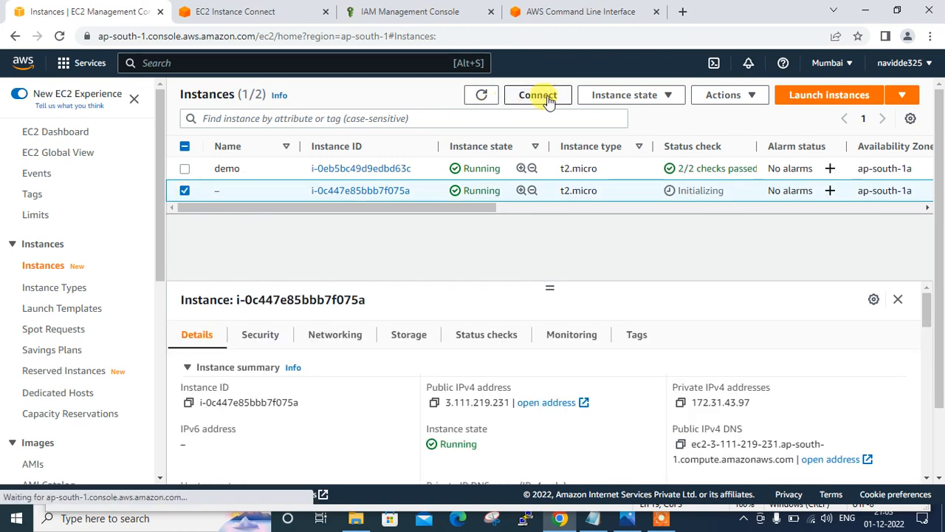
left_click(538, 94)
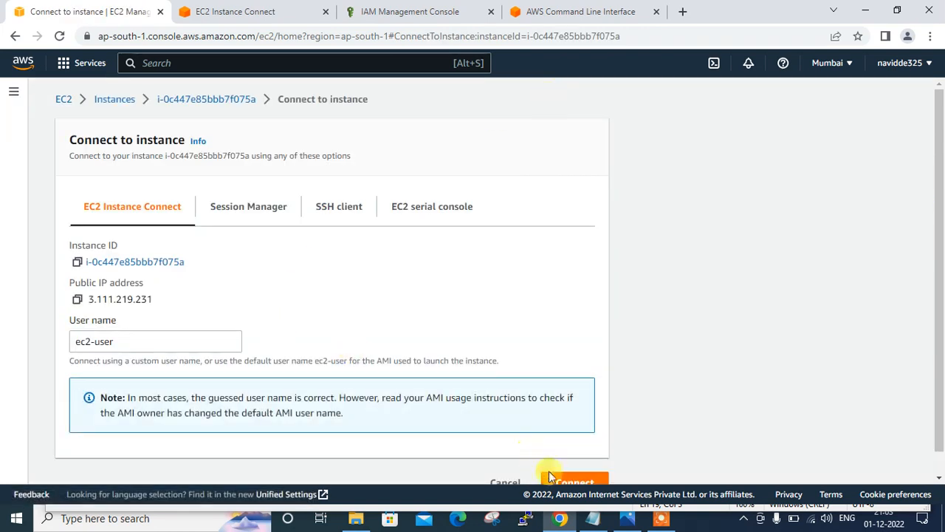
left_click(576, 482)
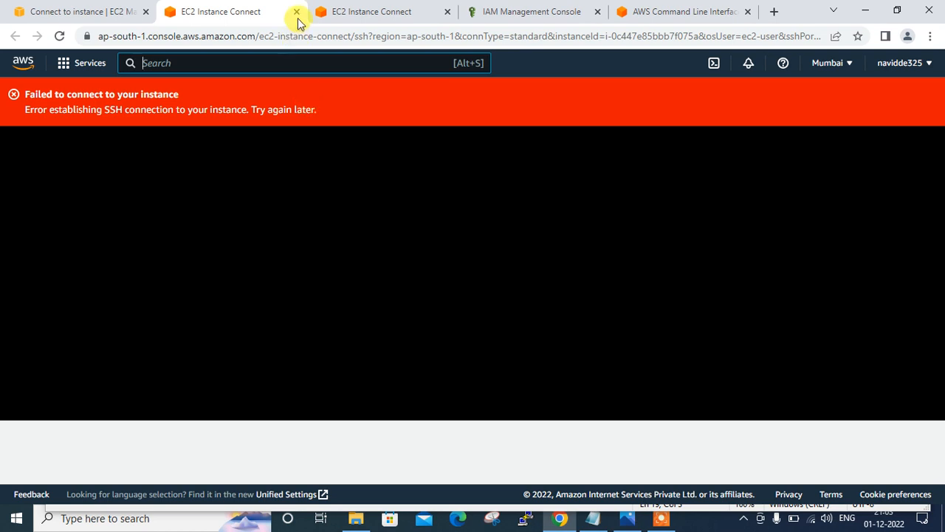
left_click(294, 11)
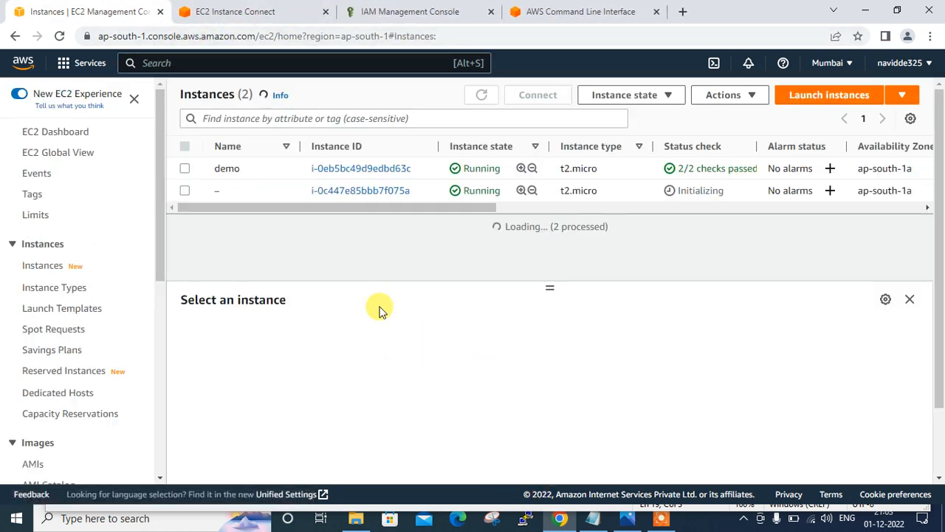
Refresh Instances and highlight MySecurityGroup in the demo instance's terminal output.
left_click(481, 95)
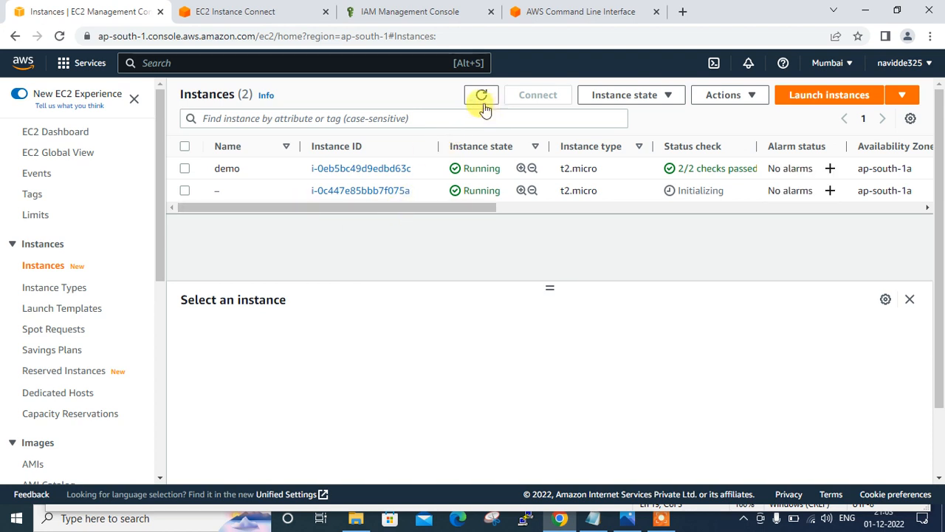
mouse_move(297, 105)
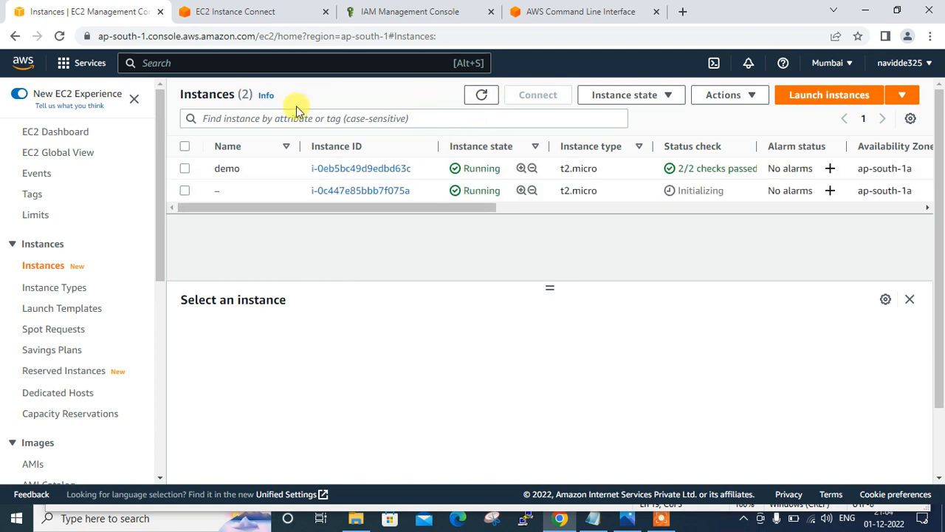
left_click(249, 12)
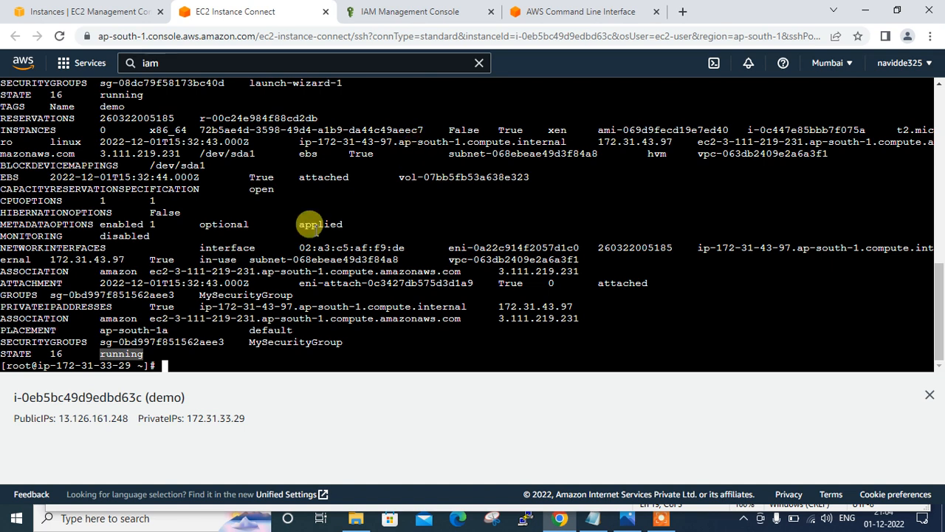
mouse_move(238, 338)
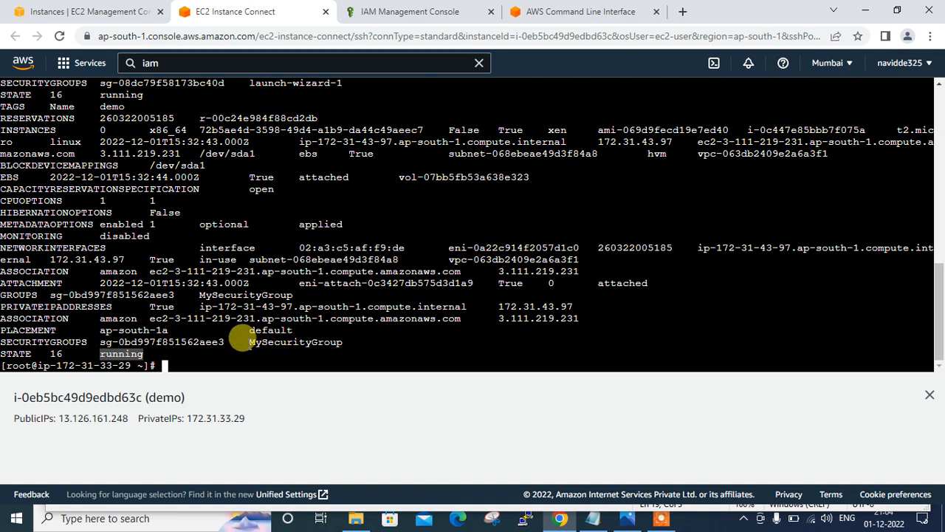
double_click(295, 342)
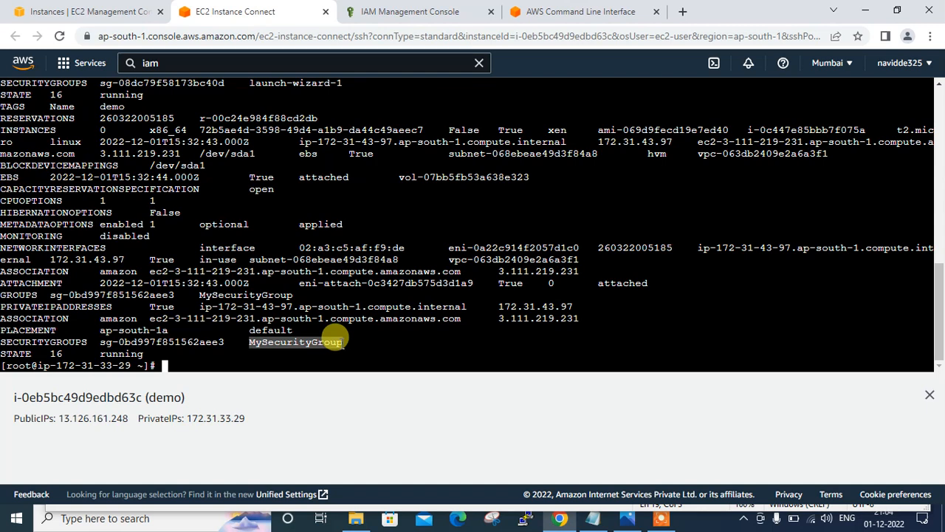
mouse_move(147, 318)
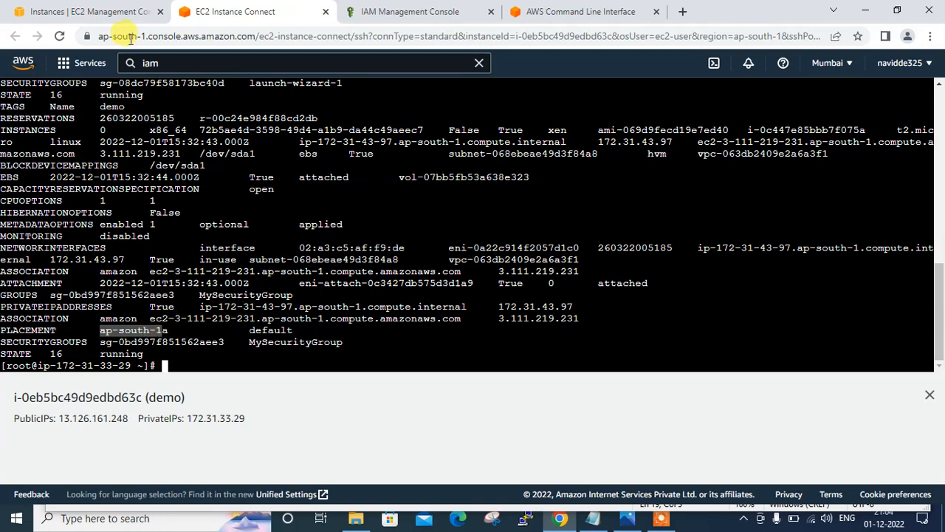
Refresh Instances and retry the browser connection to the new unnamed instance.
left_click(88, 12)
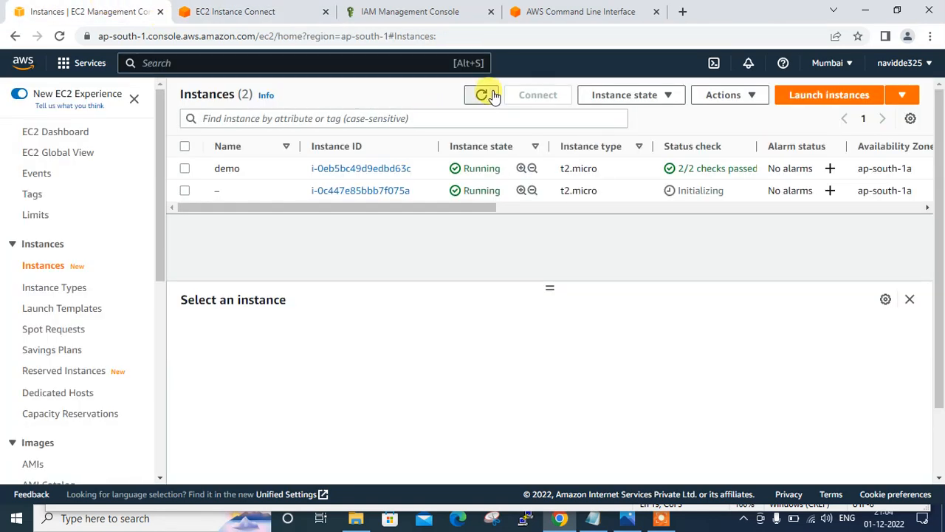
left_click(480, 94)
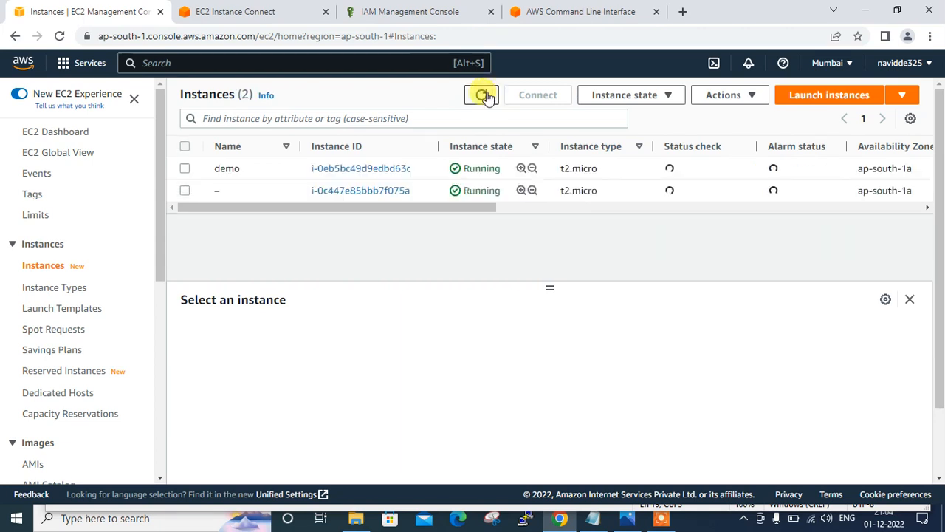
left_click(184, 191)
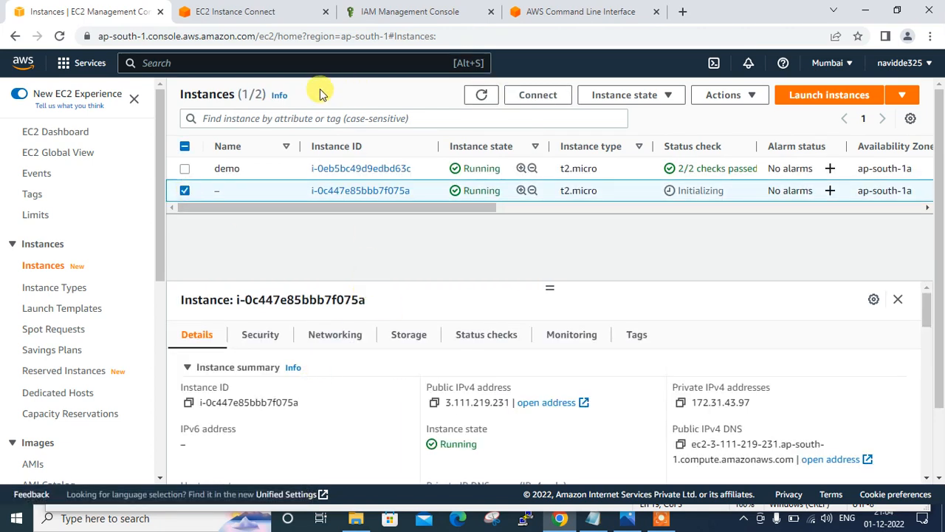
left_click(537, 94)
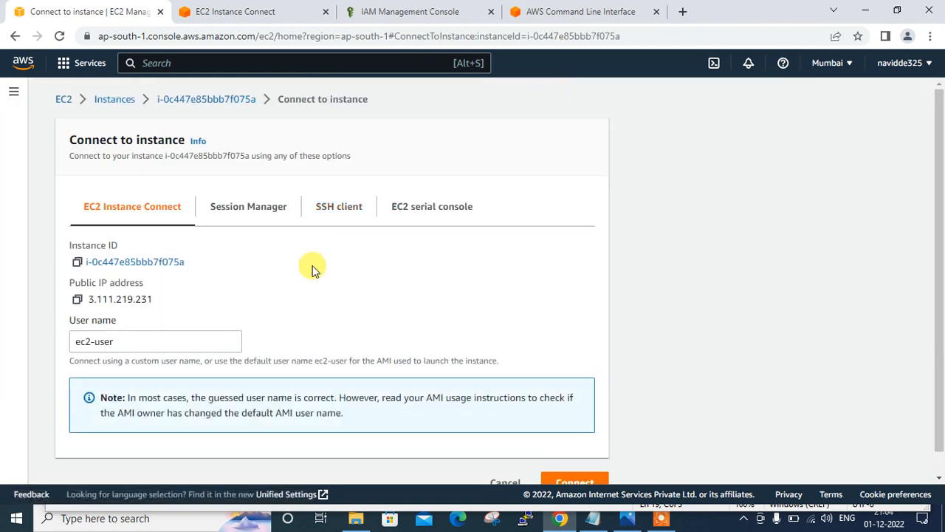
left_click(575, 482)
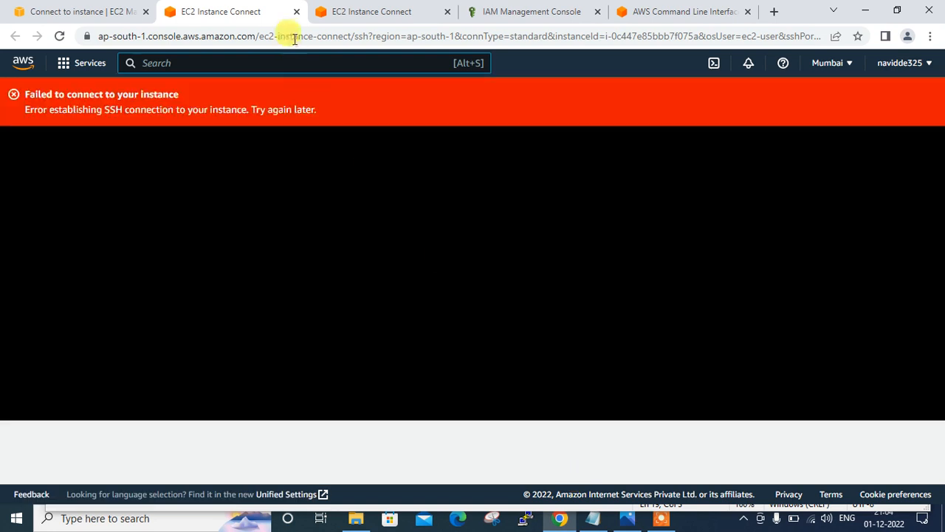
Close the failed connection tab and copy the SSH client example ssh command.
left_click(88, 12)
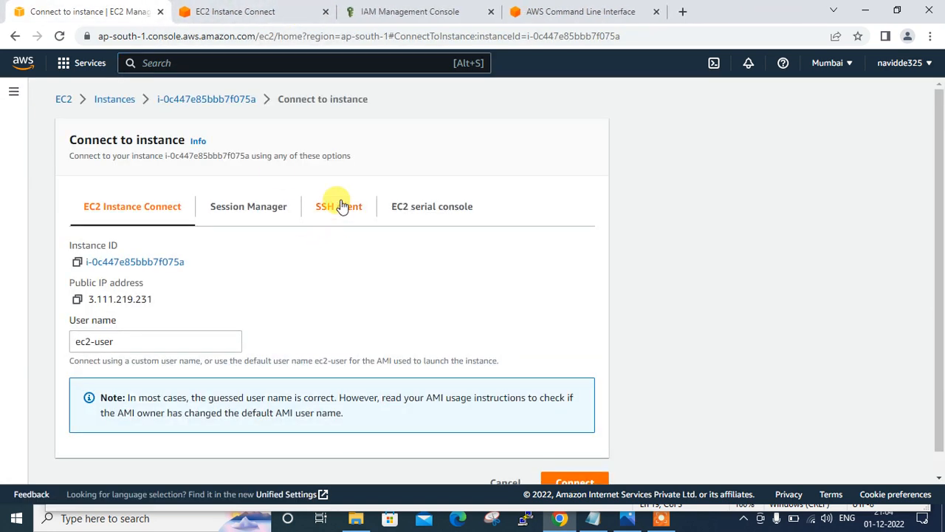
left_click(338, 206)
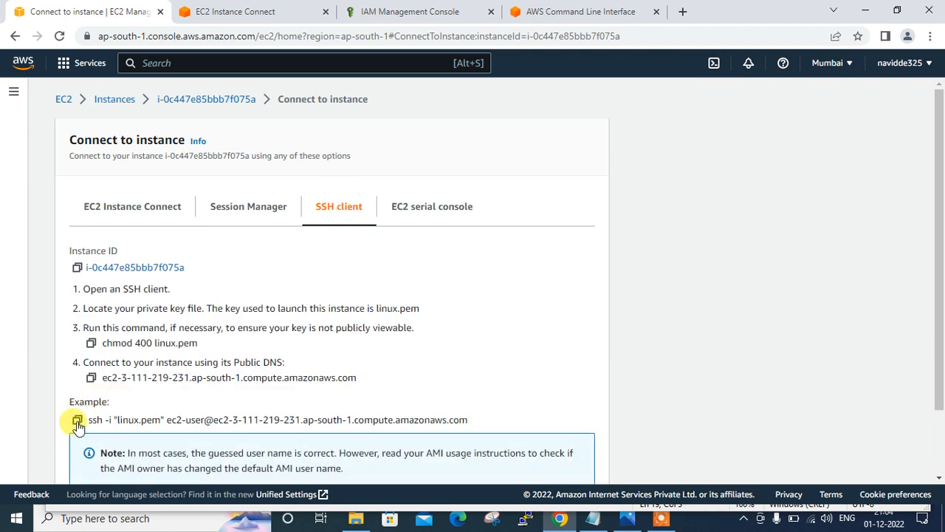
left_click(76, 420)
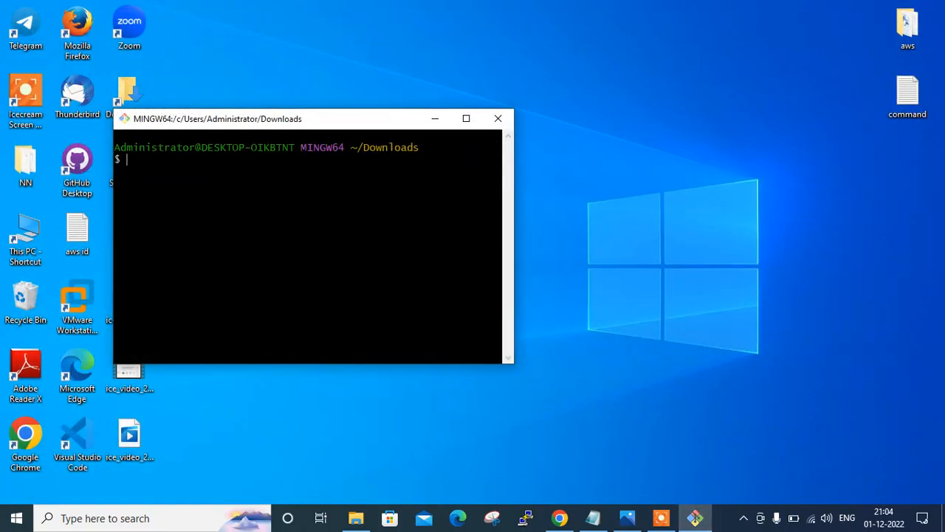
Enlarge Git Bash, paste the ssh command, and answer 'yes' to trust the host.
left_click_drag(512, 194, 679, 194)
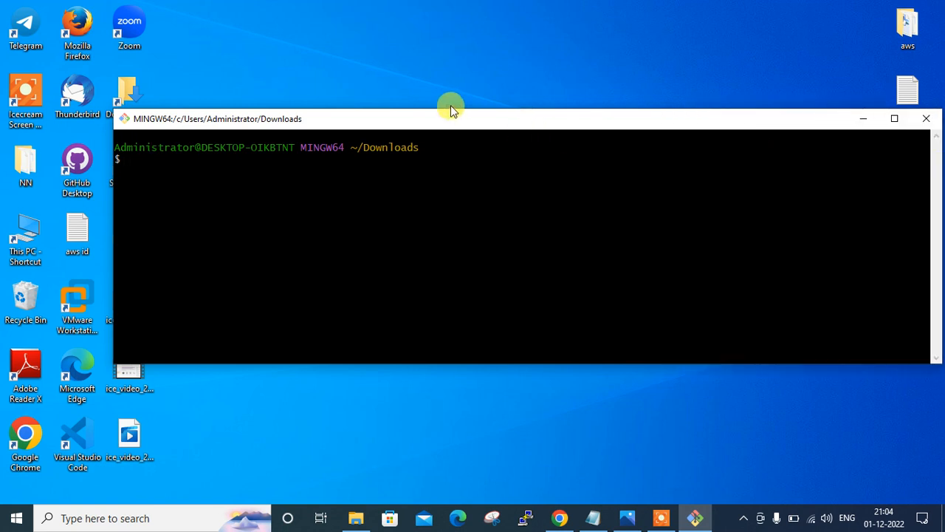
mouse_move(433, 357)
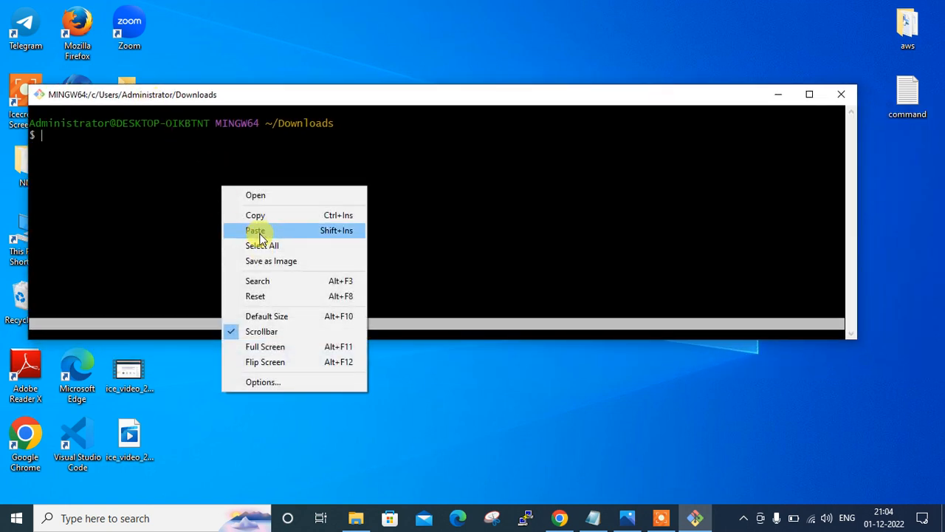
left_click(255, 230)
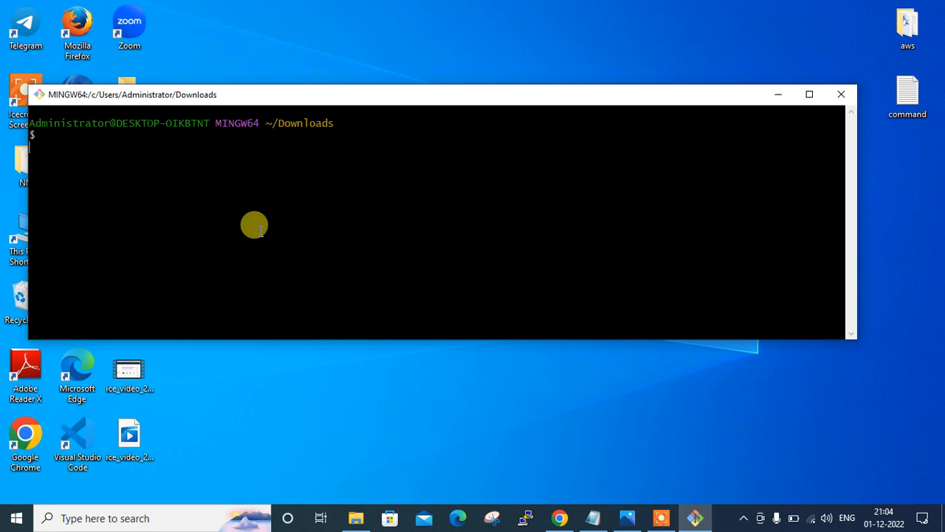
mouse_move(851, 338)
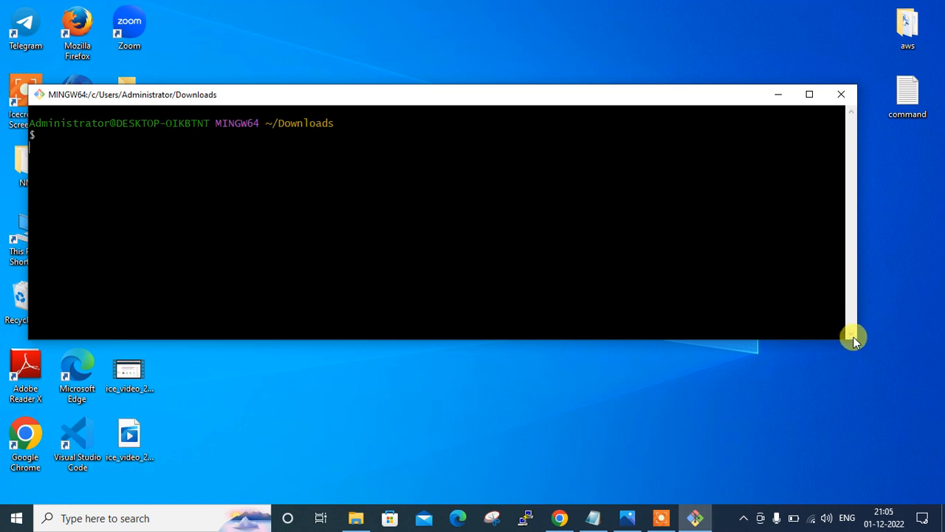
left_click_drag(853, 340, 912, 460)
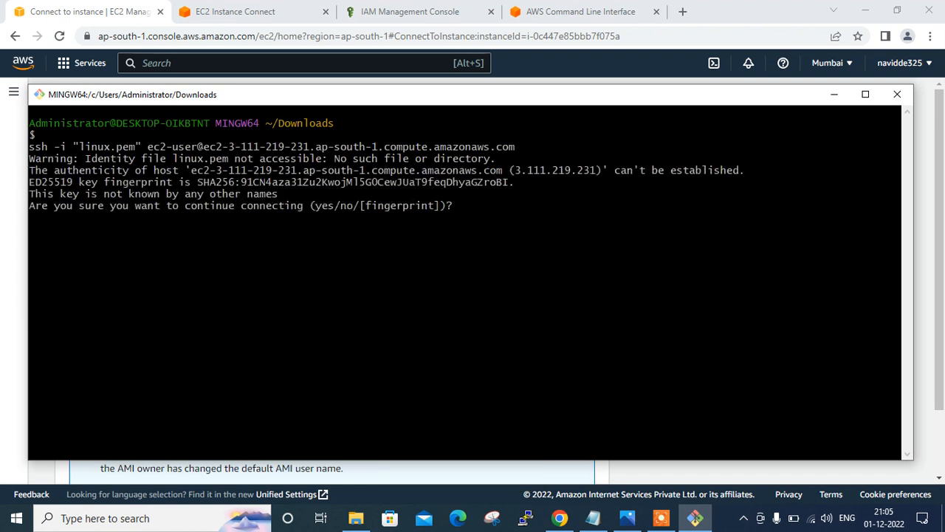
type("yes")
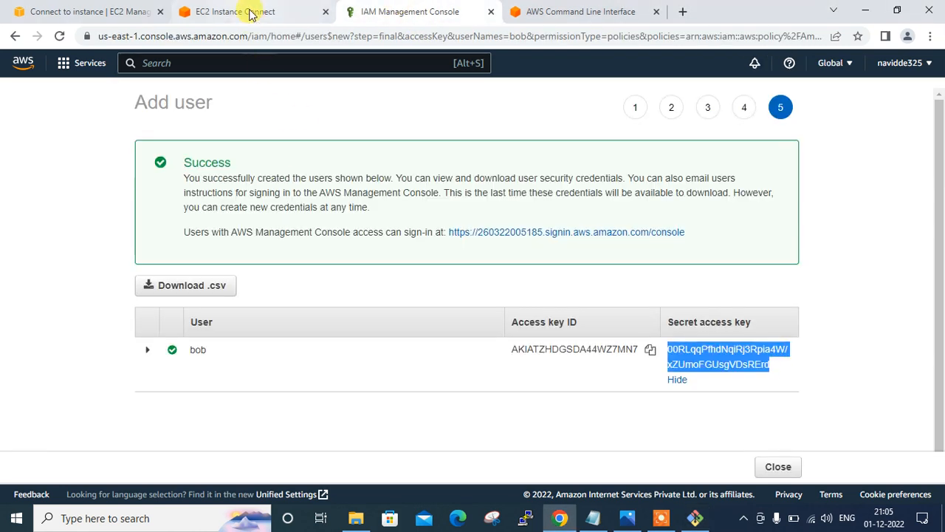
Retry the browser connection, recopy the SSH client command, and return to the demo terminal.
left_click(236, 11)
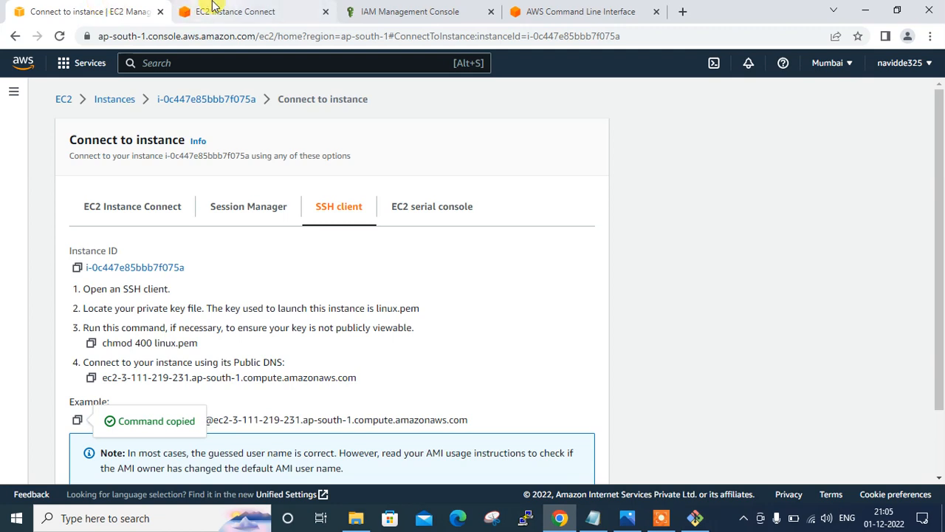
left_click(132, 206)
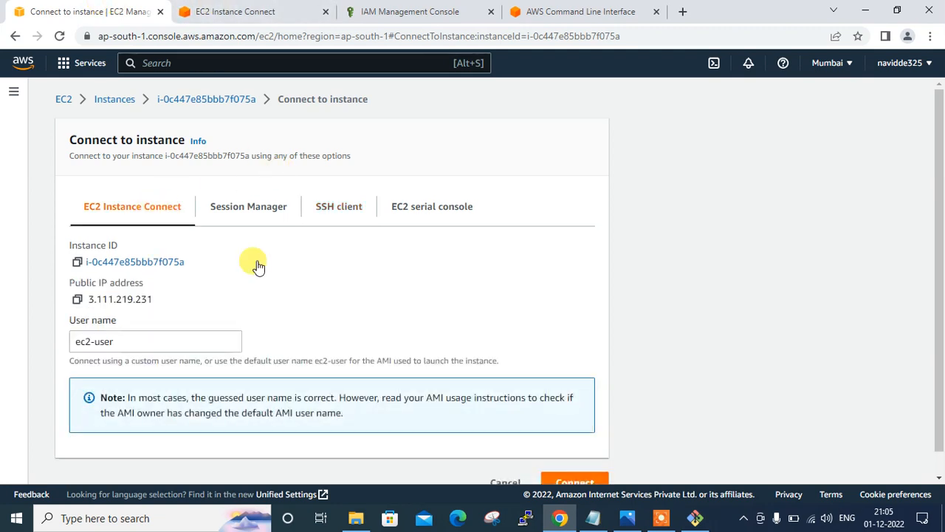
left_click(574, 481)
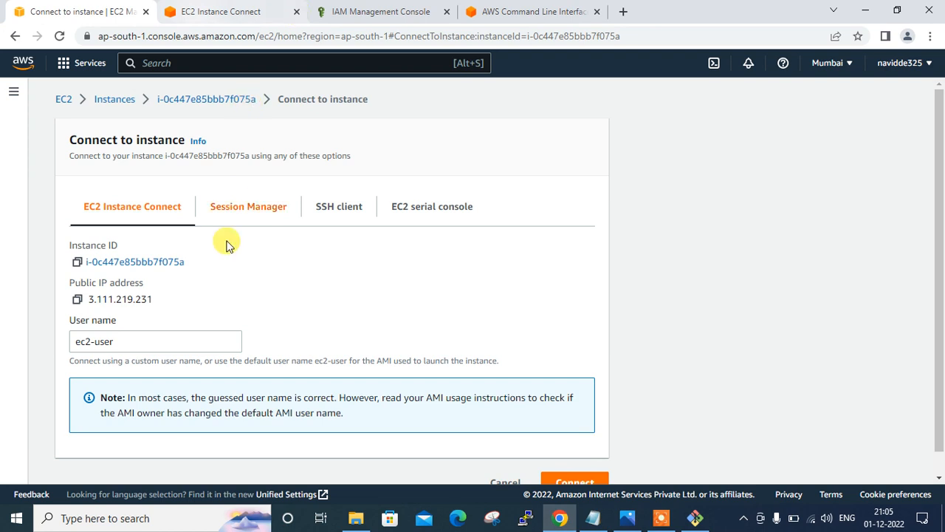
left_click(338, 206)
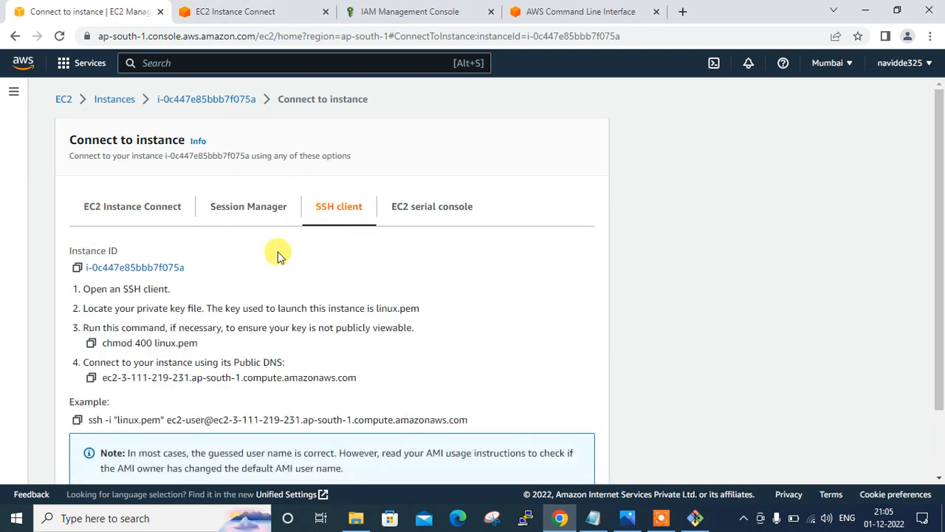
left_click(76, 419)
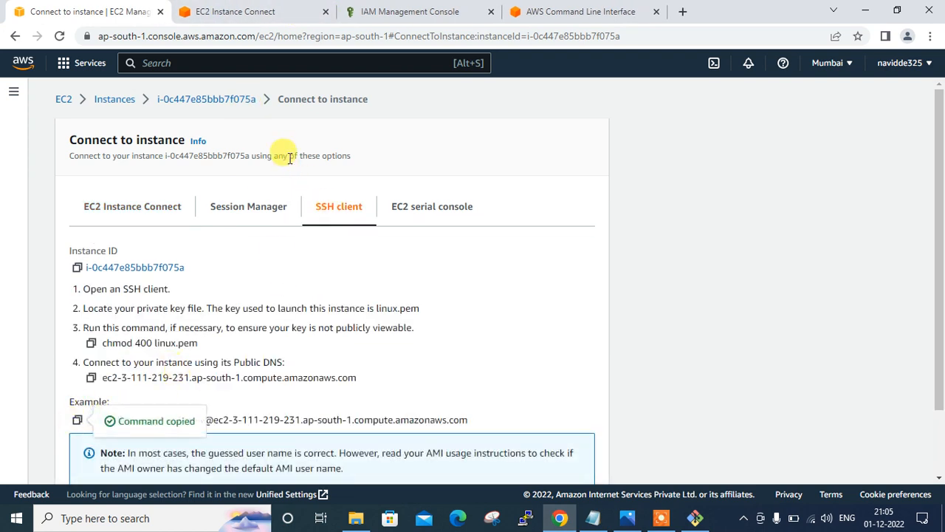
left_click(234, 11)
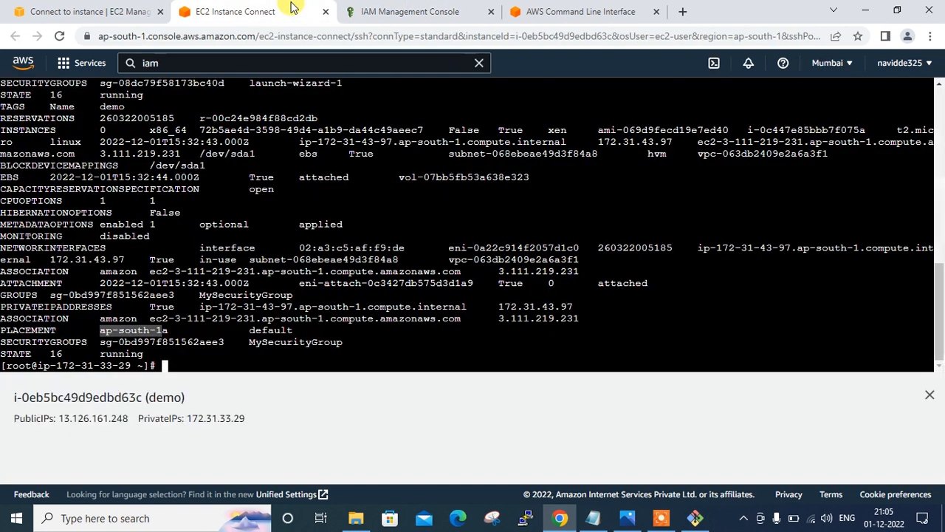
List files, accept the host, and restrict linux.pem with chmod 400 to log in.
type("ls")
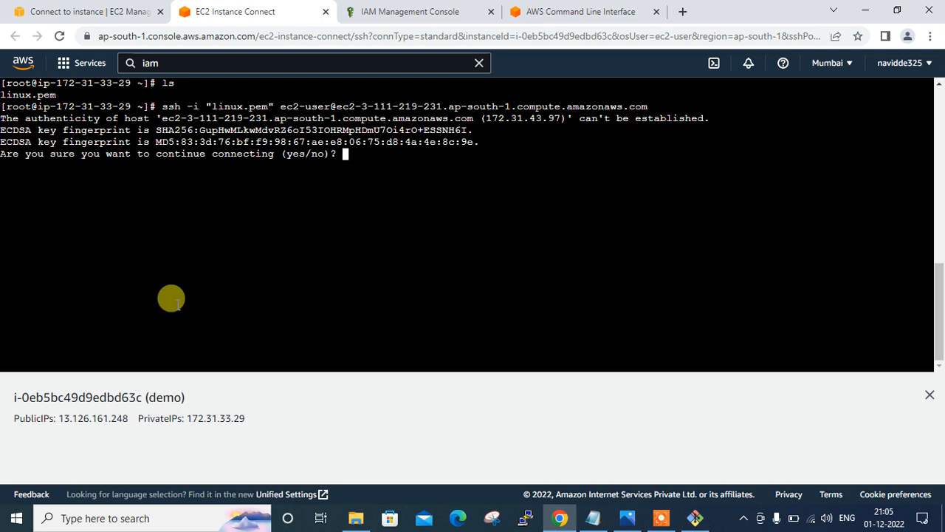
type("yes")
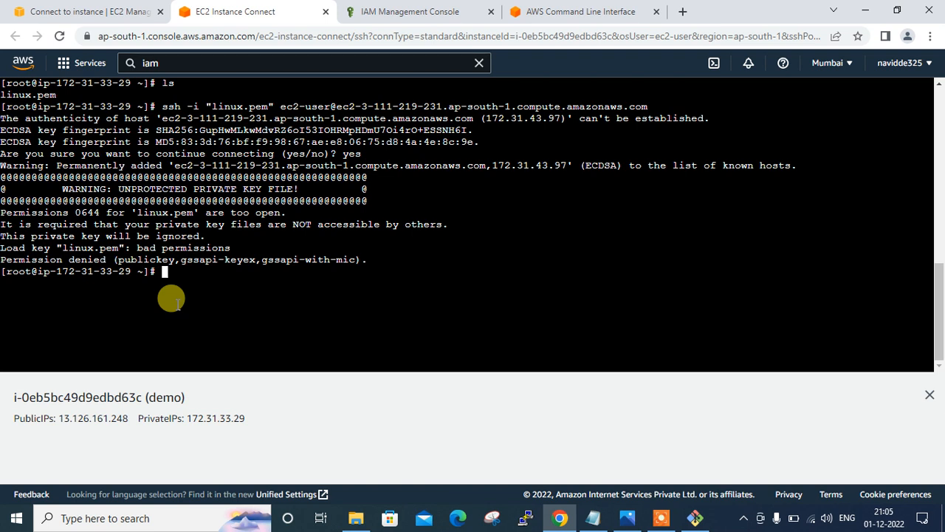
type("chmod")
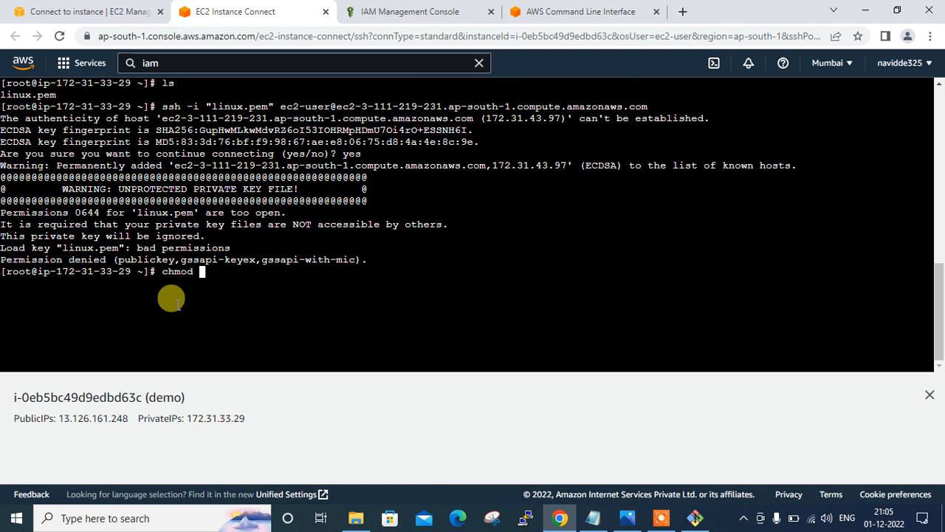
type("4000")
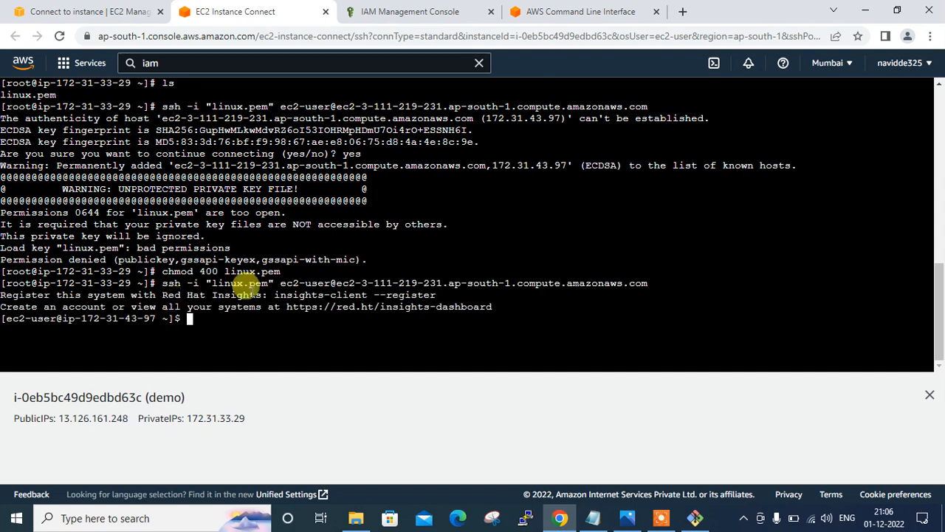
mouse_move(320, 337)
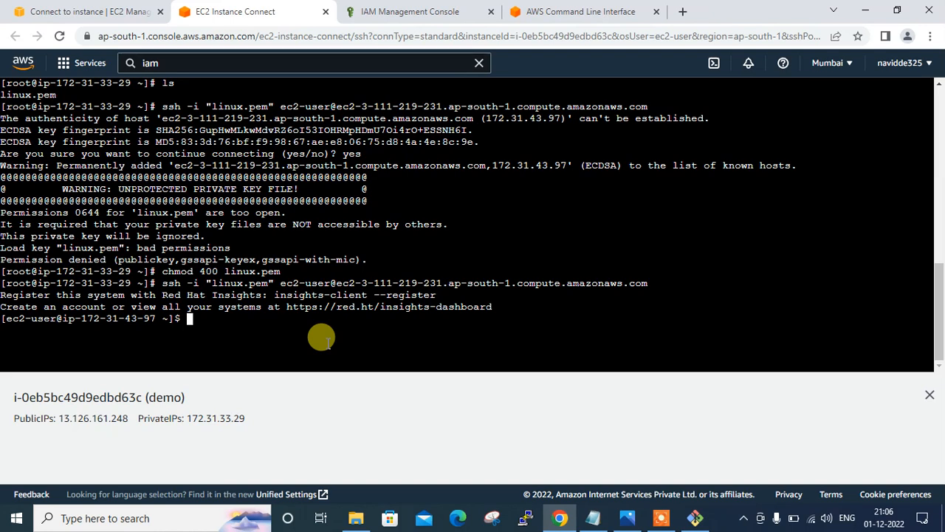
Check /etc/redhat-release on the RHEL 9.0 instance and start sudo.
type("cat /etc/redhat-release")
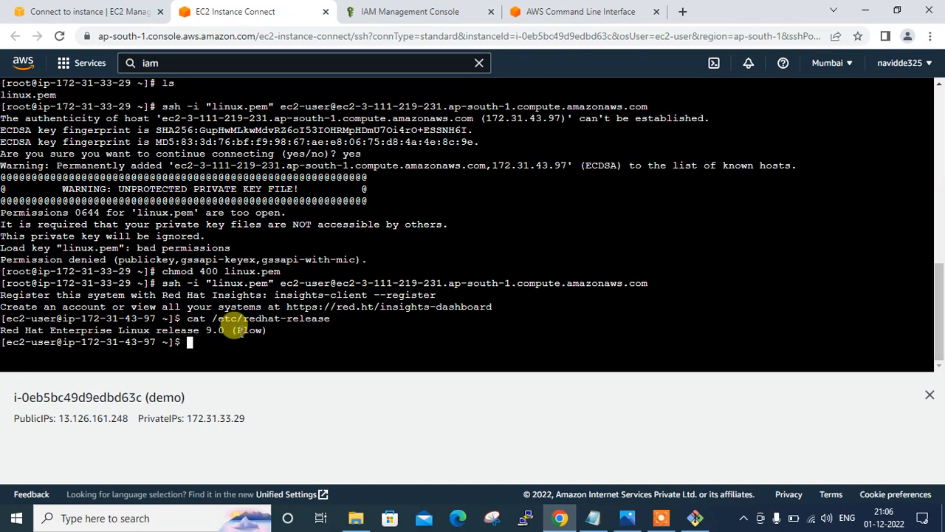
type("suo")
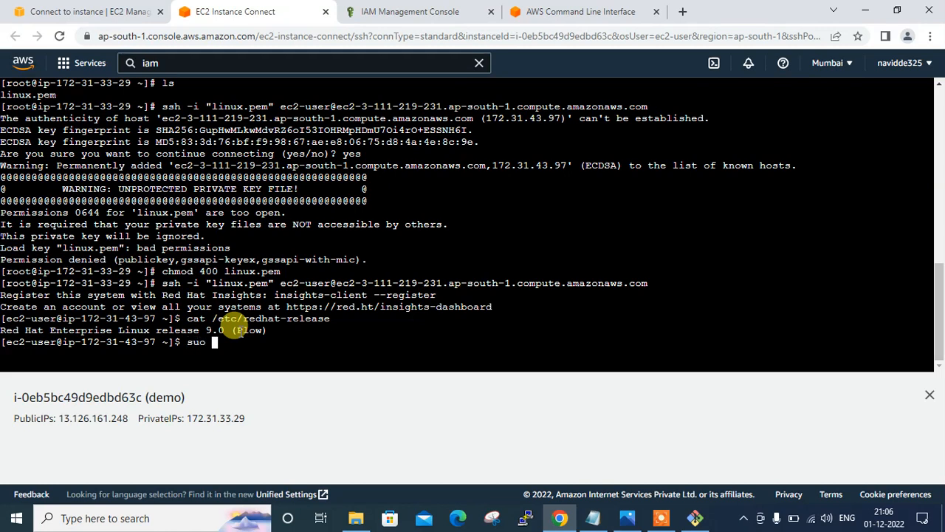
type("d")
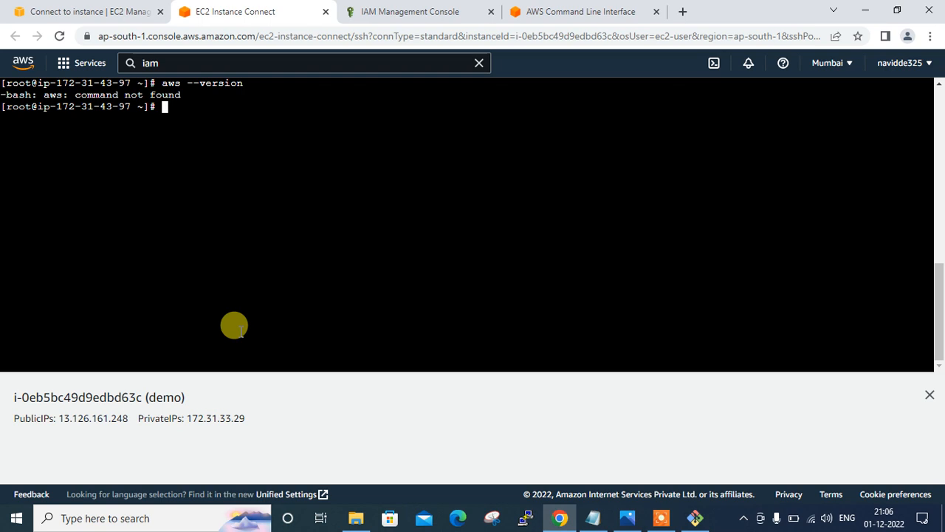
As root, confirm release 9.0 (Plow), view the AWS CLI page, and return to the terminal.
type("cta /etc/")
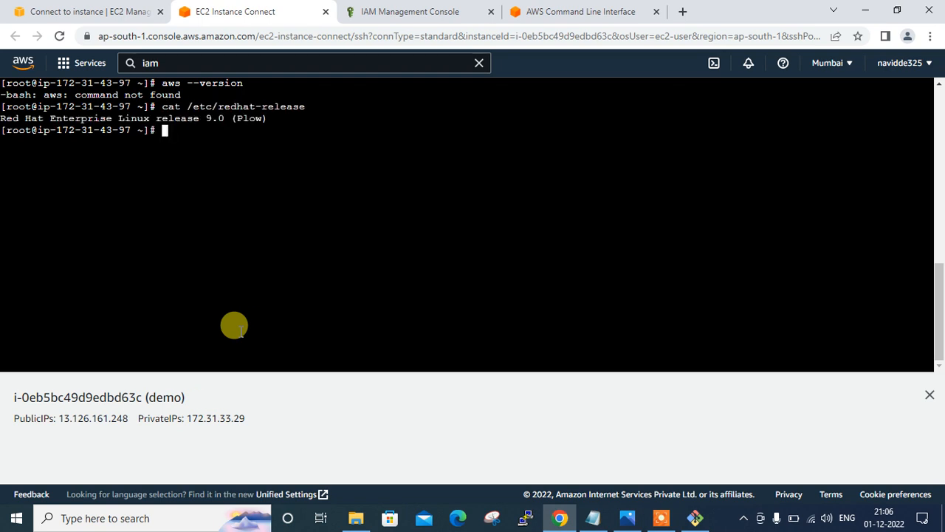
mouse_move(607, 12)
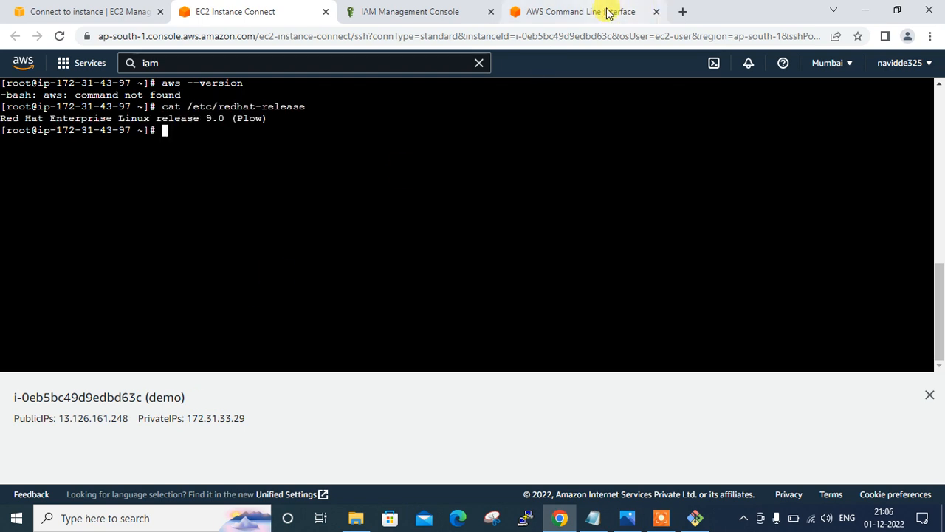
left_click(583, 12)
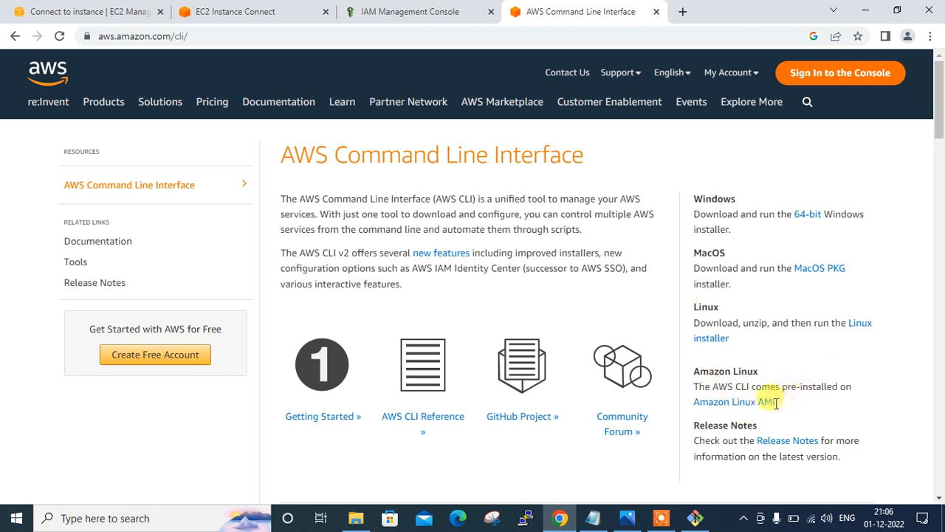
mouse_move(746, 335)
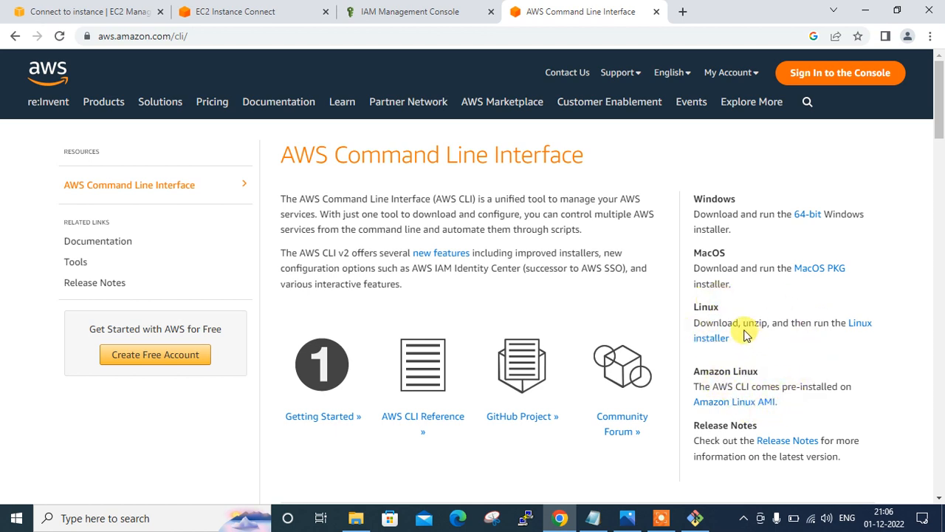
left_click(236, 11)
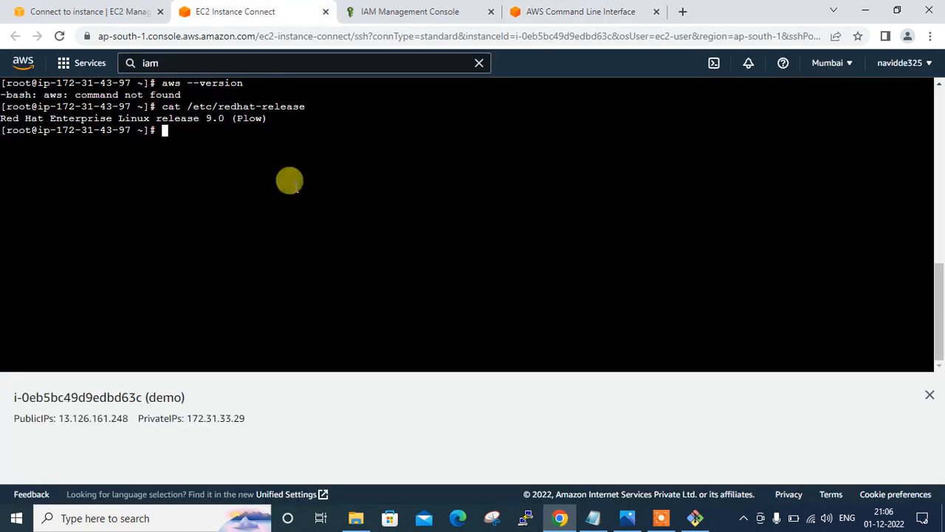
Exit root and the SSH session, checking the release file along the way.
type("exit")
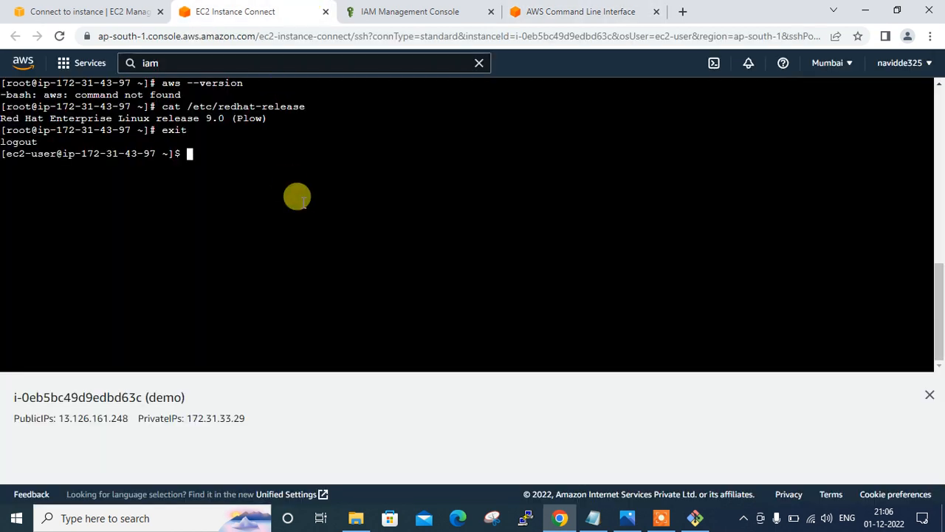
type("cat /")
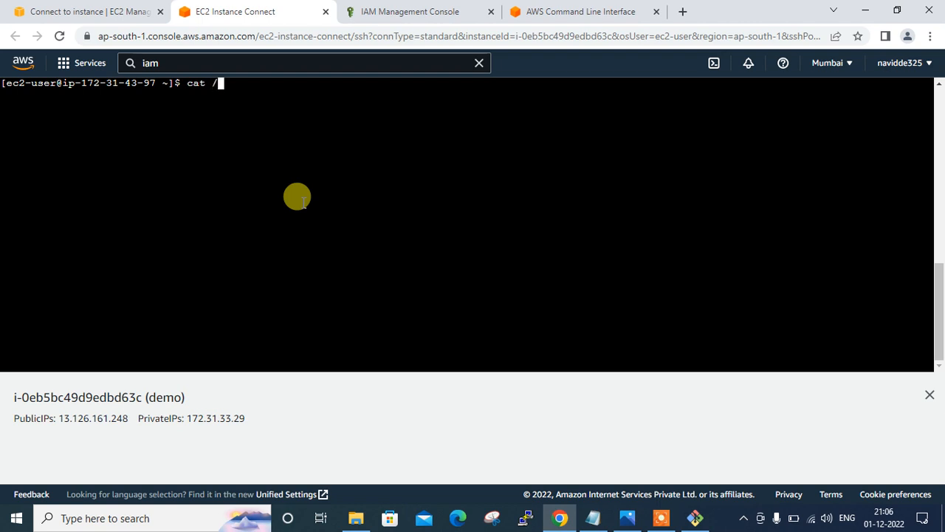
type("exit")
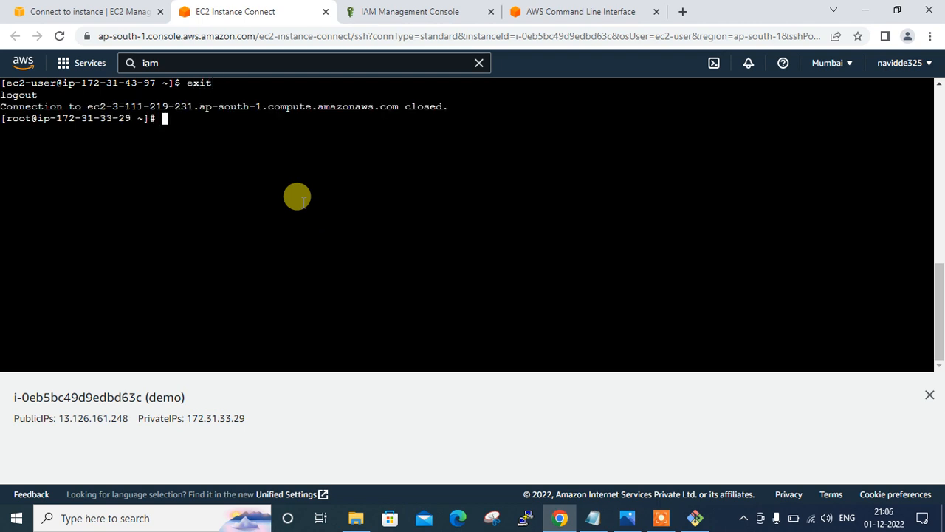
type("cat /etc/")
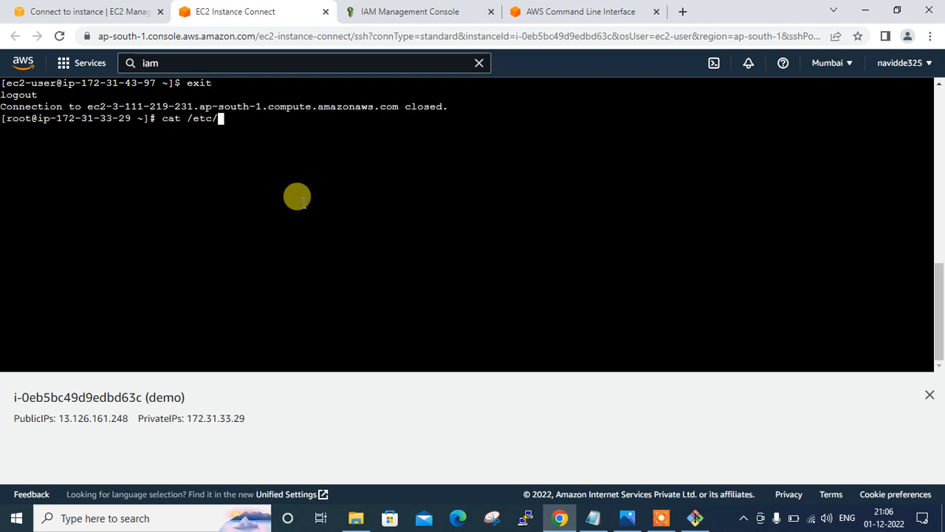
type("re")
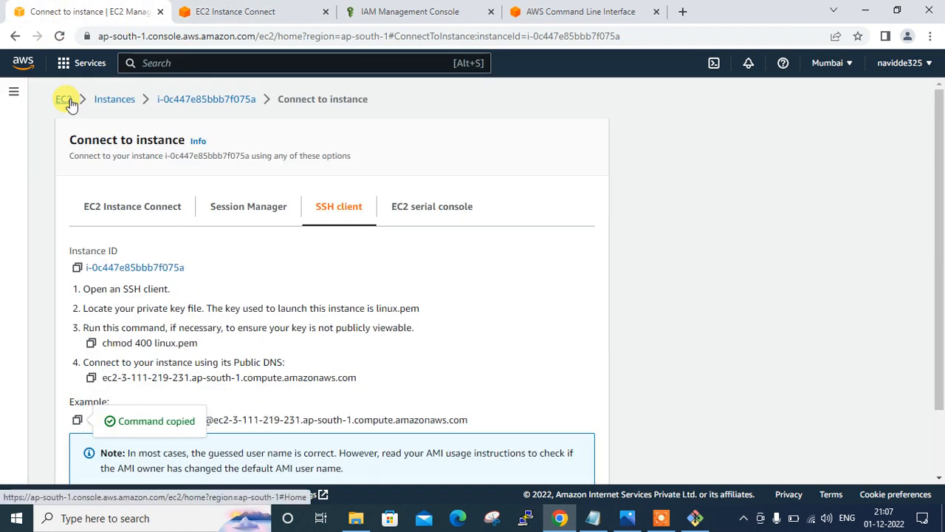
Copy ID i-0c447e85bbb7f075a from Instances and run aws ec2 terminate-instances on it.
left_click(64, 99)
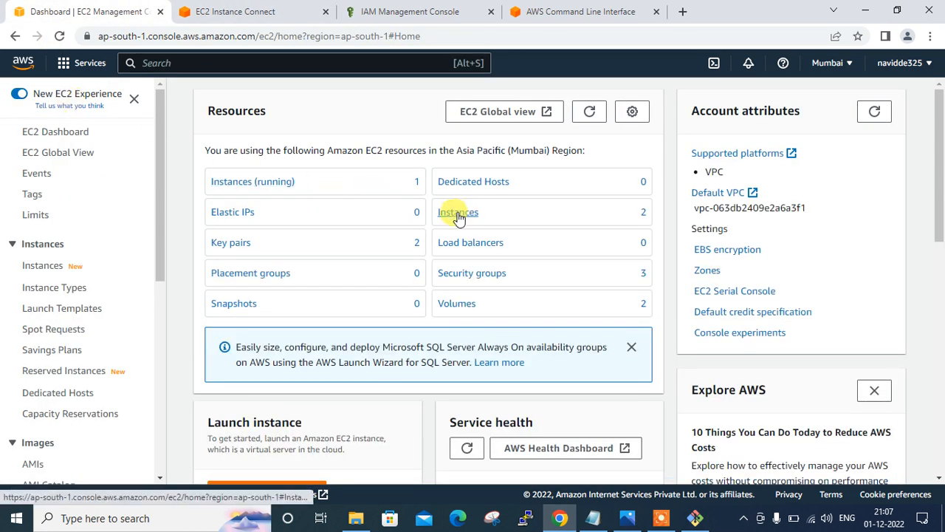
left_click(458, 212)
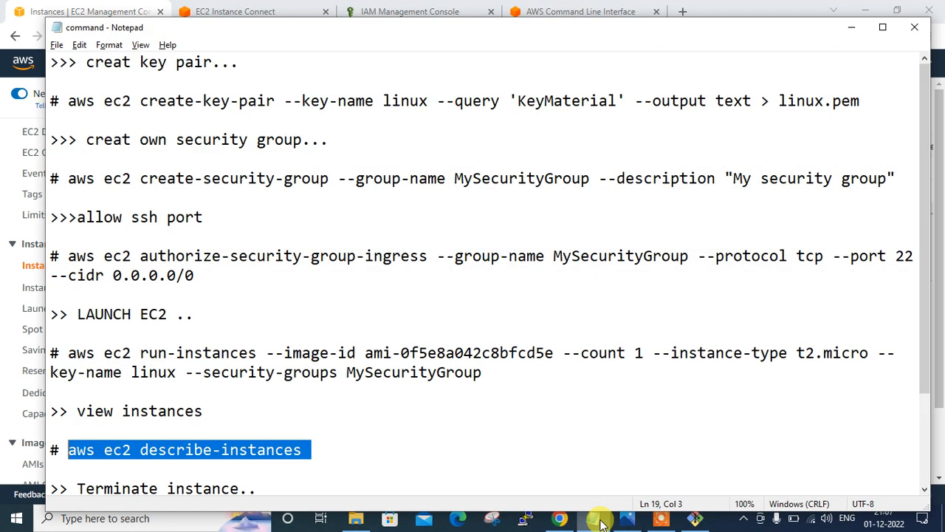
scroll("down", 3)
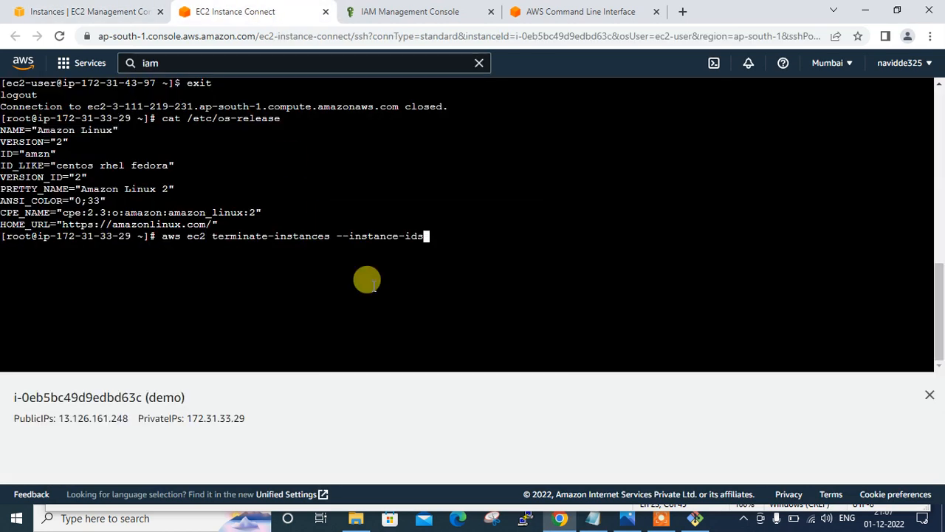
left_click(89, 12)
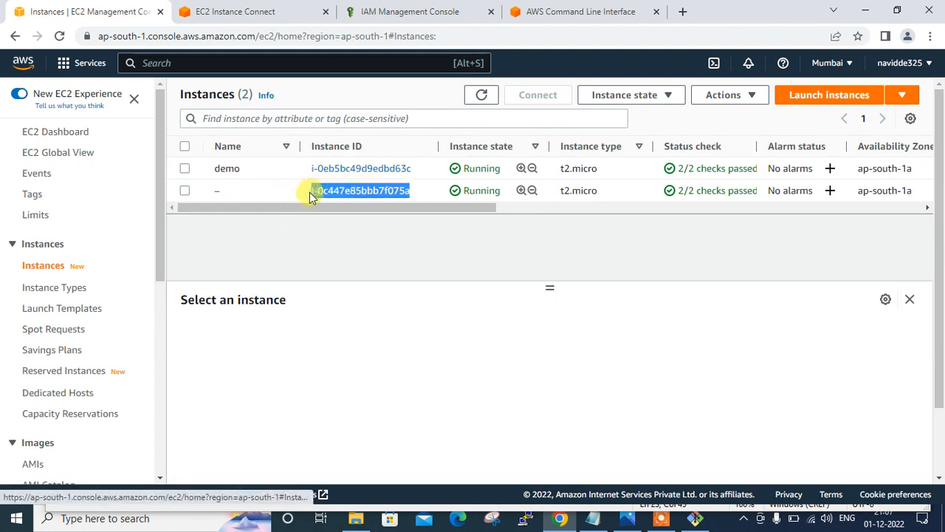
left_click(185, 190)
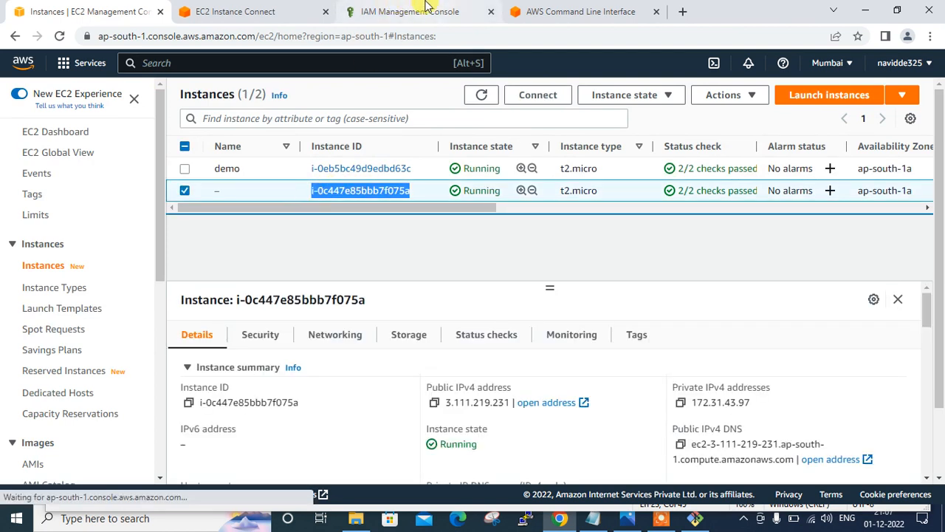
left_click(244, 12)
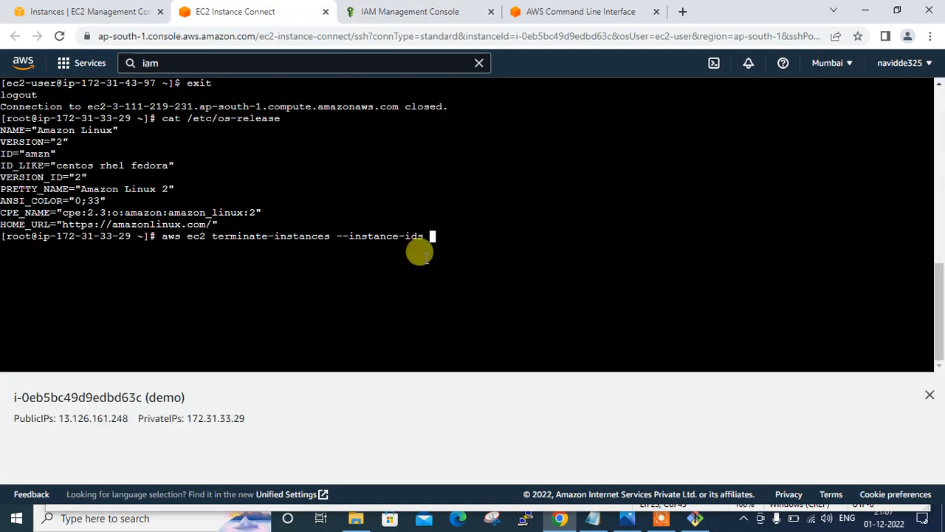
type("i-0c447e85bbb7f075a")
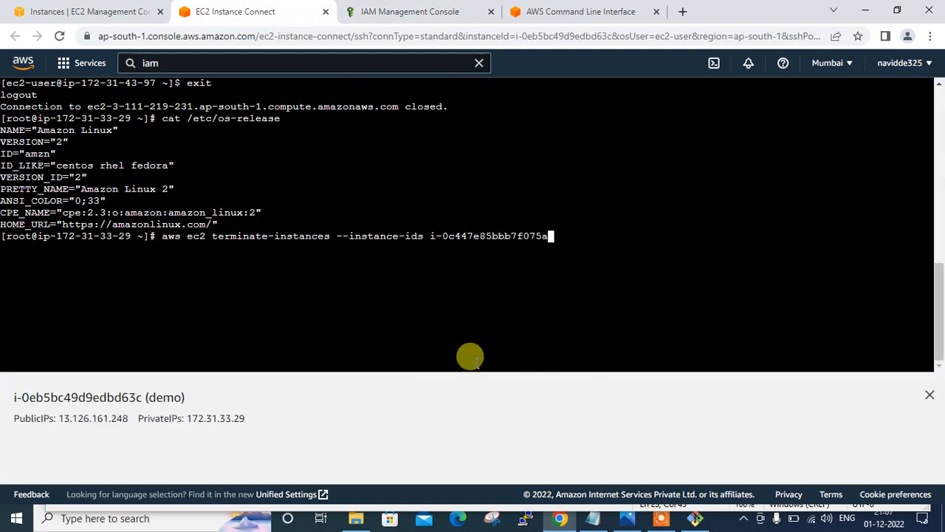
key("Enter")
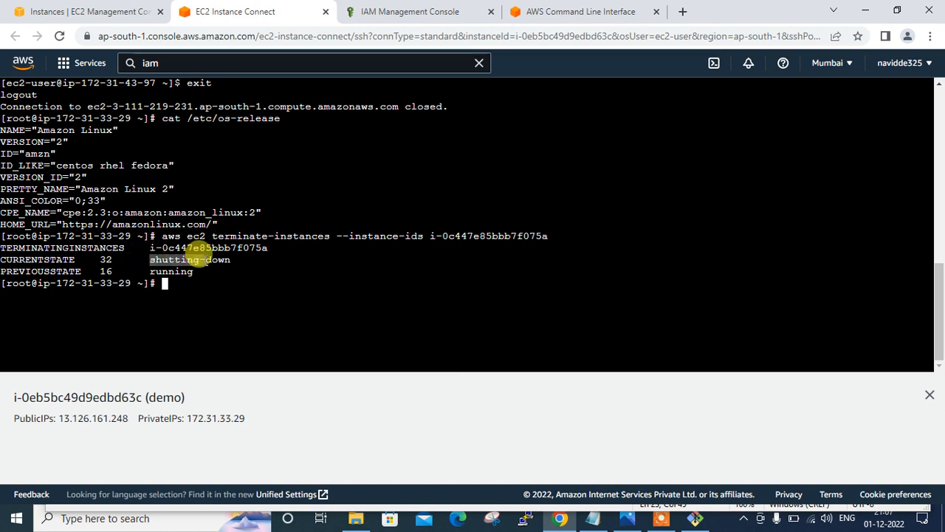
Refresh the Instances list repeatedly until i-0c447e85bbb7f075a shows Terminated.
left_click(89, 11)
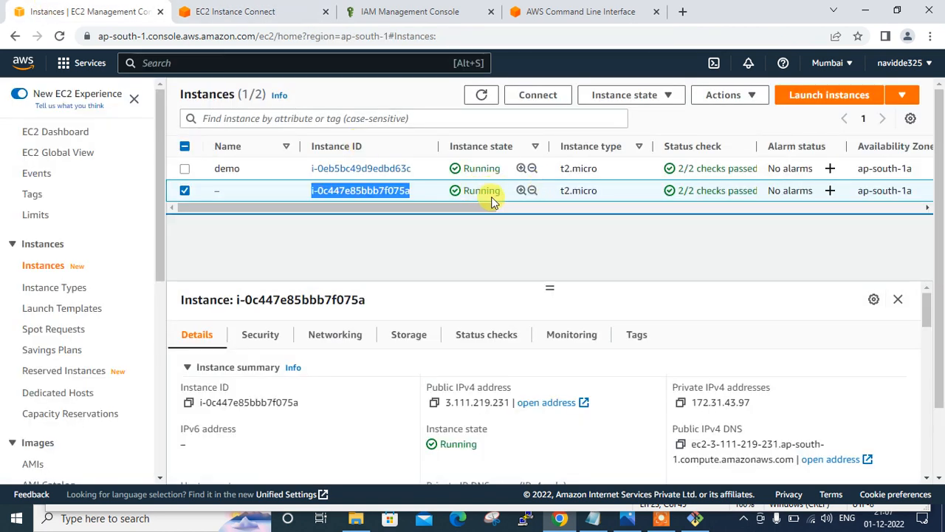
left_click(481, 94)
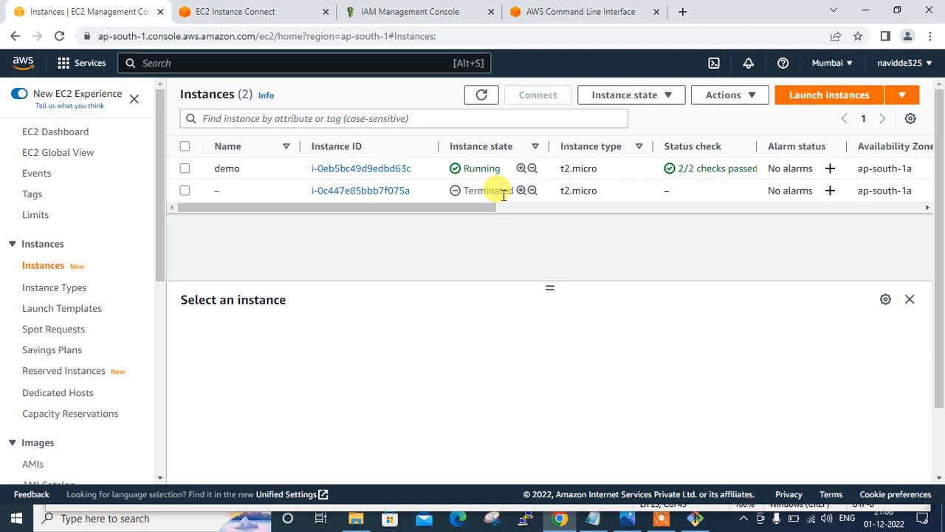
mouse_move(485, 314)
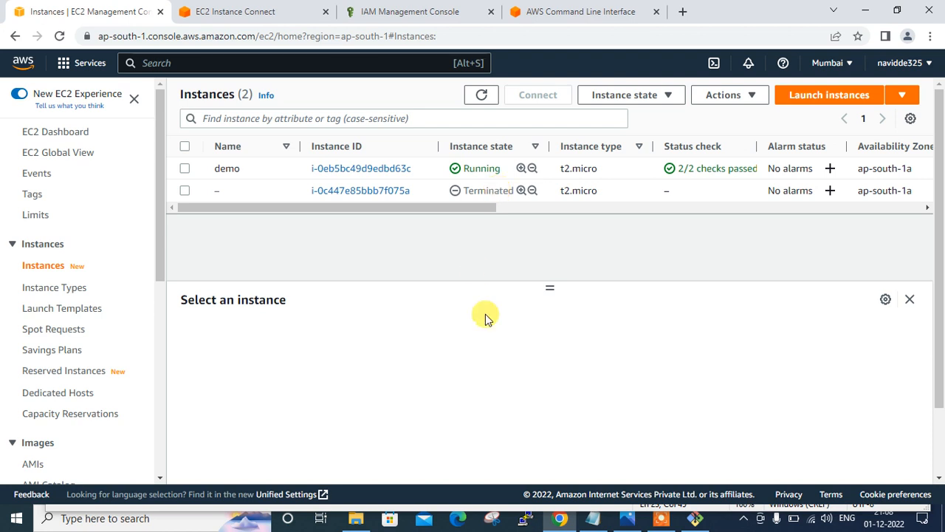
left_click(481, 94)
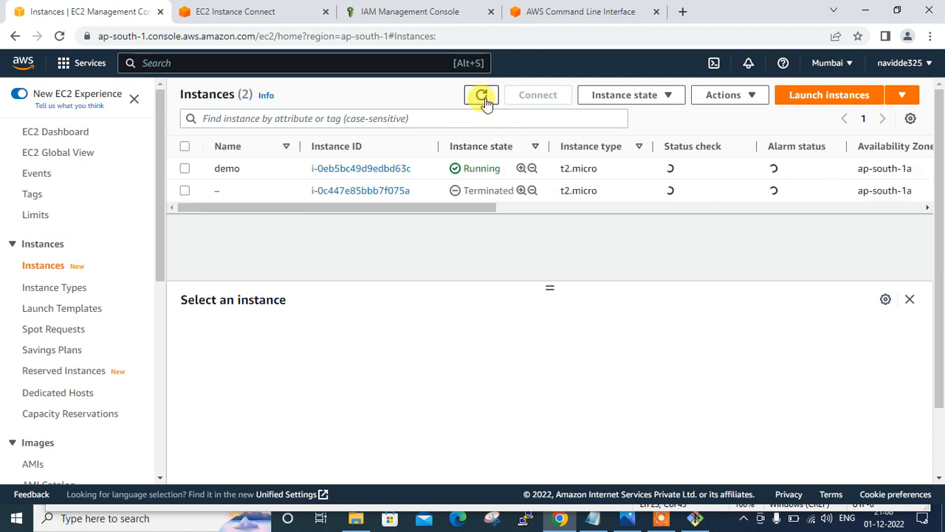
left_click(482, 94)
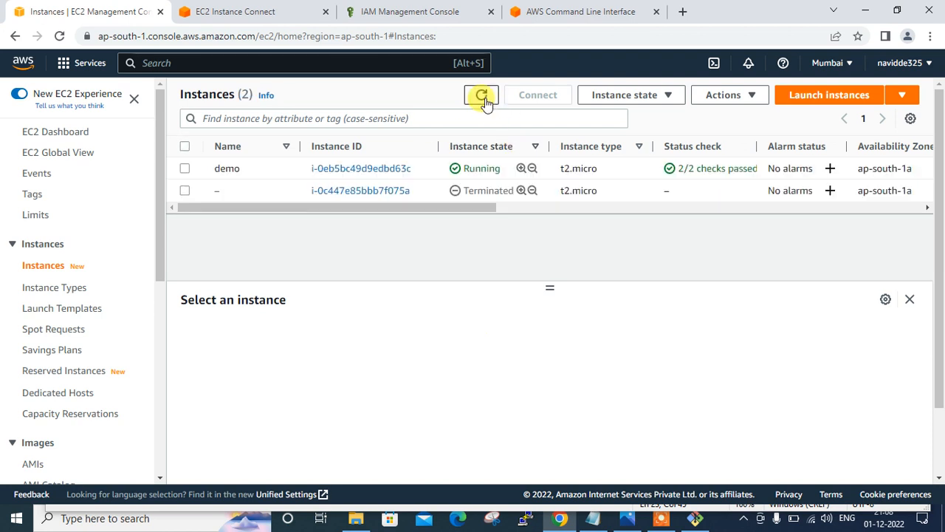
left_click(481, 95)
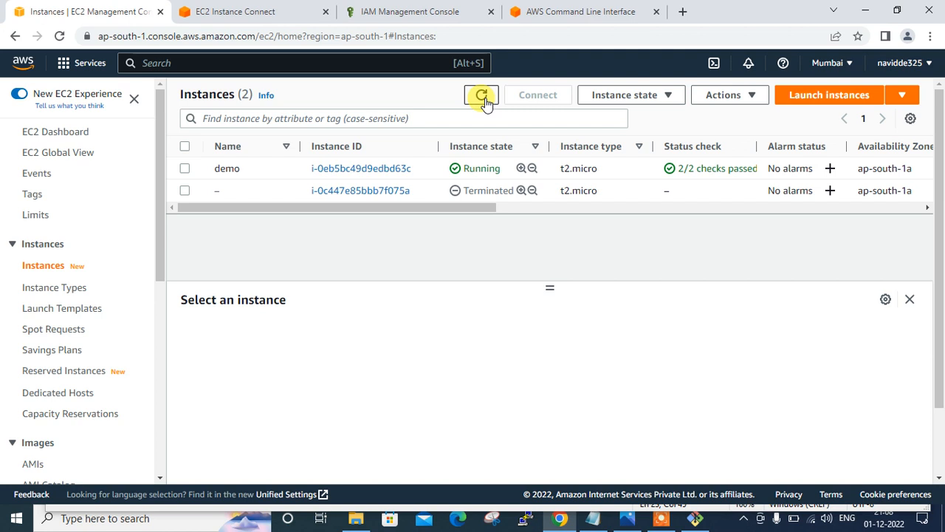